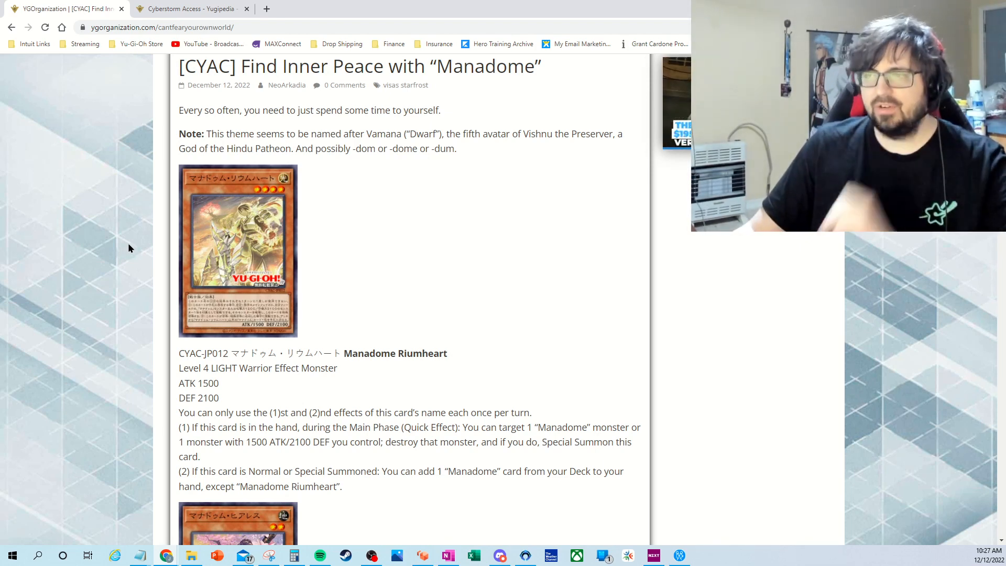
{"action": "mouse_move", "coordinate": [357, 240]}
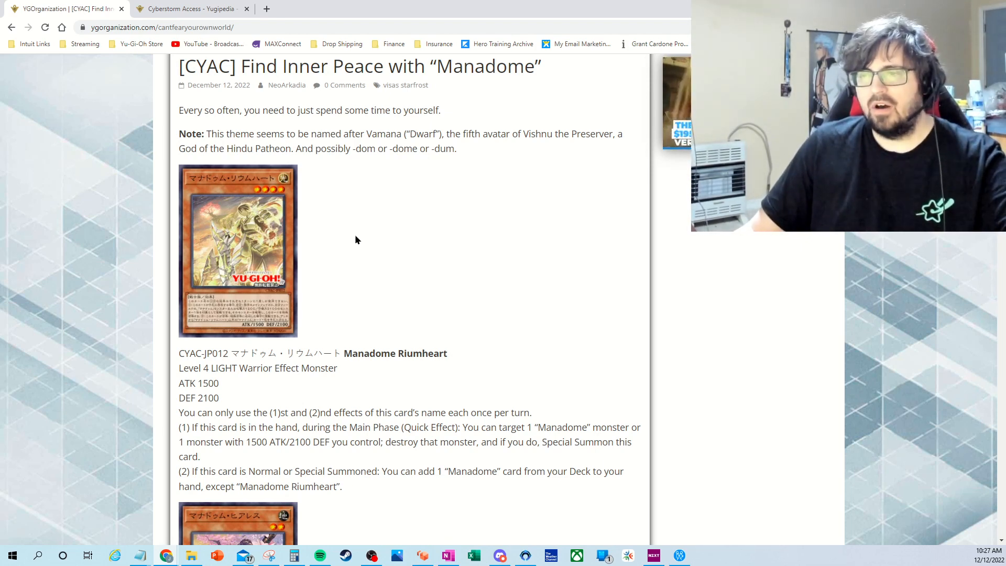
{"action": "mouse_move", "coordinate": [344, 236]}
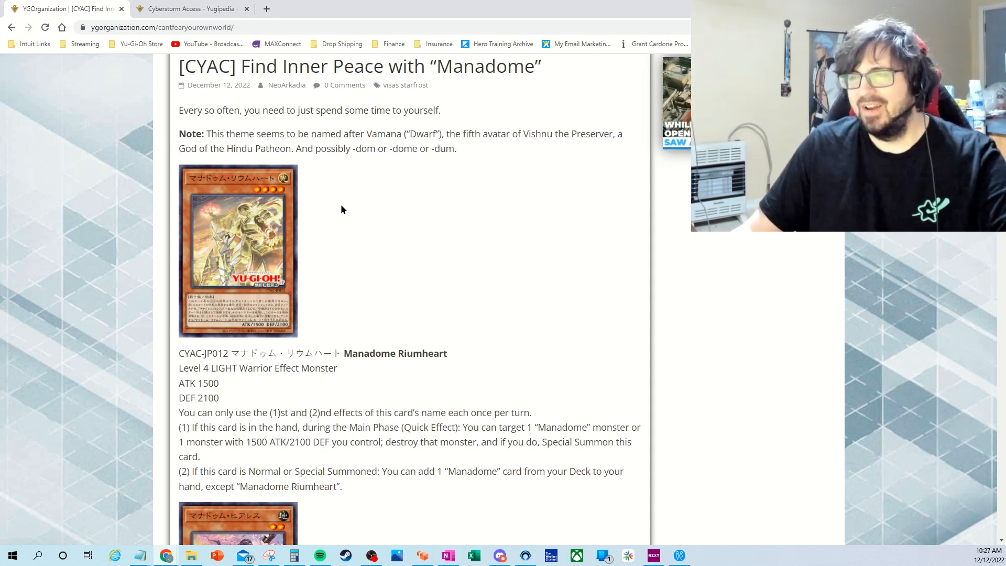
- Highlight the word 'Manadome' in the CYAC Manadome article title
{"action": "double_click", "coordinate": [449, 66]}
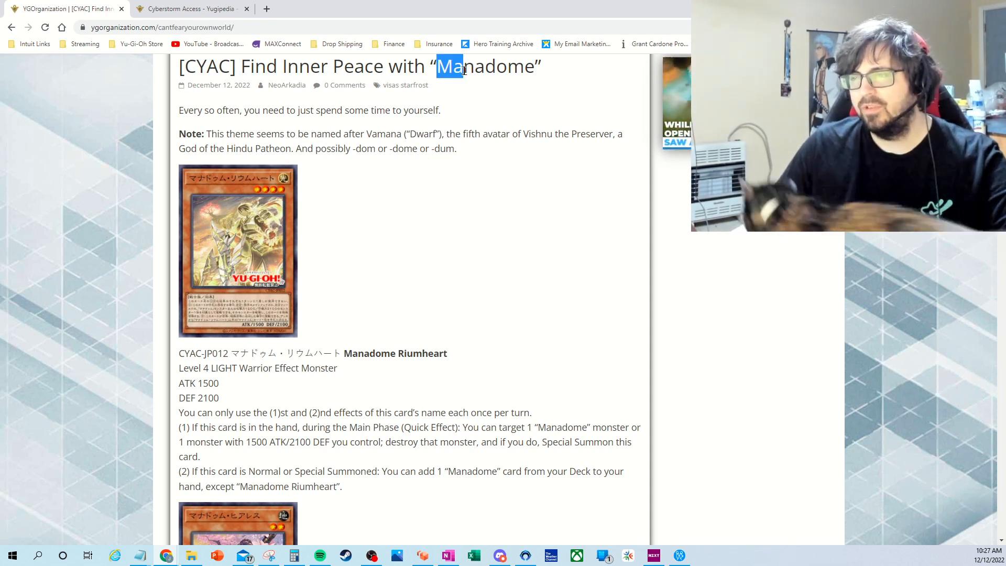
{"action": "double_click", "coordinate": [486, 66]}
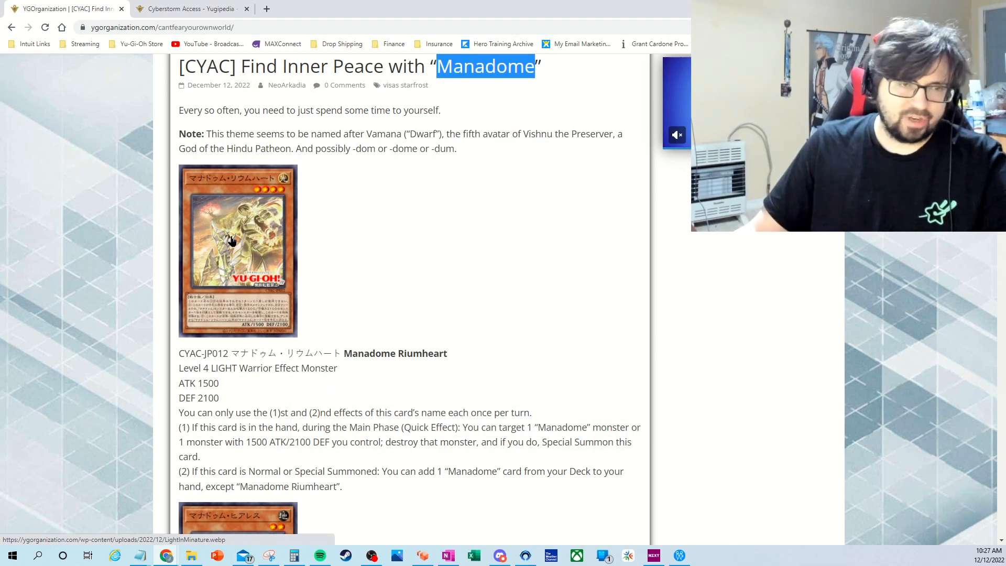
{"action": "mouse_move", "coordinate": [369, 345]}
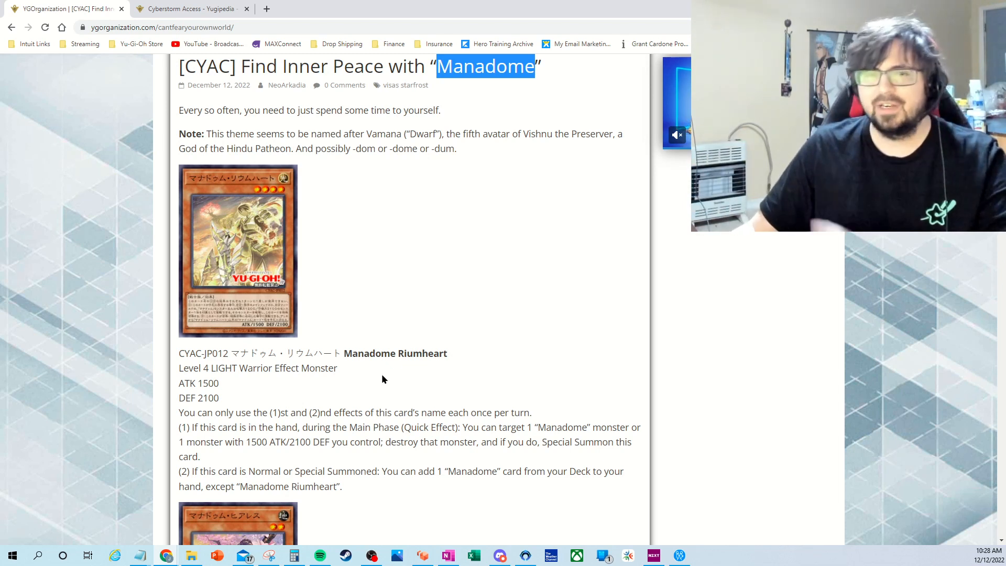
- Highlight Manadome Riumheart's Level 4 LIGHT Warrior line, ATK 1500/DEF 2100 lines and second effect
{"action": "scroll", "scroll_direction": "down", "scroll_amount": 3}
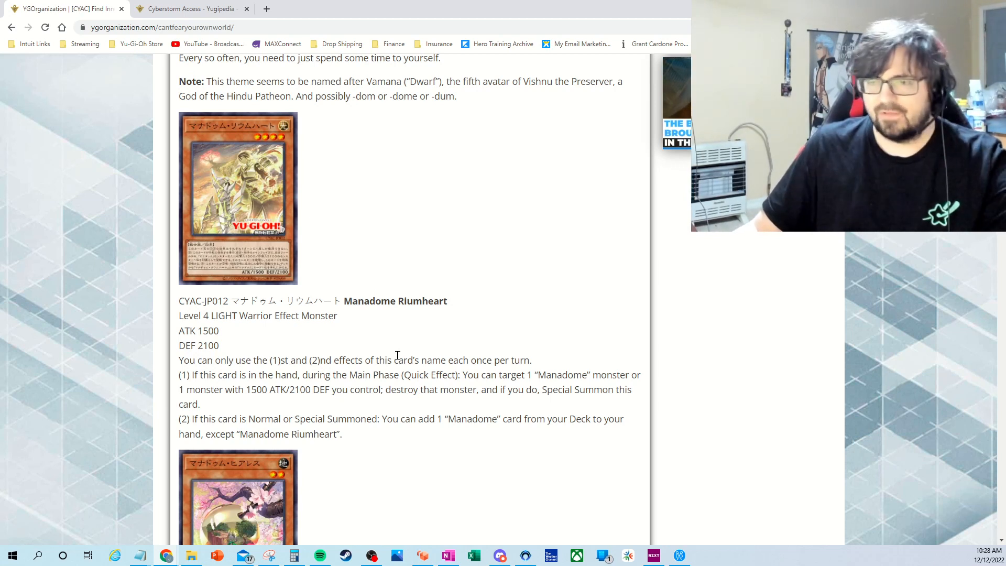
{"action": "scroll", "scroll_direction": "down", "scroll_amount": 3}
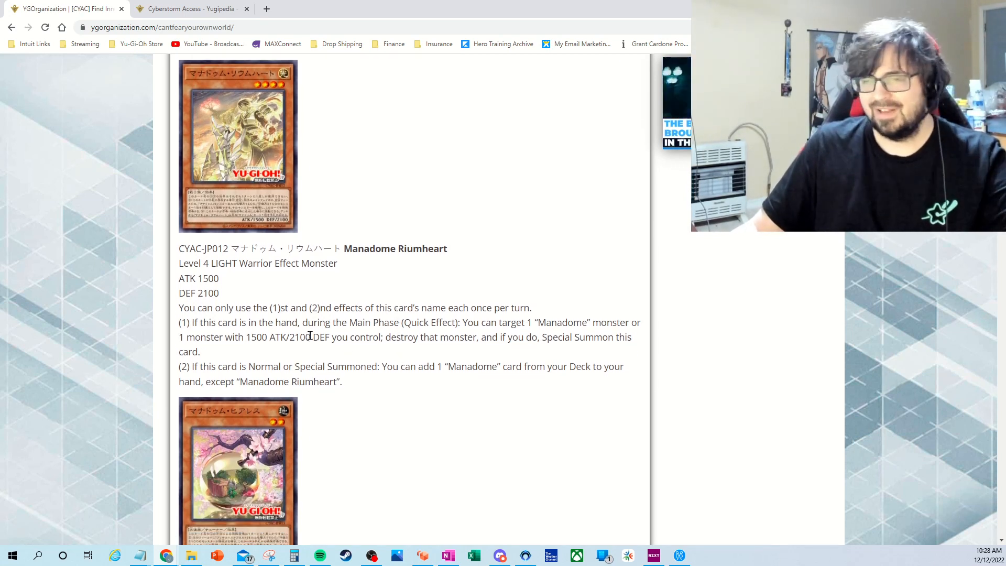
{"action": "scroll", "scroll_direction": "up", "scroll_amount": 3}
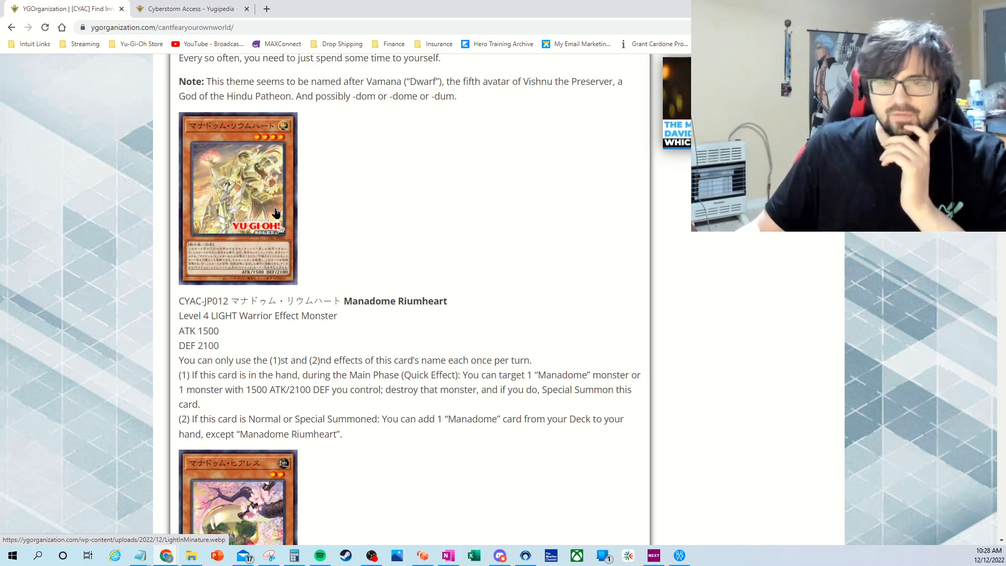
{"action": "mouse_move", "coordinate": [322, 235]}
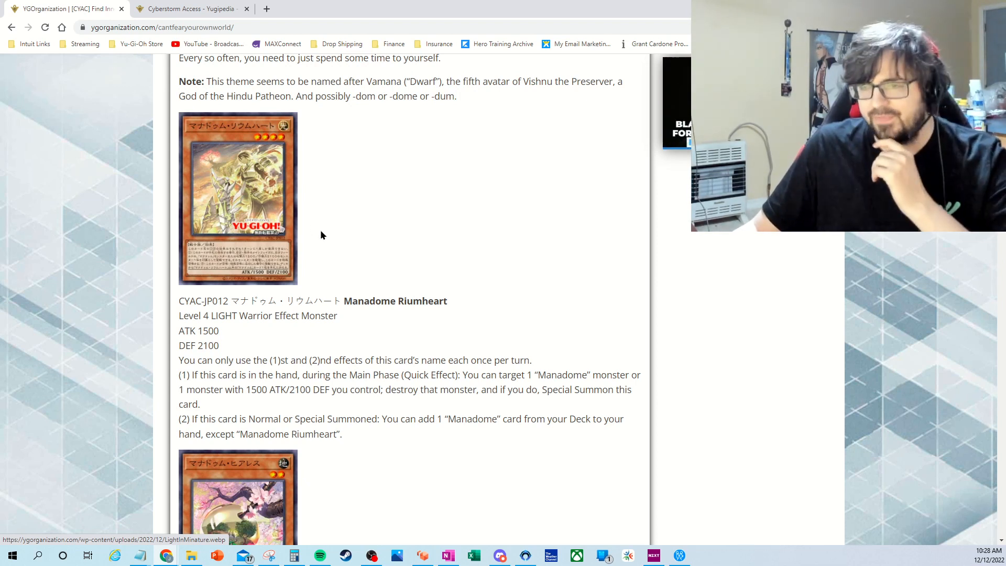
{"action": "mouse_move", "coordinate": [252, 200]}
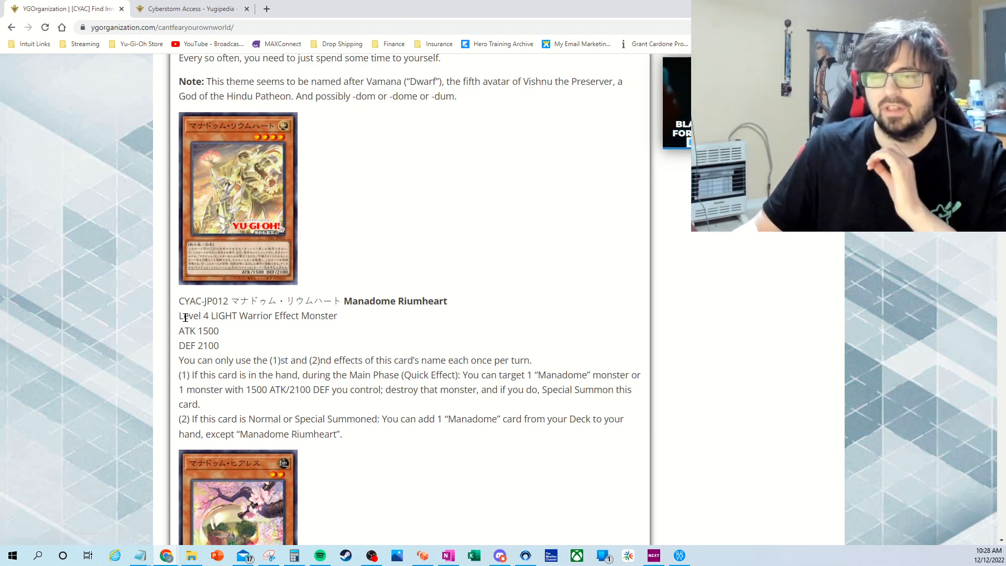
{"action": "triple_click", "coordinate": [258, 315]}
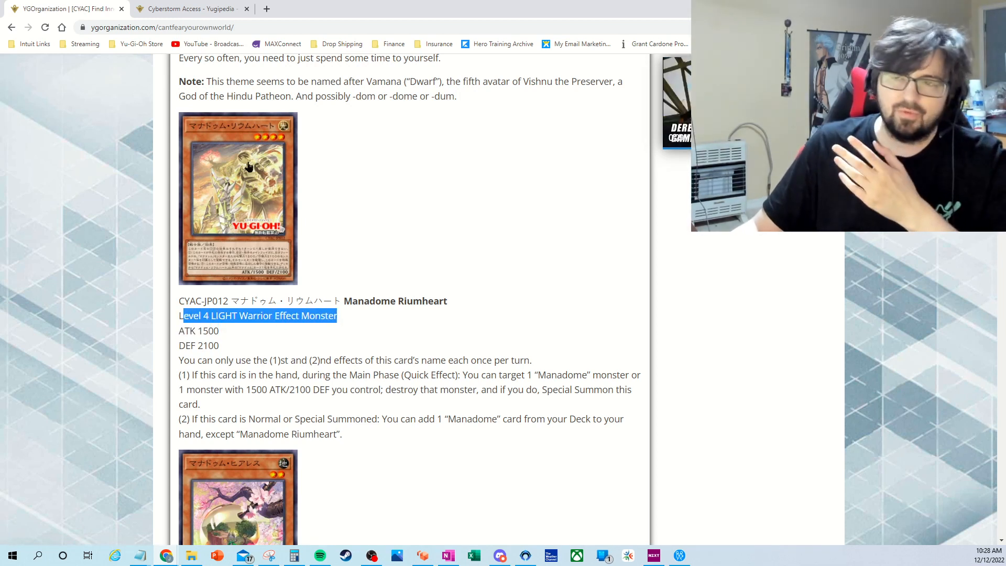
{"action": "left_click", "coordinate": [226, 354]}
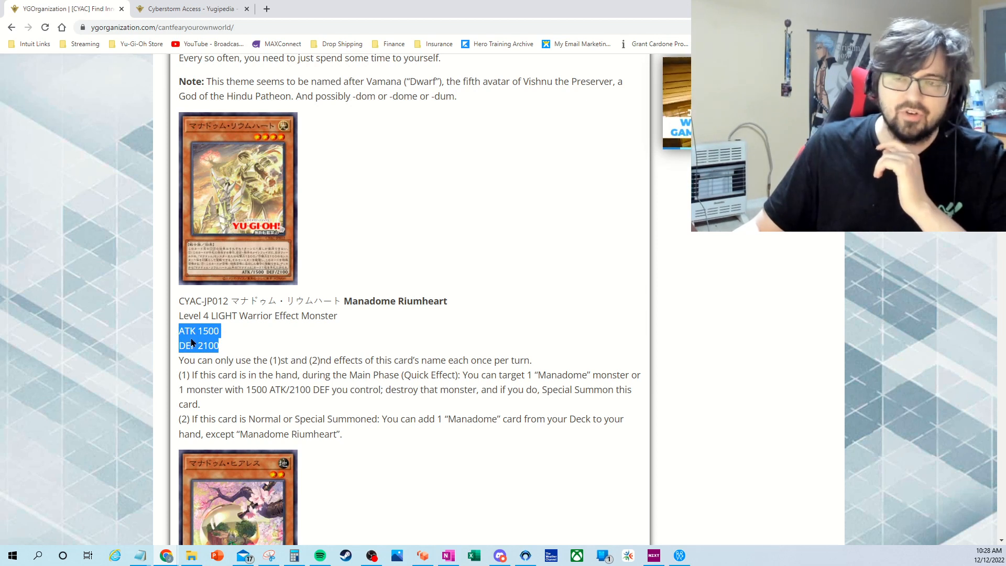
{"action": "mouse_move", "coordinate": [284, 258]}
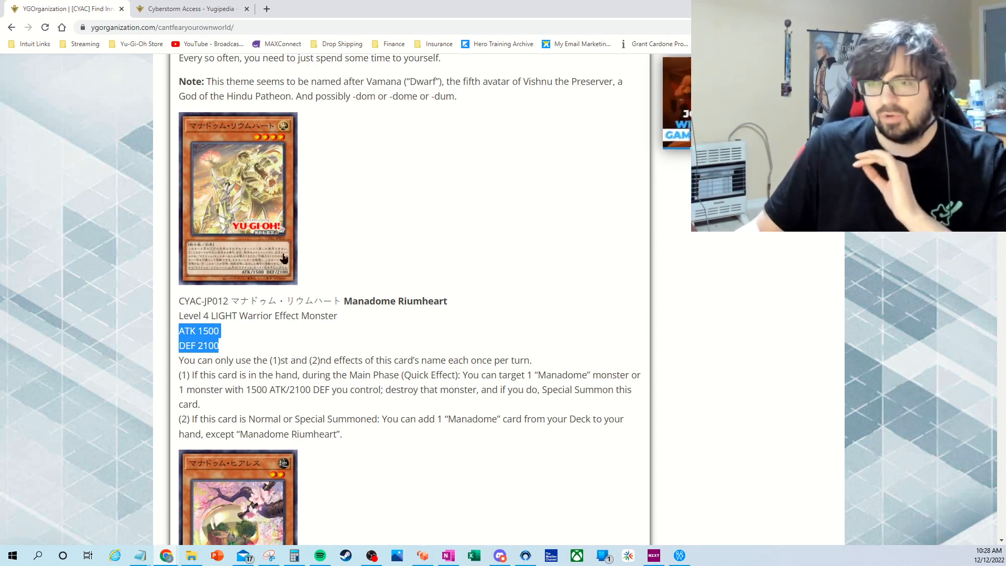
{"action": "mouse_move", "coordinate": [314, 237]}
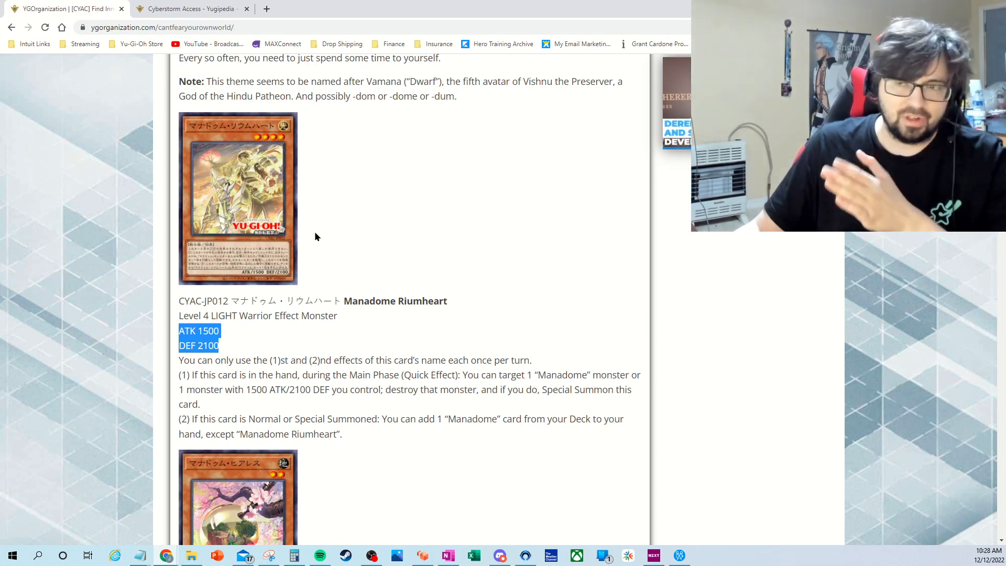
{"action": "mouse_move", "coordinate": [255, 204]}
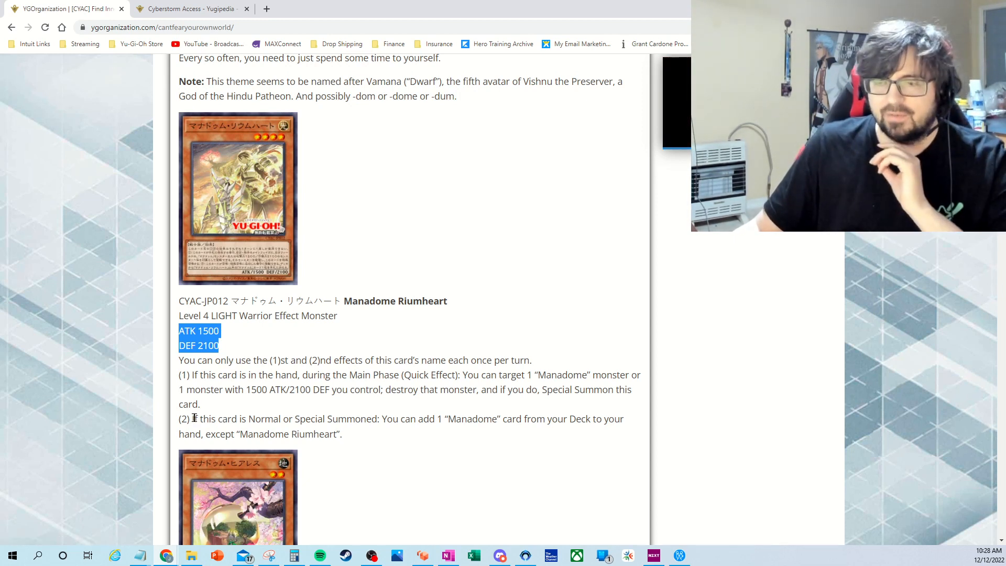
{"action": "left_click", "coordinate": [411, 416]}
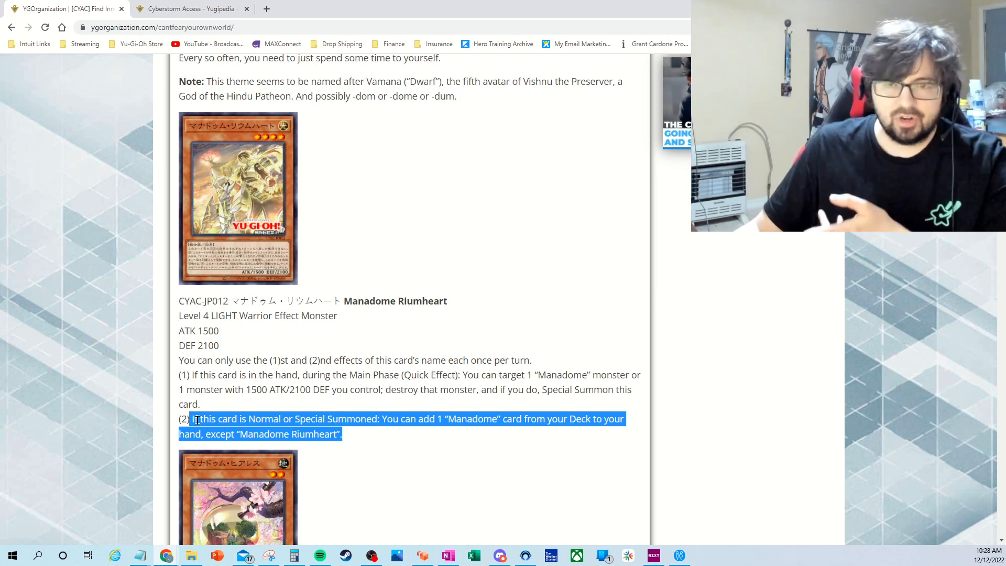
{"action": "mouse_move", "coordinate": [261, 331]}
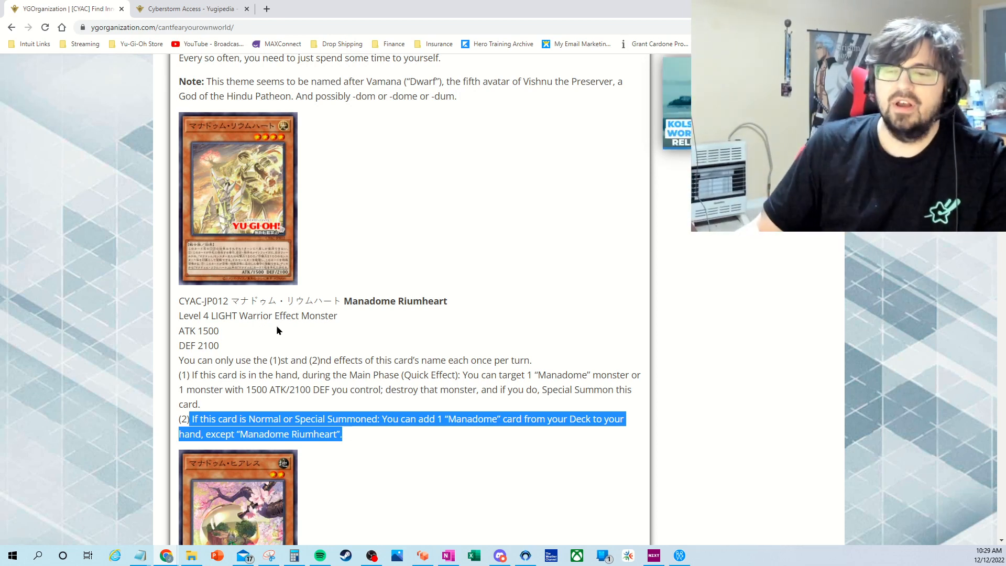
- Scroll down to the Manadome Meek entry and highlight its card name
{"action": "scroll", "scroll_direction": "down", "scroll_amount": 3}
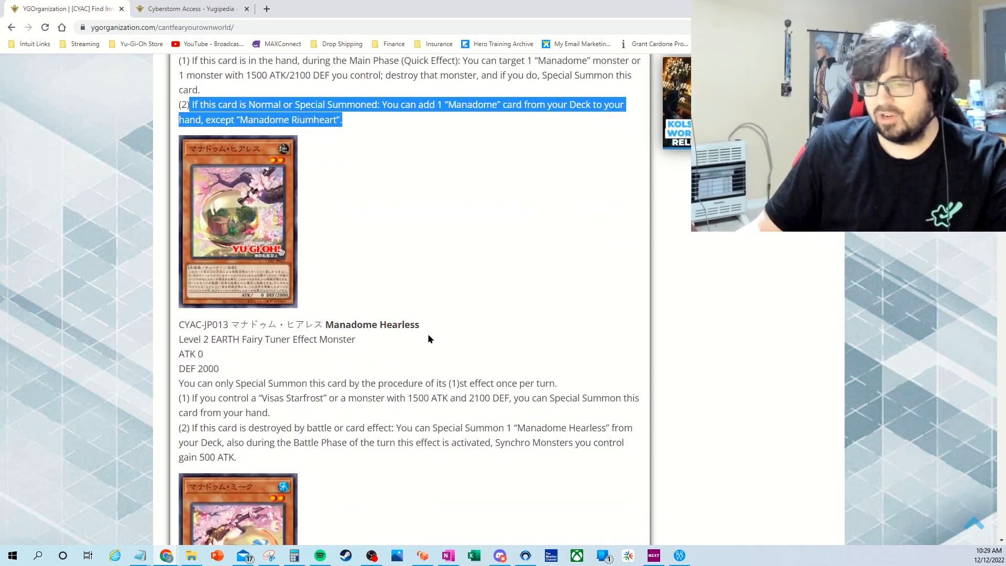
{"action": "scroll", "scroll_direction": "down", "scroll_amount": 3}
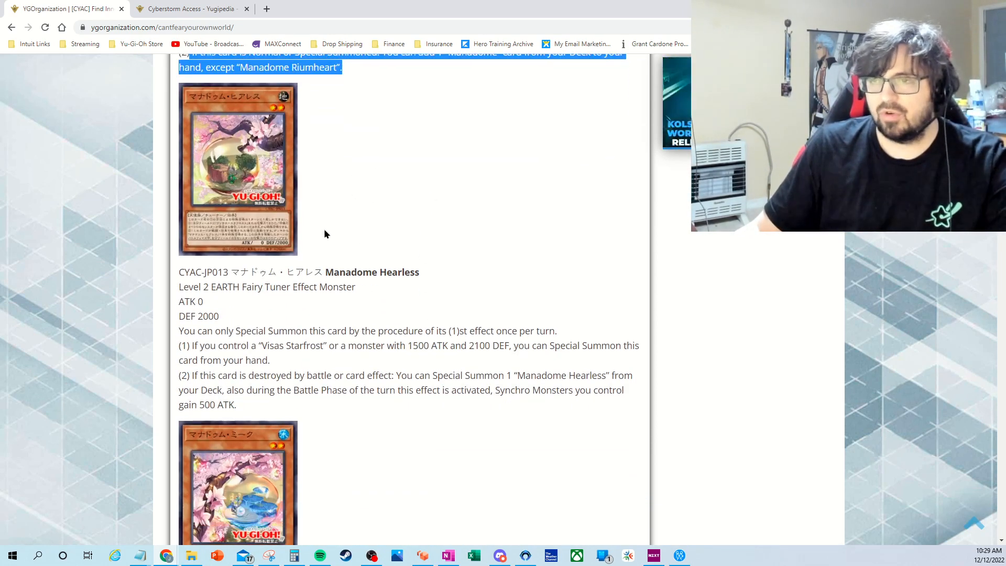
{"action": "scroll", "scroll_direction": "down", "scroll_amount": 3}
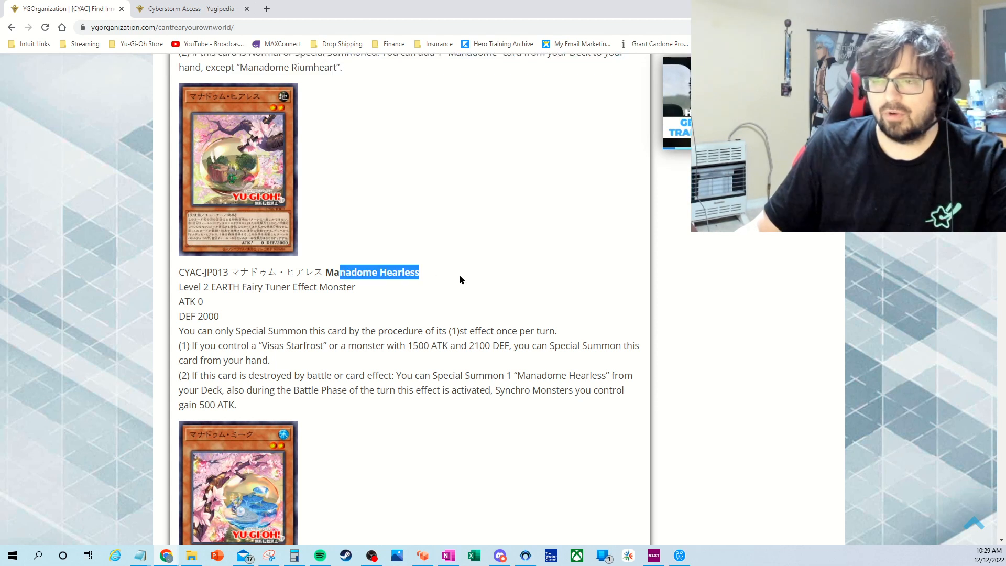
{"action": "mouse_move", "coordinate": [297, 434]}
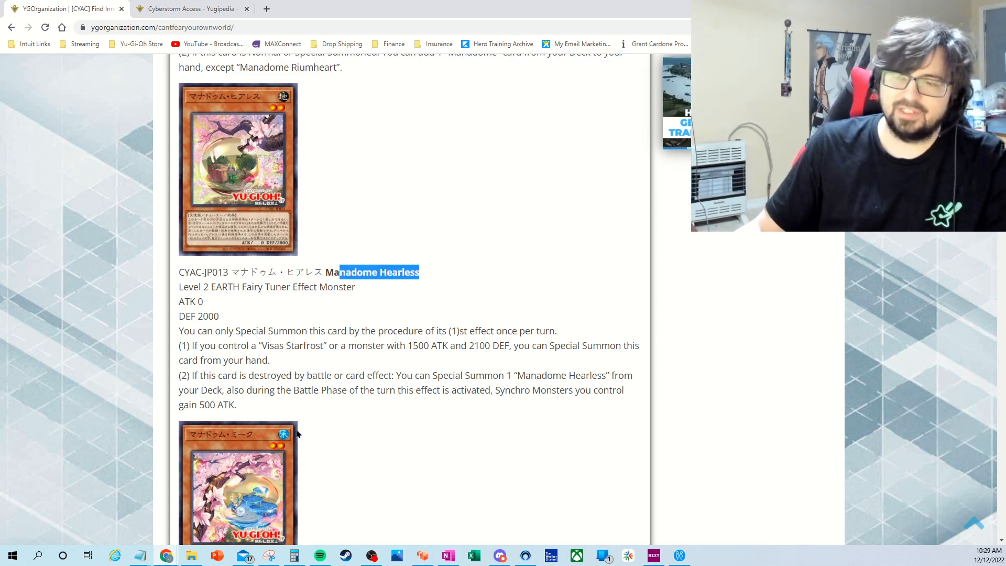
{"action": "scroll", "scroll_direction": "up", "scroll_amount": 3}
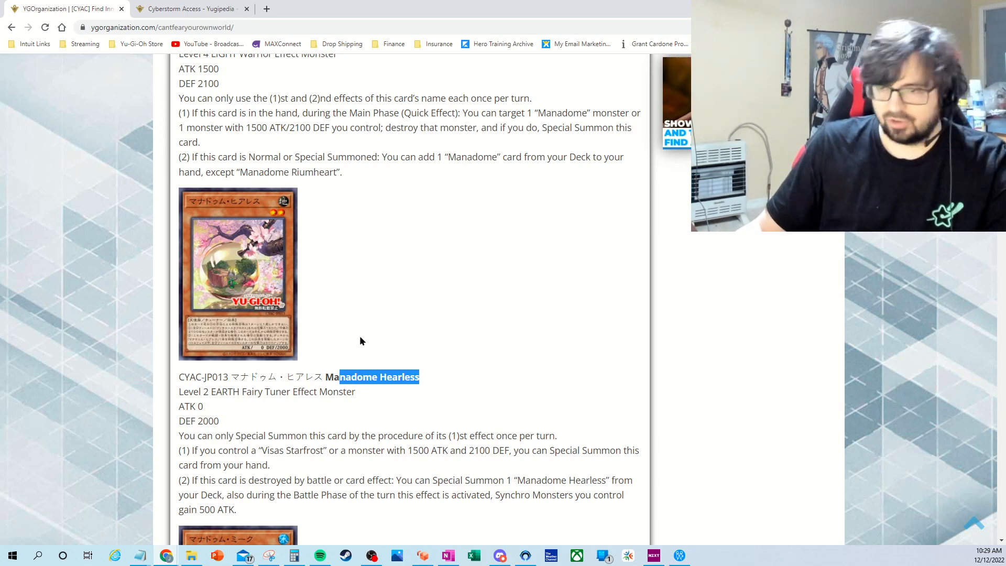
{"action": "scroll", "scroll_direction": "down", "scroll_amount": 3}
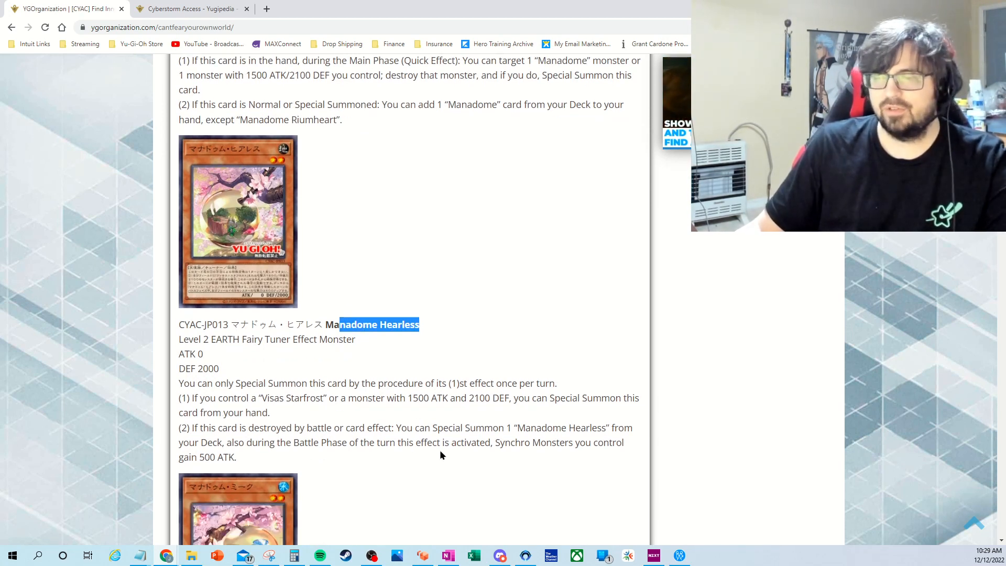
{"action": "mouse_move", "coordinate": [401, 436]}
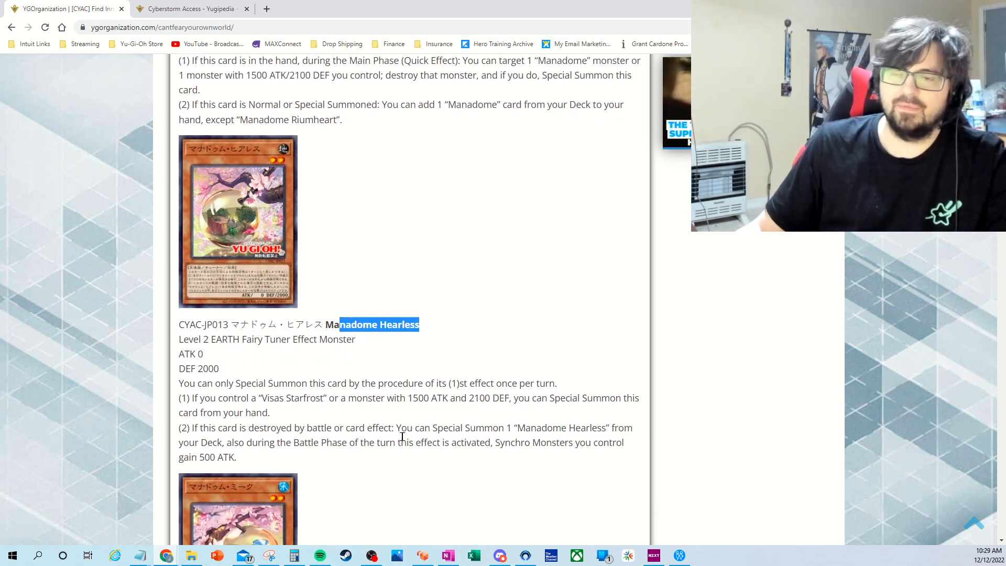
{"action": "mouse_move", "coordinate": [321, 371]}
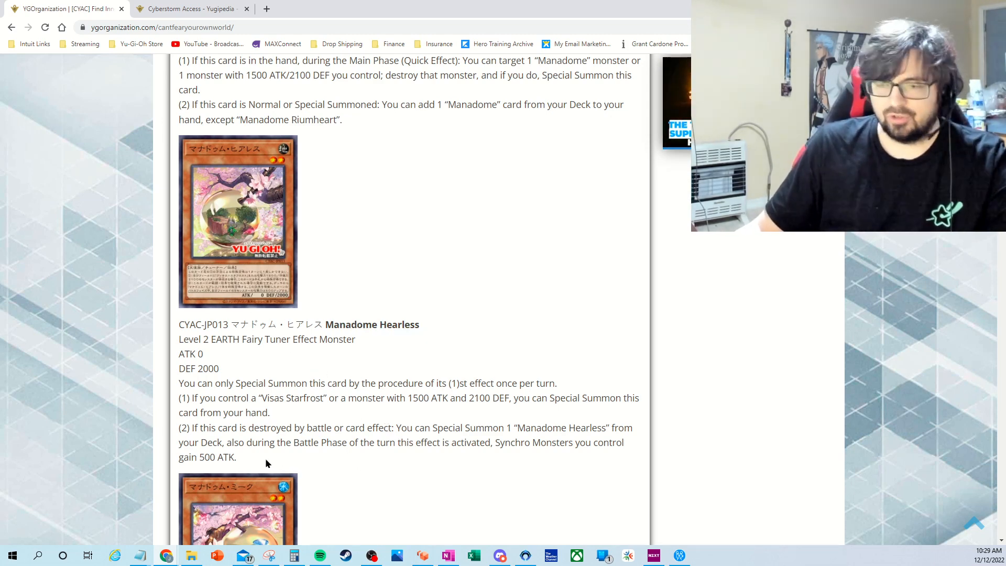
{"action": "scroll", "scroll_direction": "up", "scroll_amount": 3}
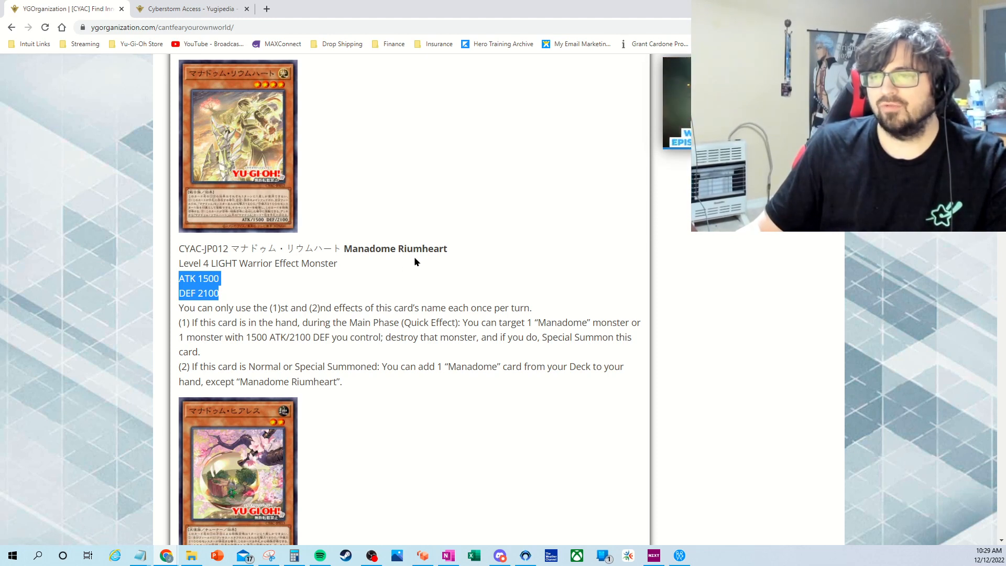
{"action": "scroll", "scroll_direction": "down", "scroll_amount": 3}
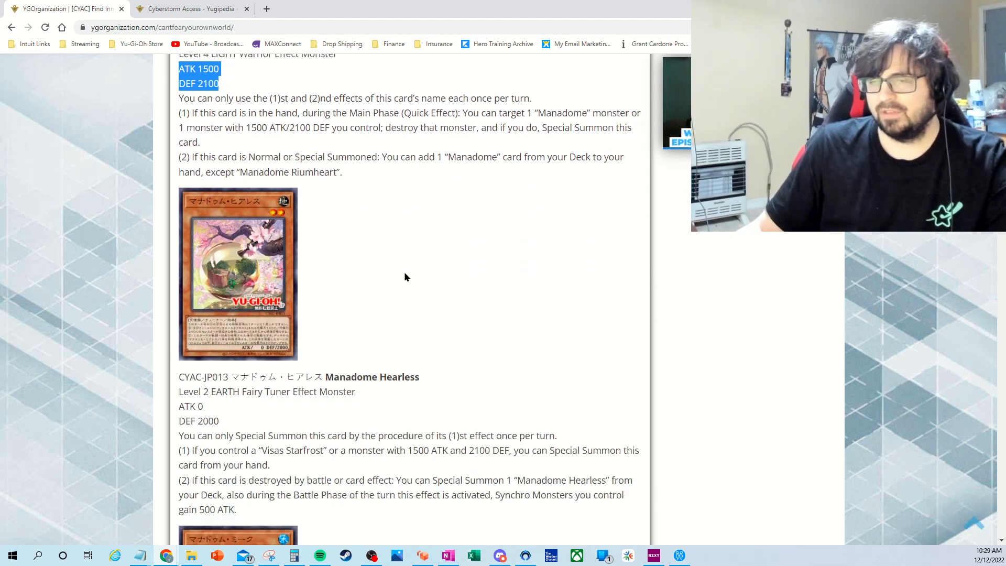
{"action": "scroll", "scroll_direction": "down", "scroll_amount": 3}
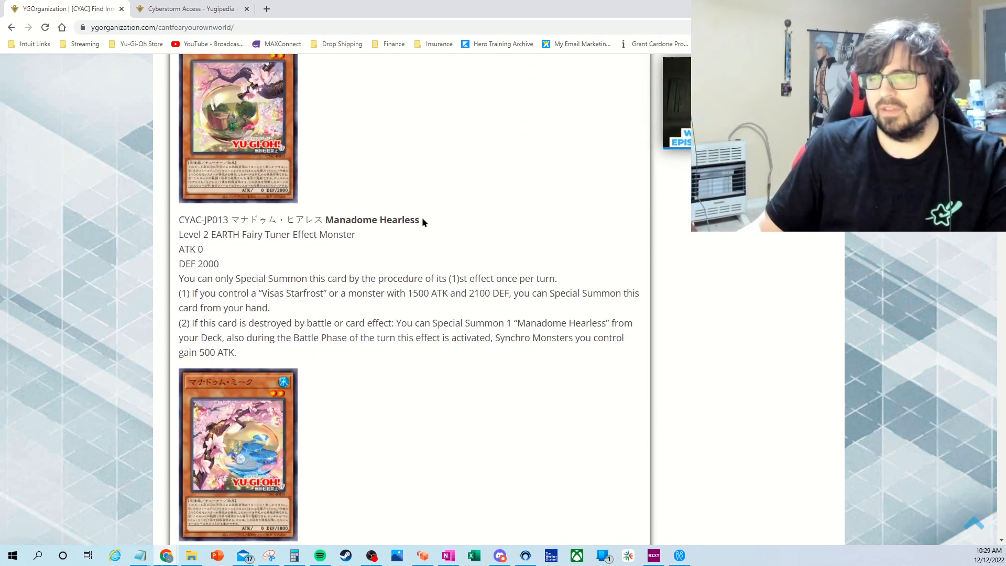
{"action": "scroll", "scroll_direction": "down", "scroll_amount": 3}
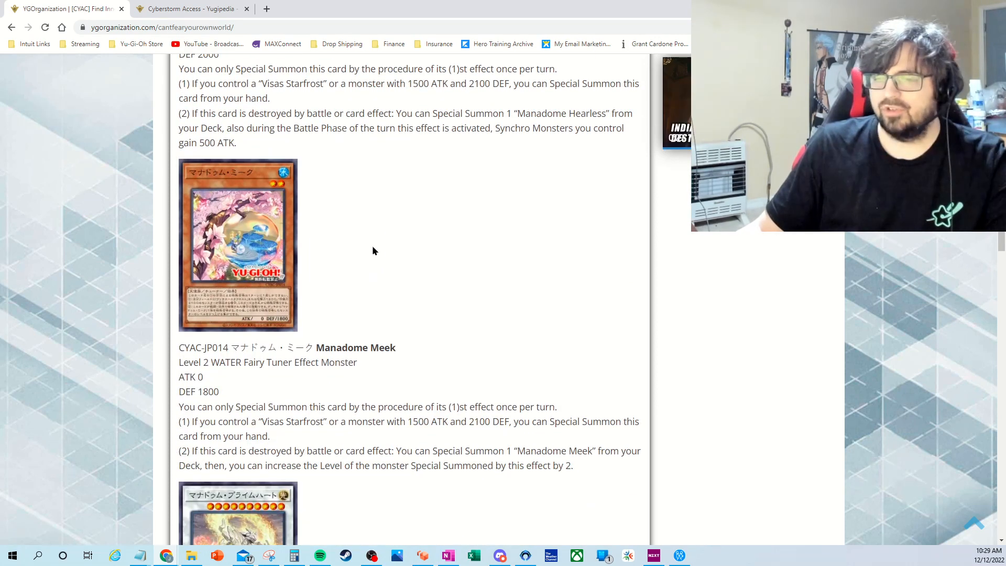
{"action": "double_click", "coordinate": [356, 347]}
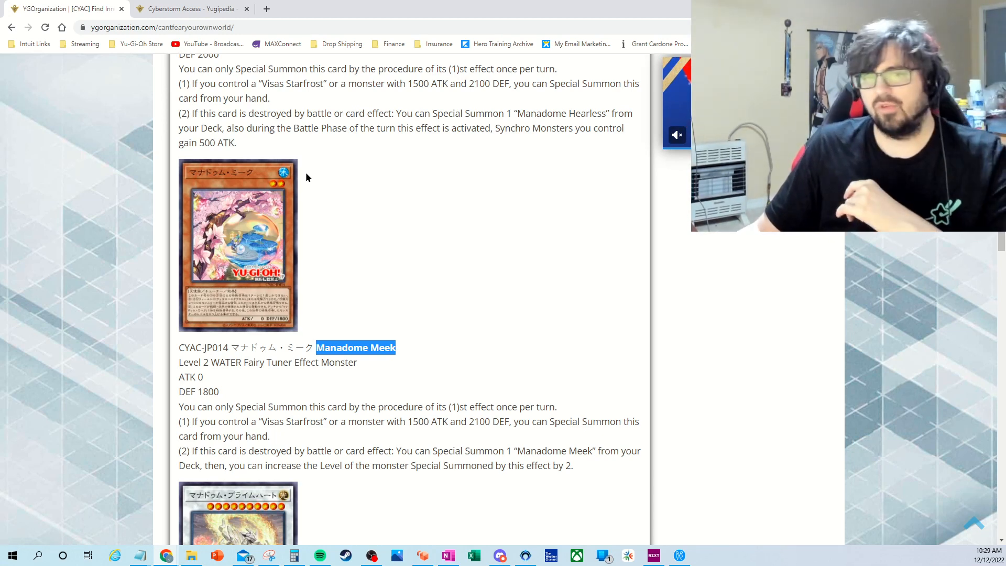
{"action": "mouse_move", "coordinate": [362, 225]}
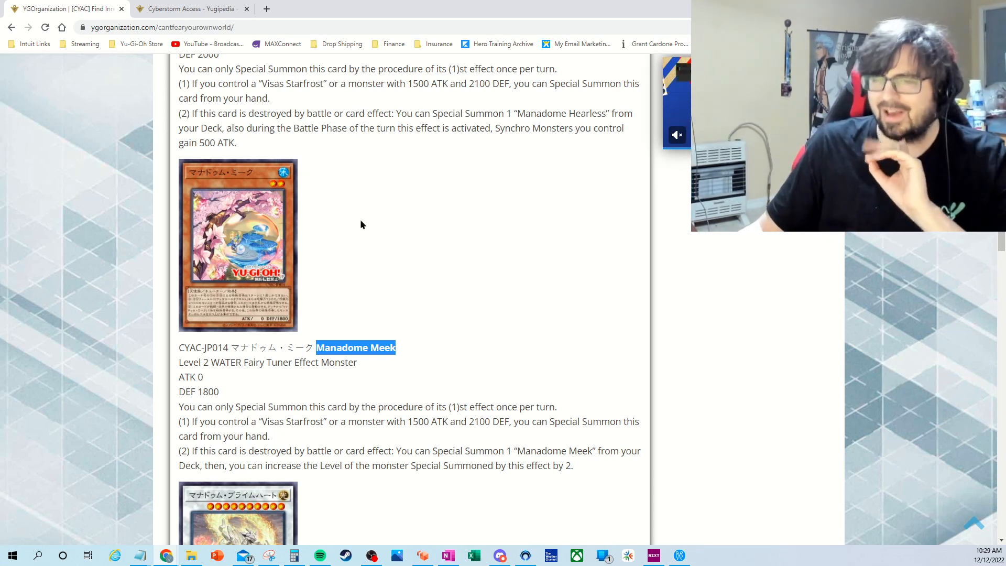
- Scroll up briefly, then down toward the Manadome Prime-Heart entry
{"action": "scroll", "scroll_direction": "up", "scroll_amount": 3}
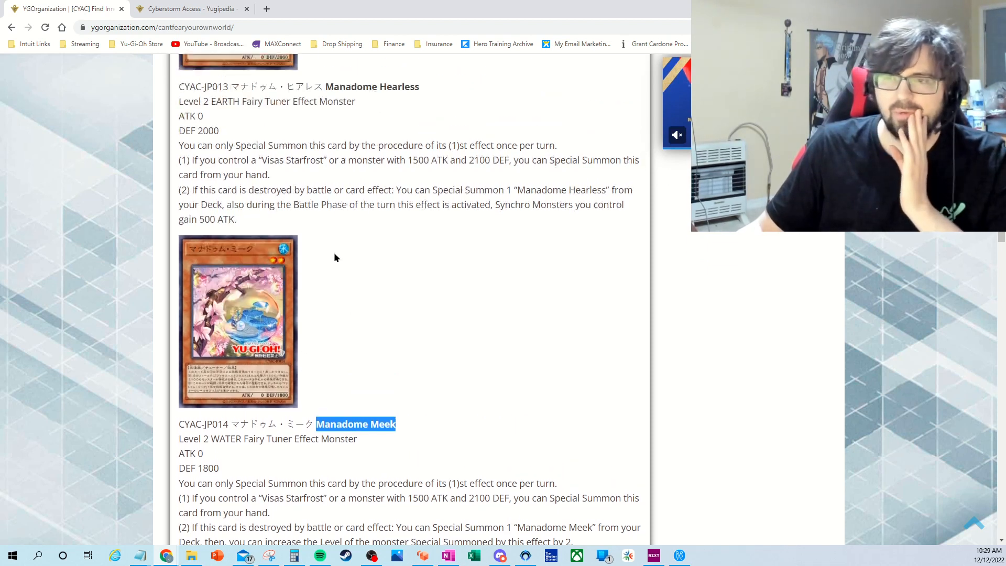
{"action": "scroll", "scroll_direction": "up", "scroll_amount": 3}
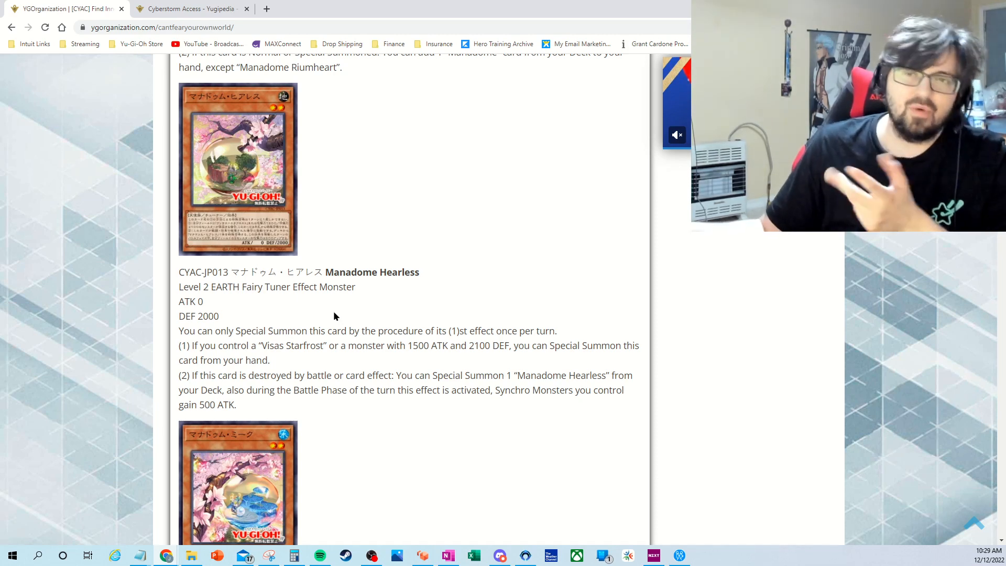
{"action": "scroll", "scroll_direction": "down", "scroll_amount": 3}
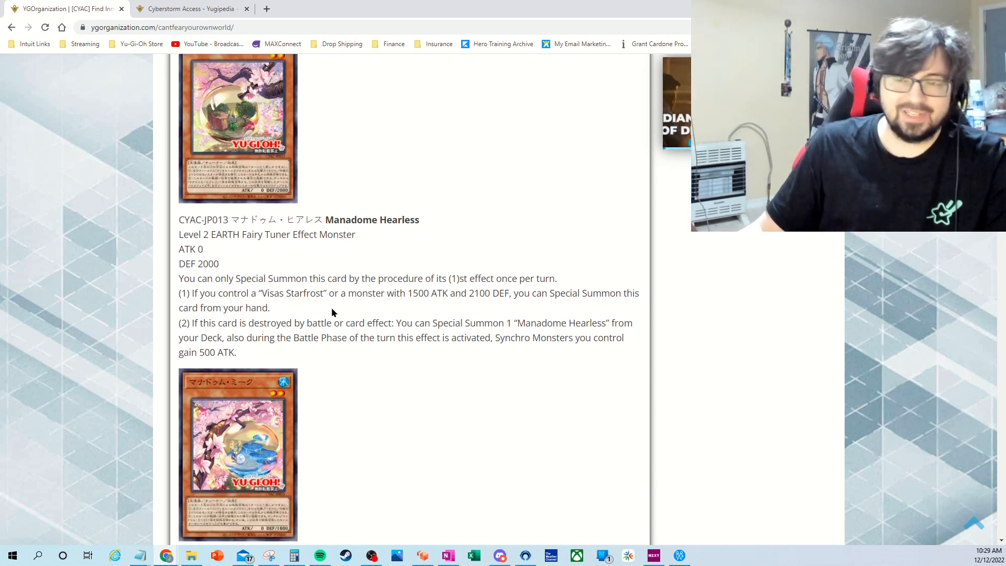
{"action": "scroll", "scroll_direction": "down", "scroll_amount": 3}
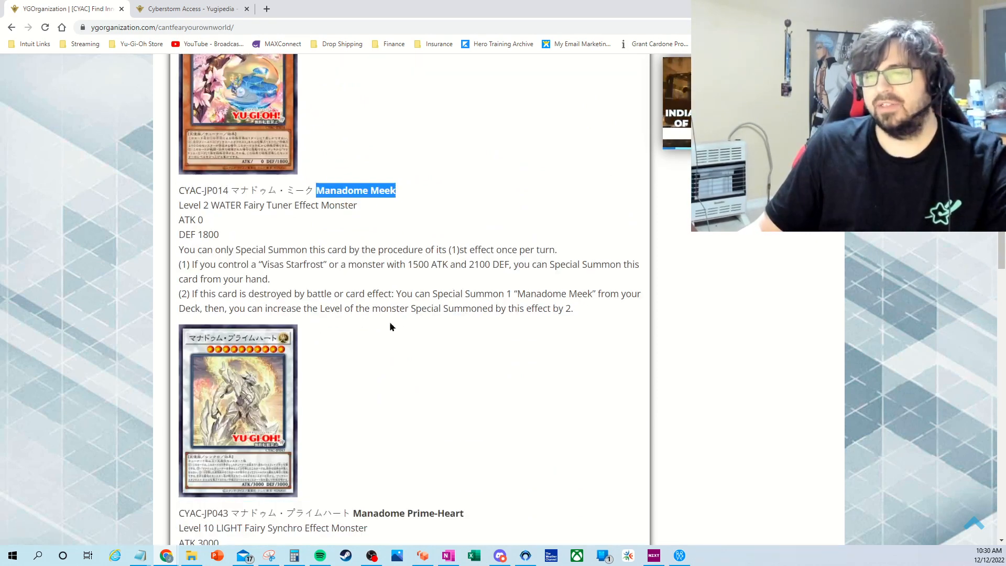
- Scroll to Manadome Prime-Heart and select part of its effect text
{"action": "scroll", "scroll_direction": "down", "scroll_amount": 3}
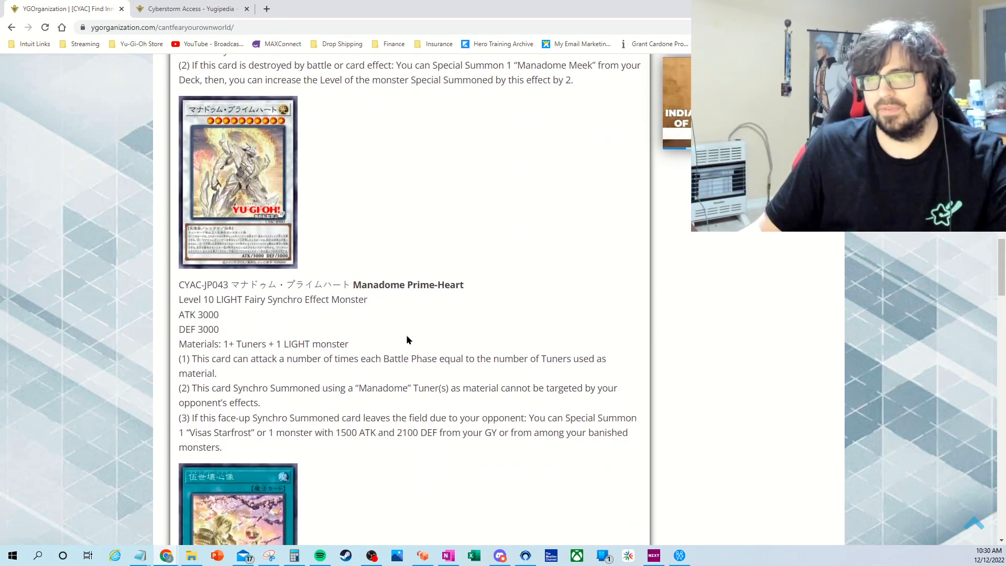
{"action": "scroll", "scroll_direction": "down", "scroll_amount": 3}
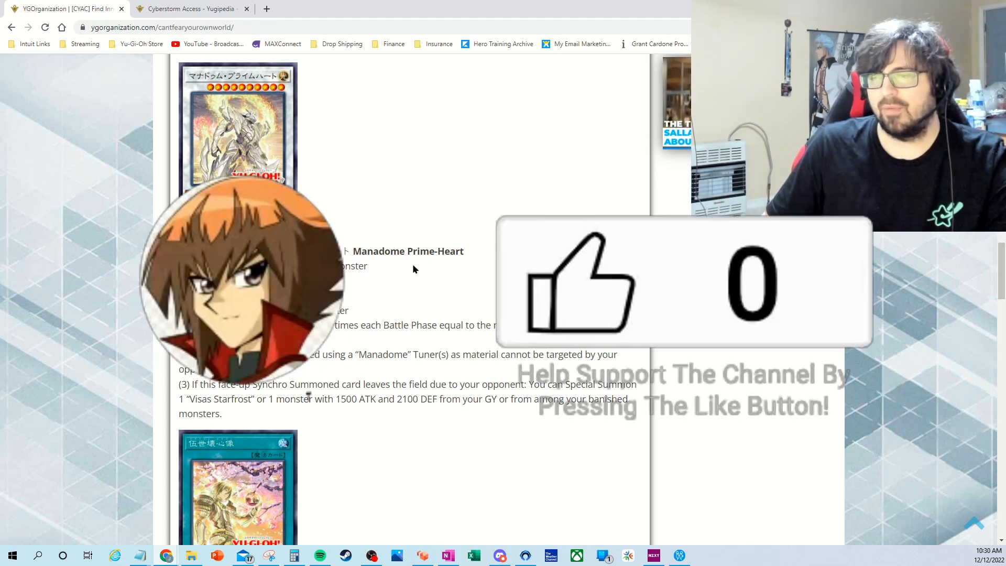
{"action": "left_click", "coordinate": [577, 283]}
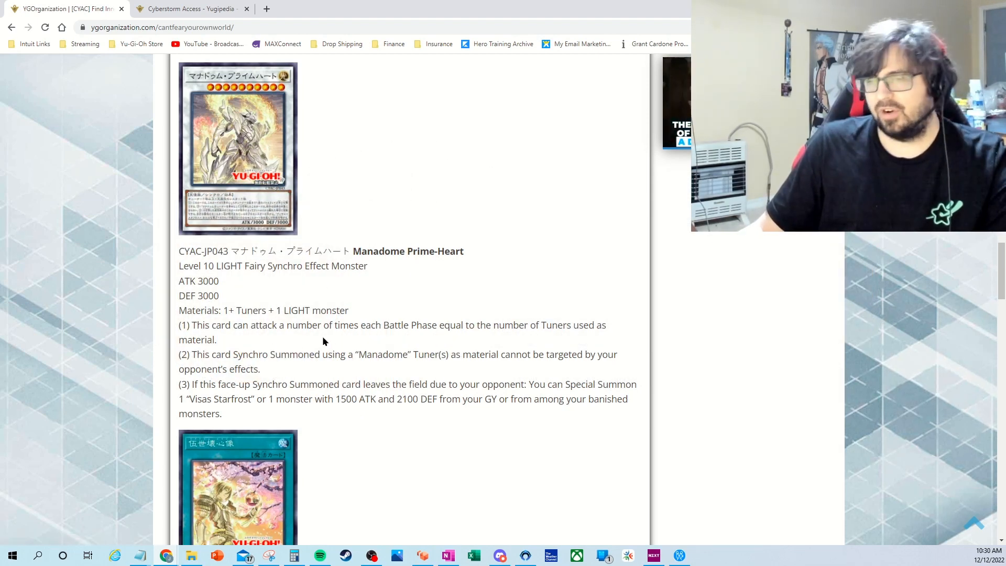
{"action": "mouse_move", "coordinate": [498, 346]}
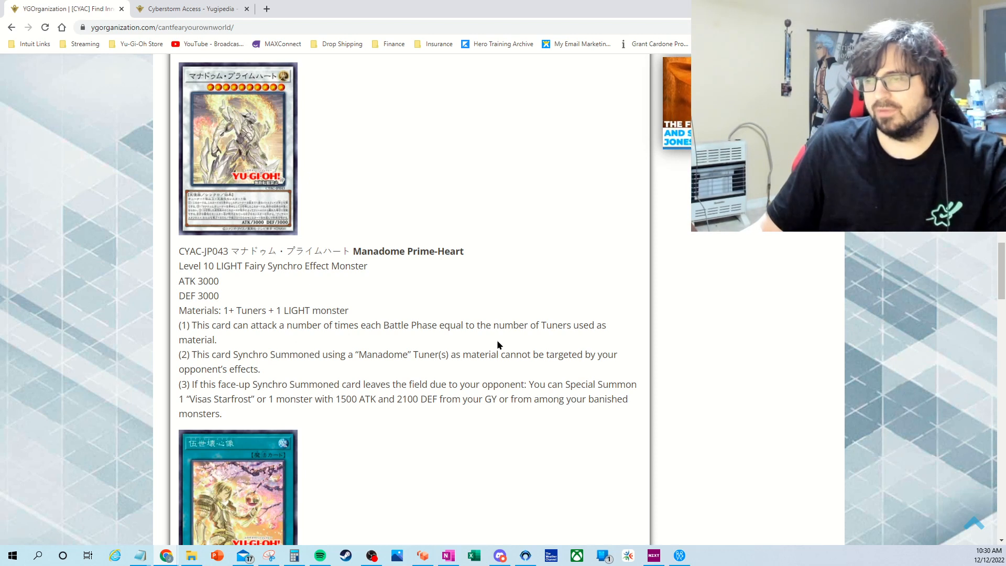
{"action": "mouse_move", "coordinate": [257, 347]}
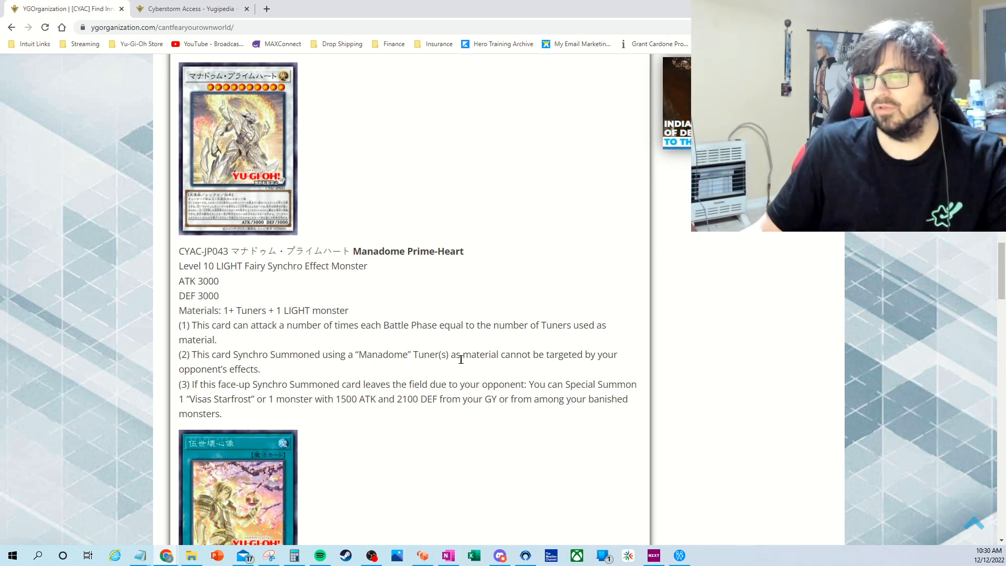
{"action": "mouse_move", "coordinate": [368, 374]}
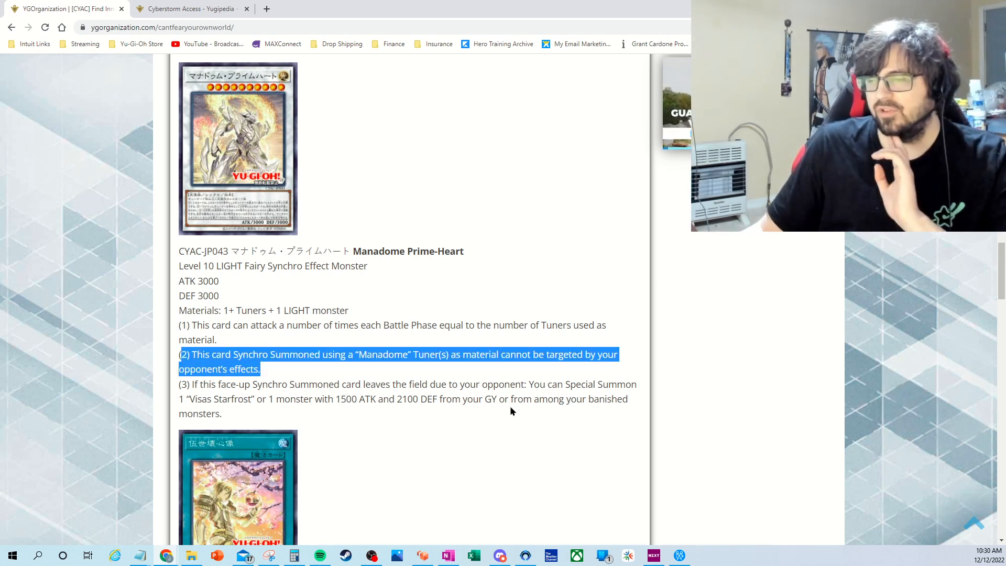
{"action": "mouse_move", "coordinate": [314, 419]}
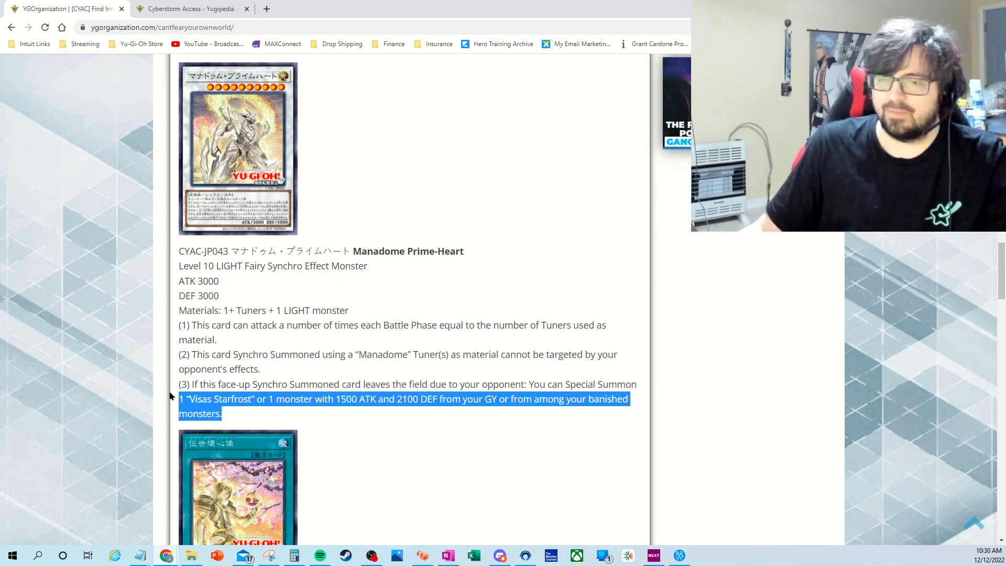
- Review Prime-Heart's effects and clear the highlight from its third effect
{"action": "scroll", "scroll_direction": "up", "scroll_amount": 3}
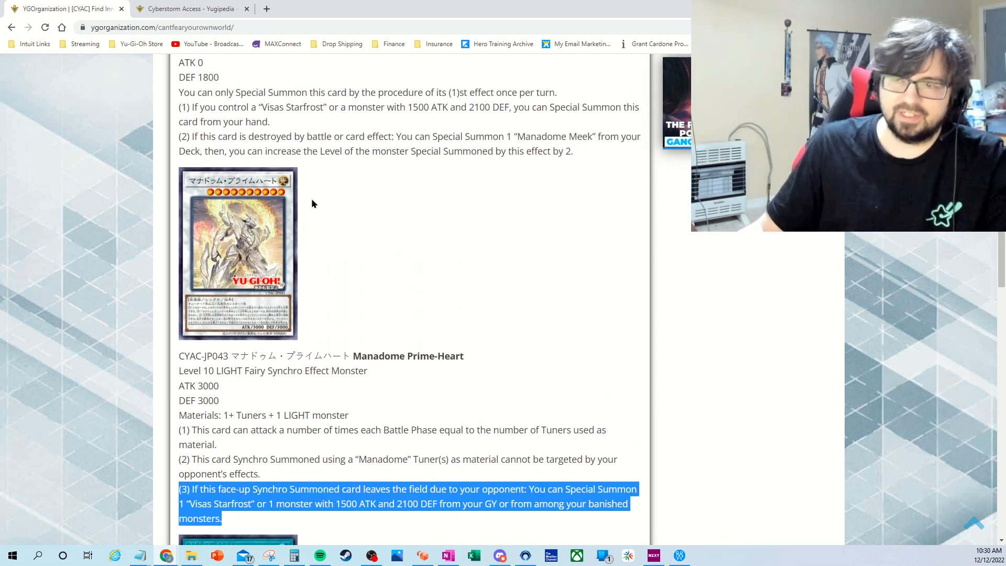
{"action": "mouse_move", "coordinate": [323, 247]}
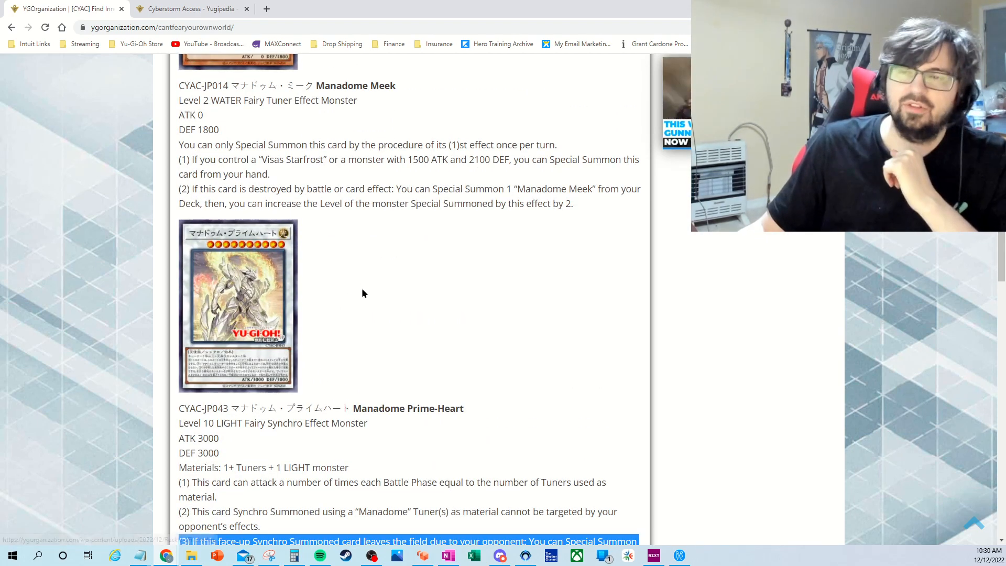
{"action": "scroll", "scroll_direction": "up", "scroll_amount": 3}
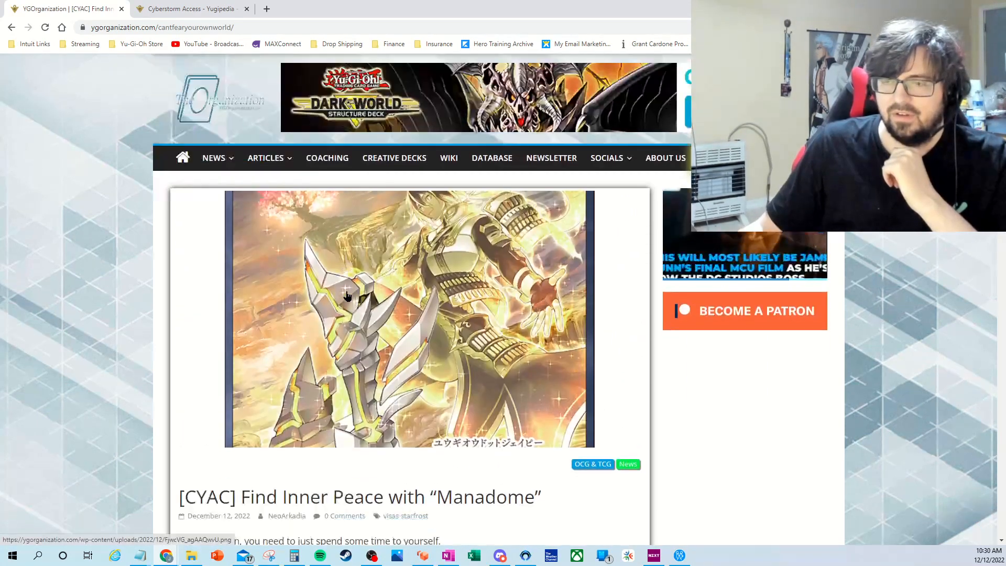
{"action": "scroll", "scroll_direction": "down", "scroll_amount": 3}
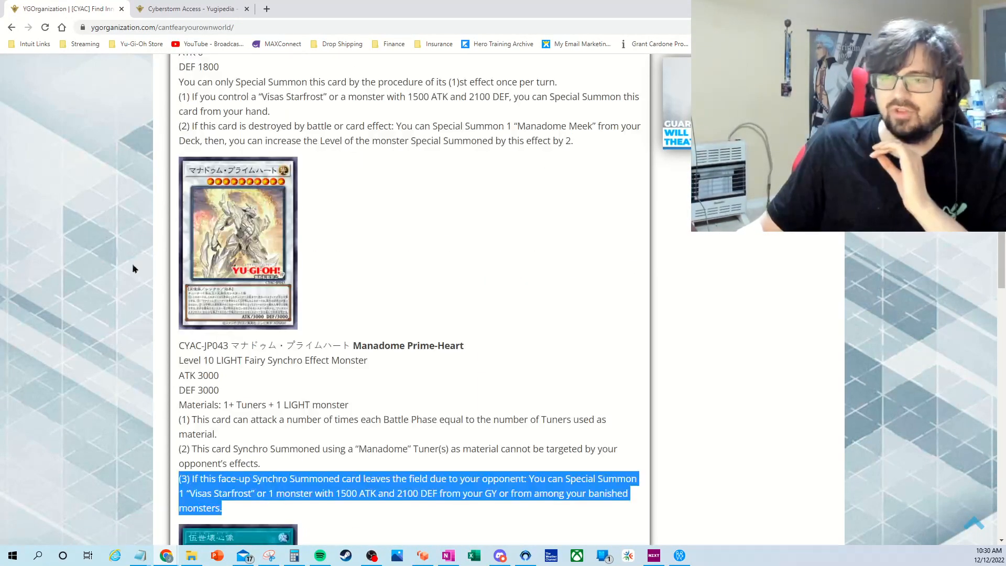
{"action": "scroll", "scroll_direction": "down", "scroll_amount": 3}
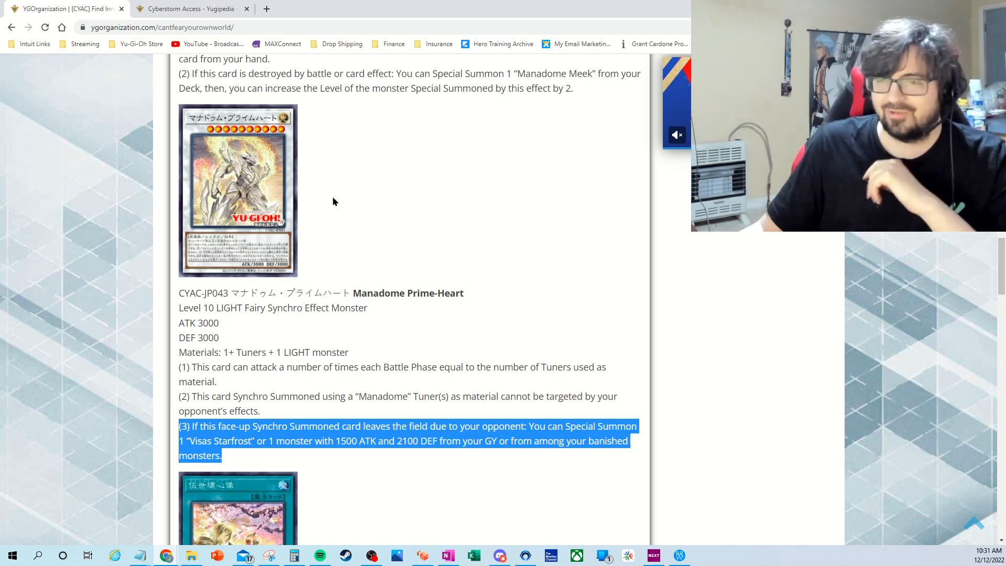
{"action": "left_click", "coordinate": [340, 248]}
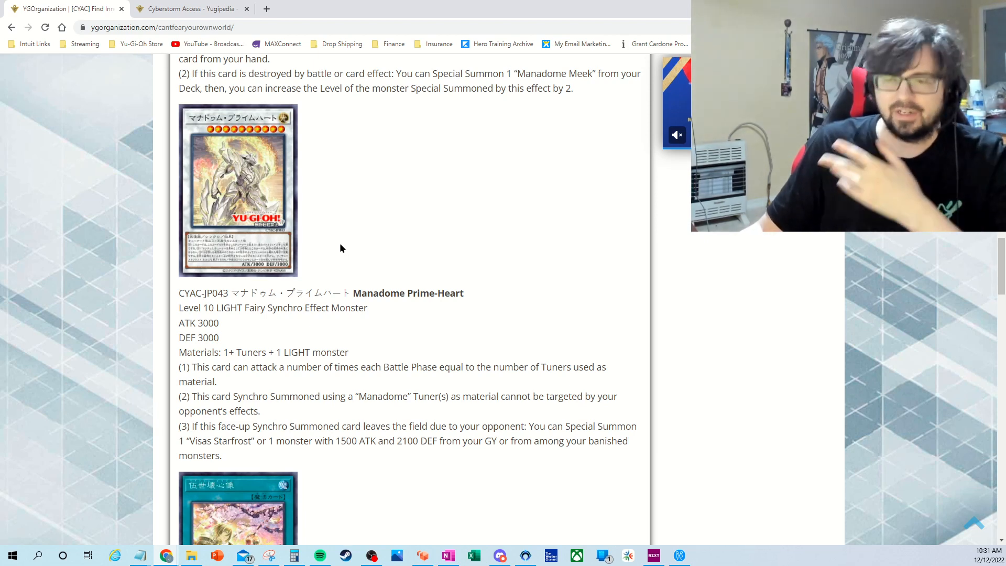
- Scroll down to Manadome Imagine and clear the highlight on its first effect
{"action": "scroll", "scroll_direction": "down", "scroll_amount": 3}
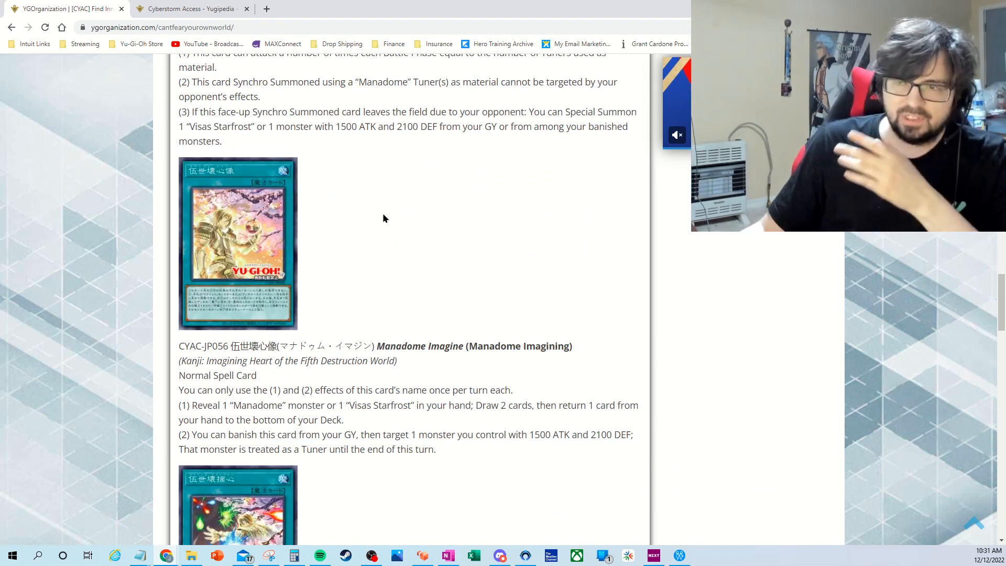
{"action": "mouse_move", "coordinate": [403, 198]}
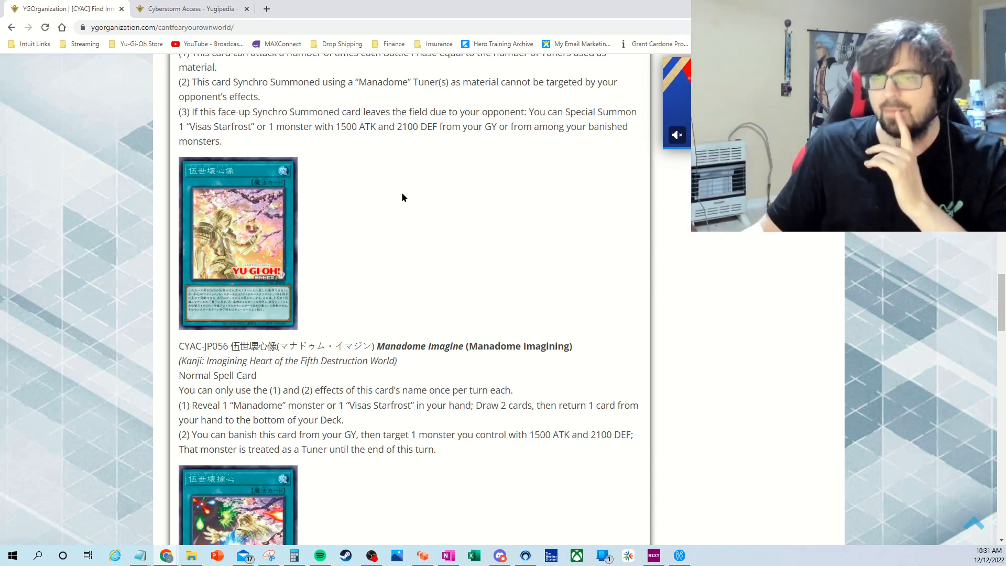
{"action": "scroll", "scroll_direction": "down", "scroll_amount": 3}
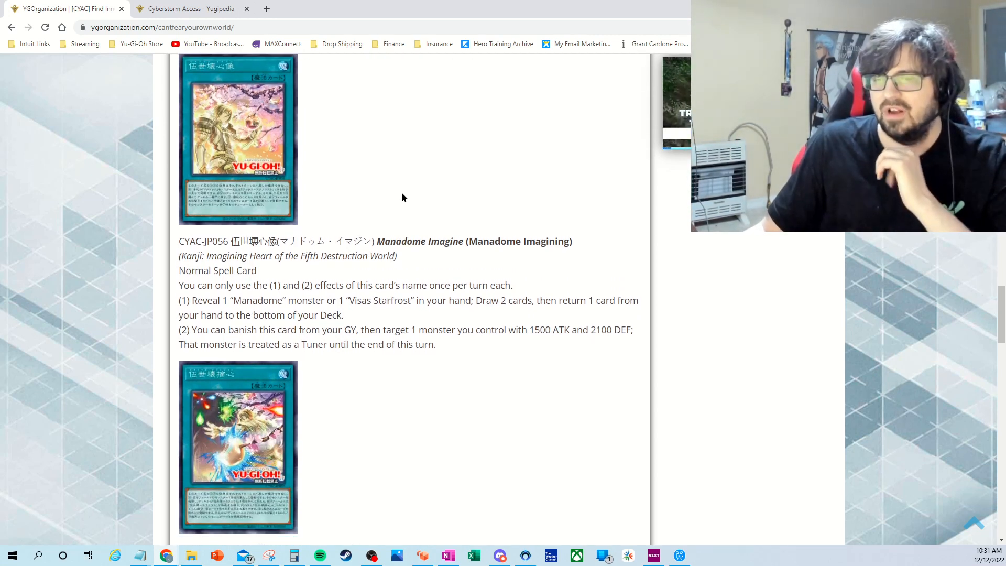
{"action": "scroll", "scroll_direction": "down", "scroll_amount": 3}
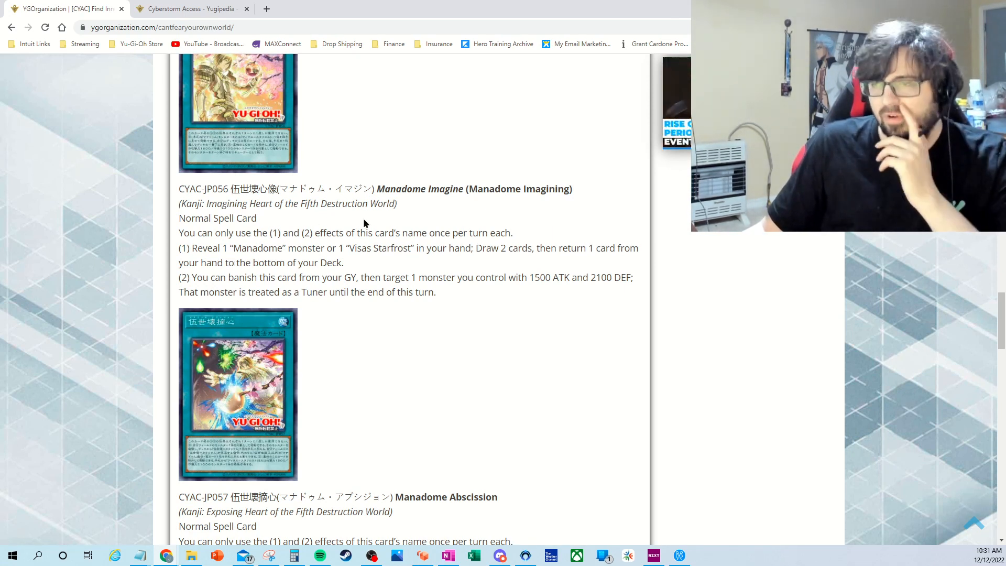
{"action": "mouse_move", "coordinate": [464, 204]}
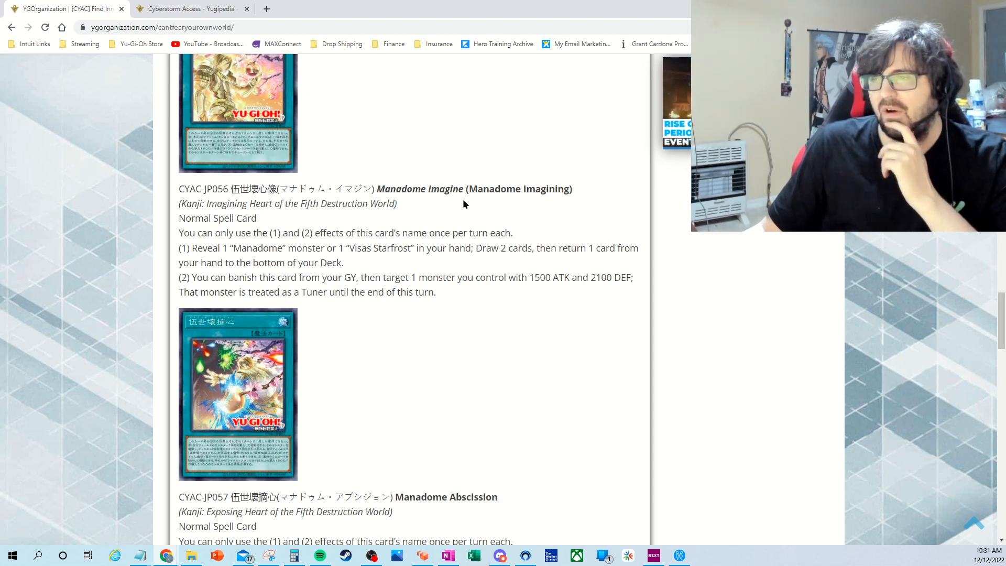
{"action": "mouse_move", "coordinate": [225, 258]}
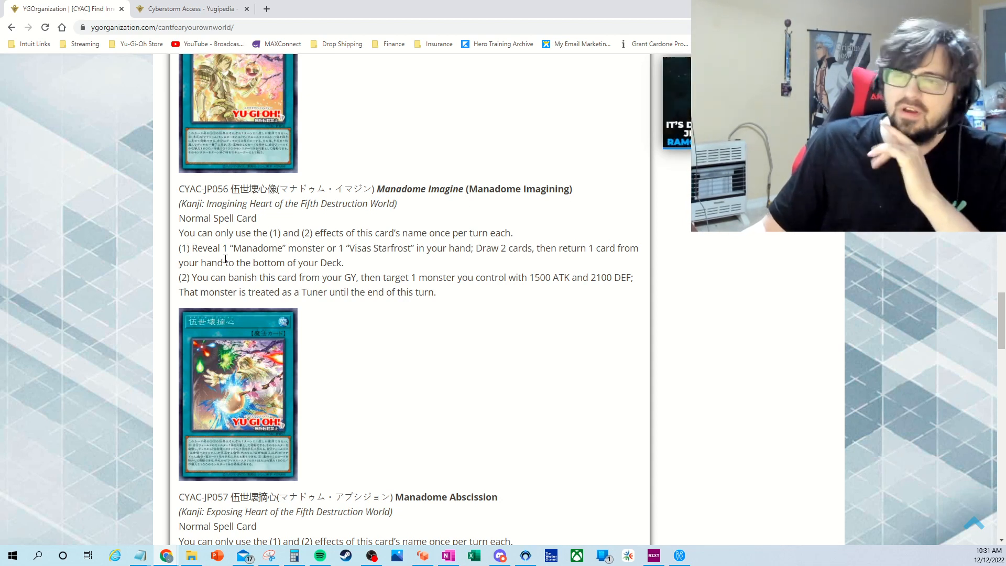
{"action": "mouse_move", "coordinate": [478, 234]}
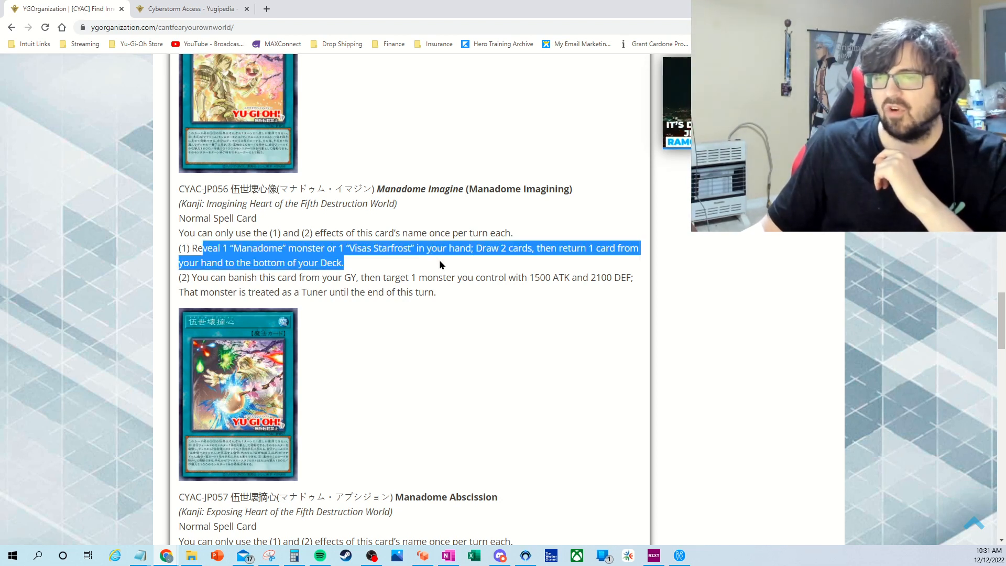
{"action": "left_click", "coordinate": [288, 255]}
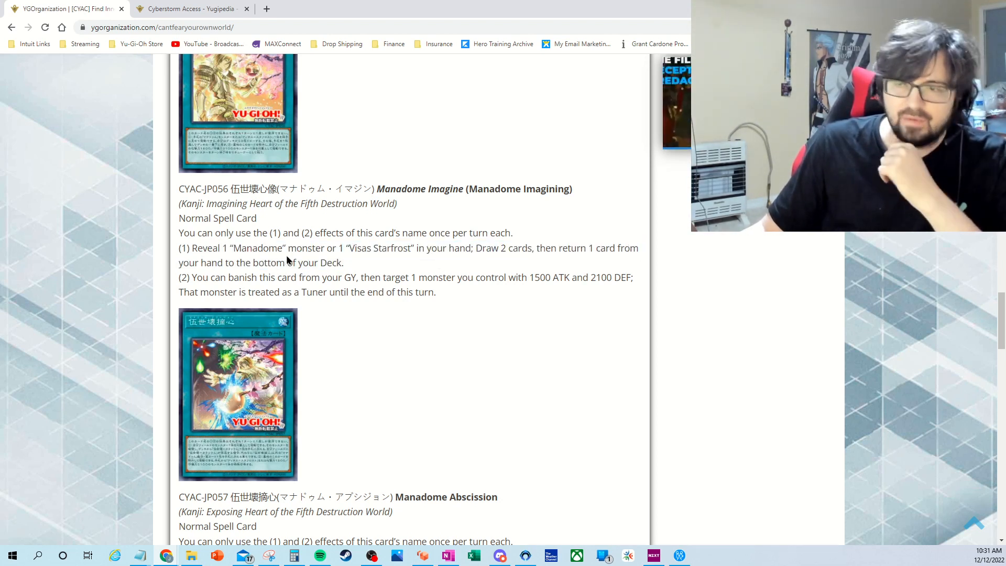
{"action": "mouse_move", "coordinate": [468, 263]}
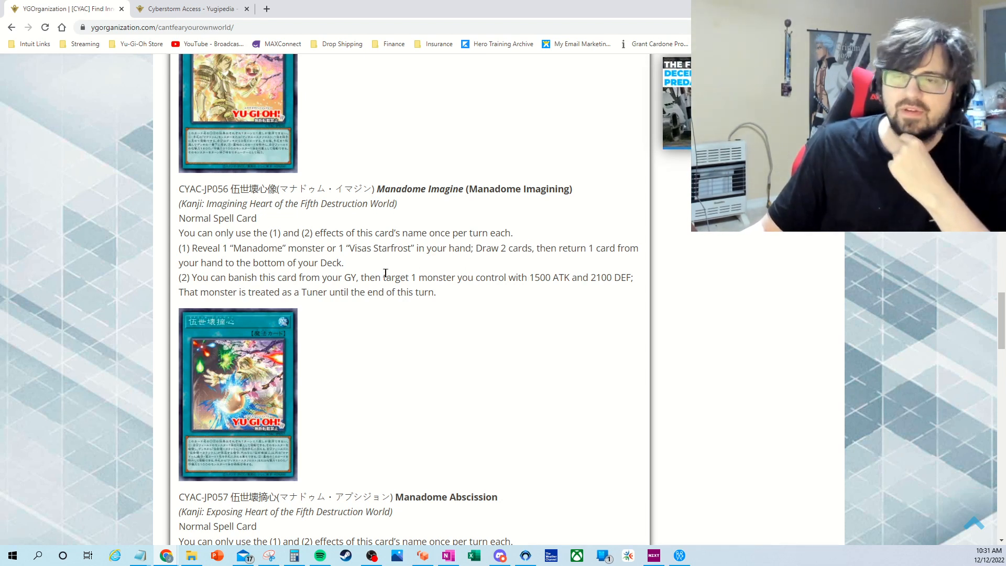
{"action": "mouse_move", "coordinate": [381, 269]}
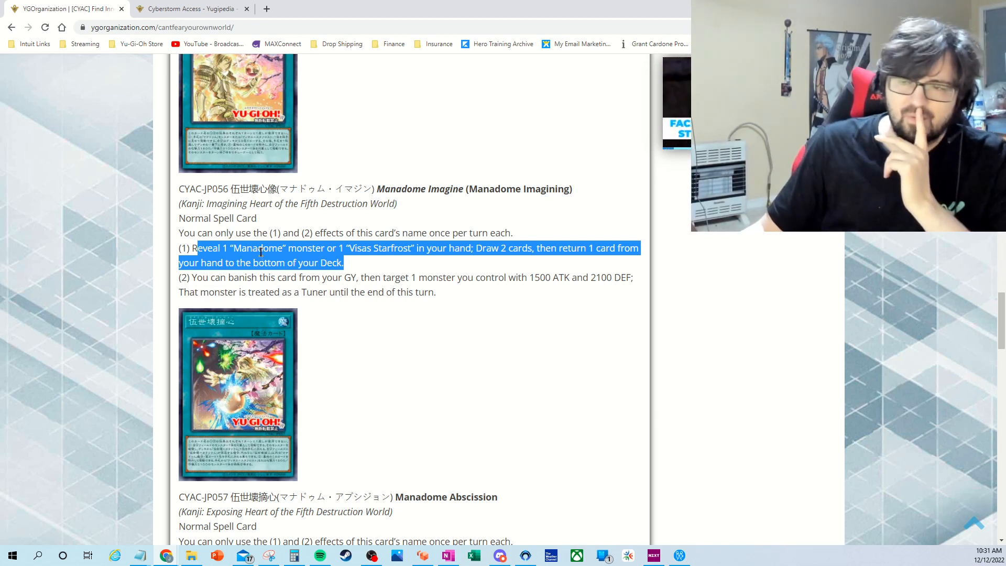
- Highlight Imagine's first effect, then its whole second effect, then clear the selection
{"action": "left_click", "coordinate": [292, 260]}
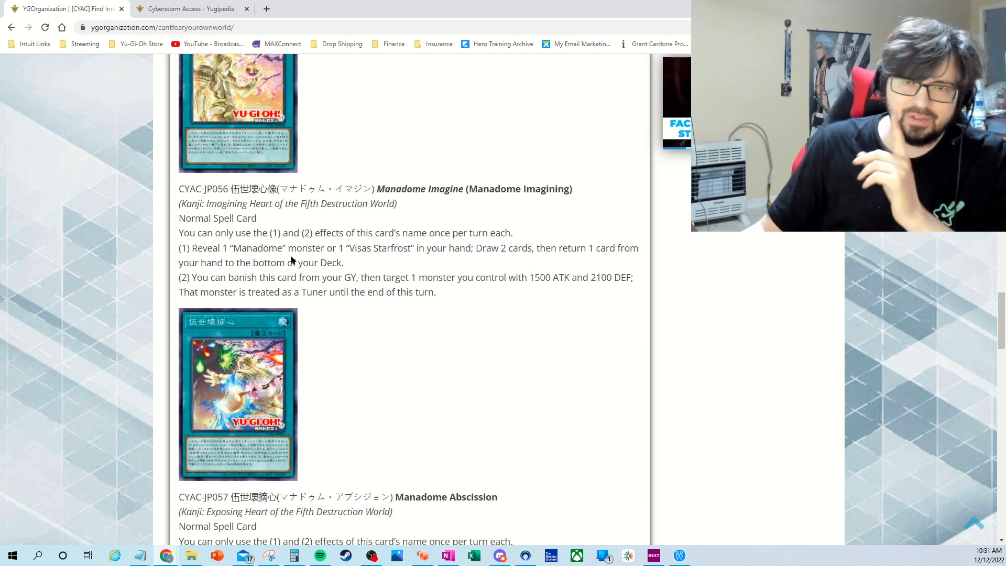
{"action": "double_click", "coordinate": [236, 248]}
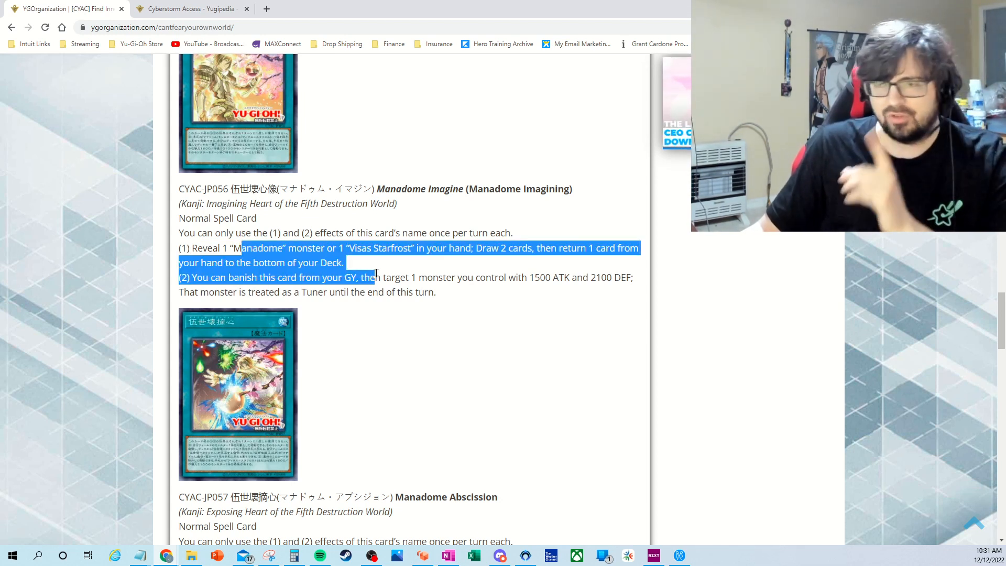
{"action": "left_click", "coordinate": [204, 277]}
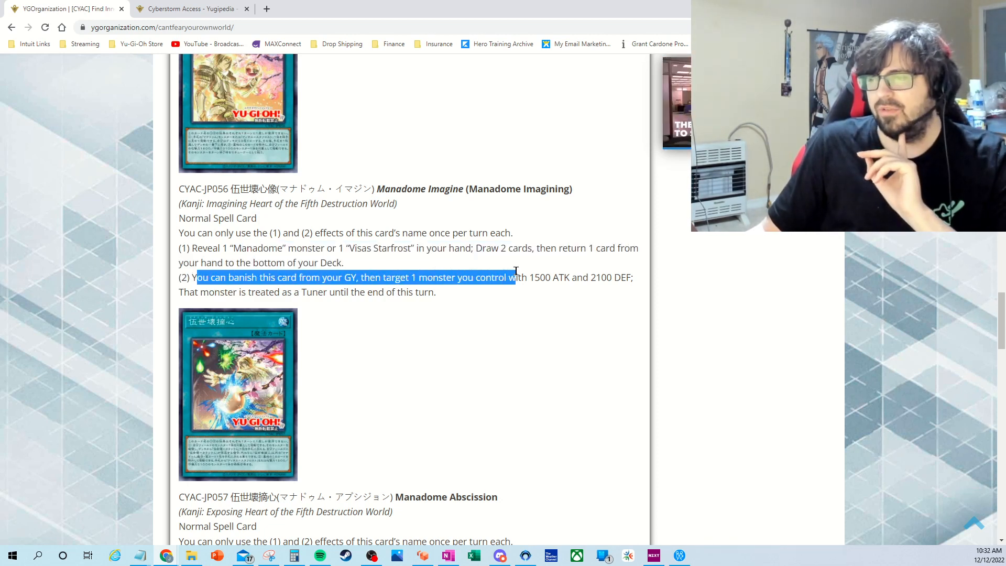
{"action": "left_click", "coordinate": [562, 299]}
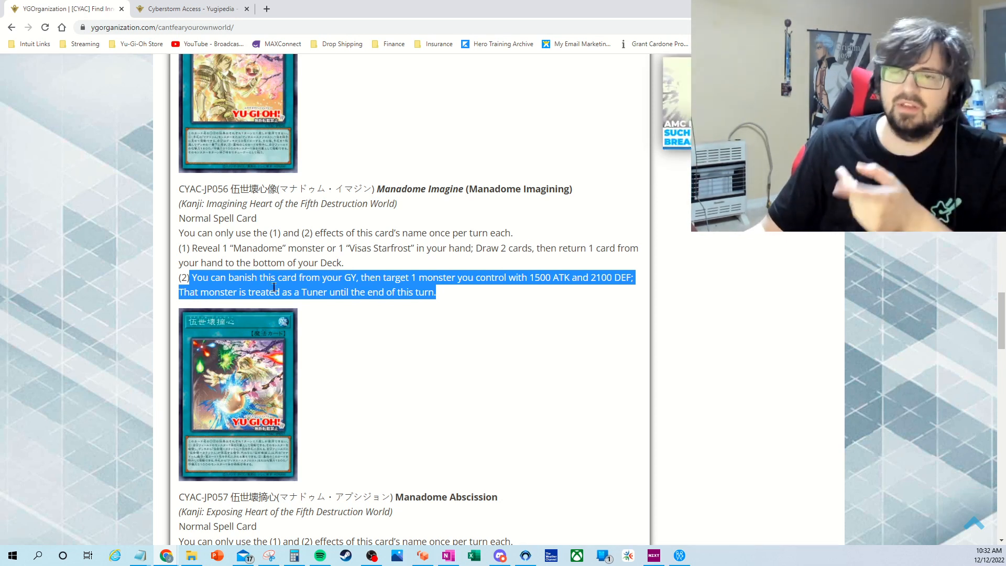
{"action": "left_click", "coordinate": [368, 306]}
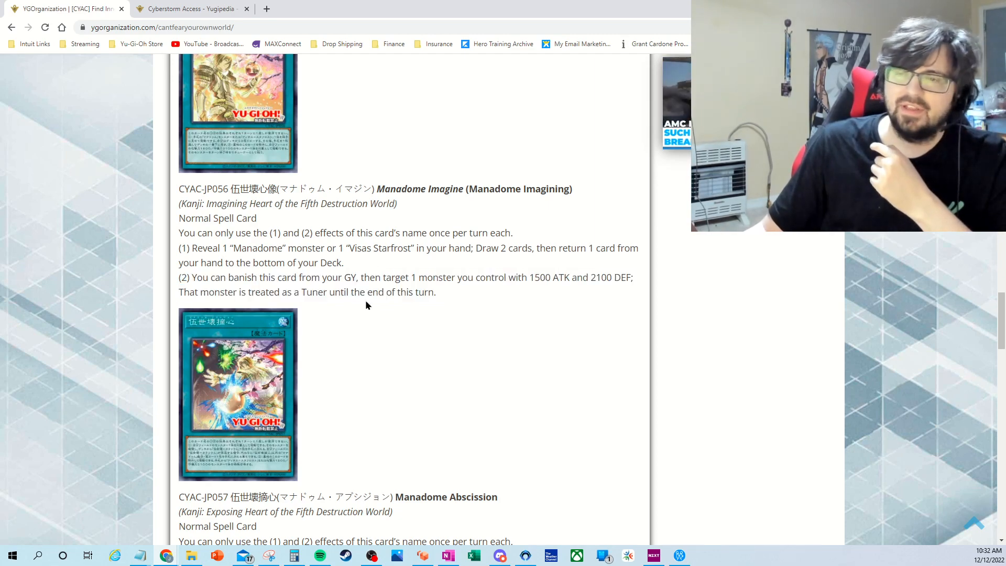
- Scroll up to the opening Manadome monster entries and back down to Manadome Imagine
{"action": "scroll", "scroll_direction": "up", "scroll_amount": 3}
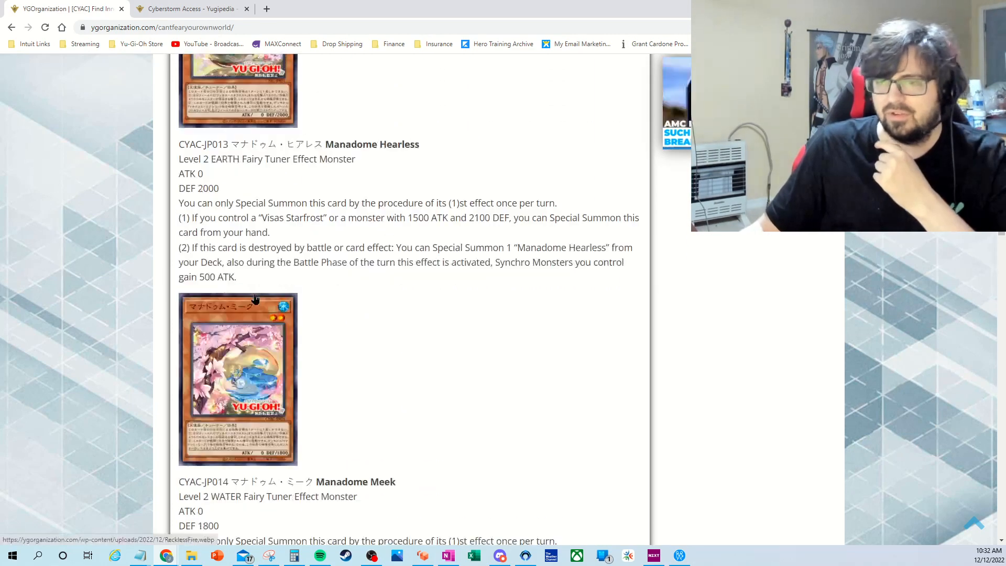
{"action": "scroll", "scroll_direction": "up", "scroll_amount": 3}
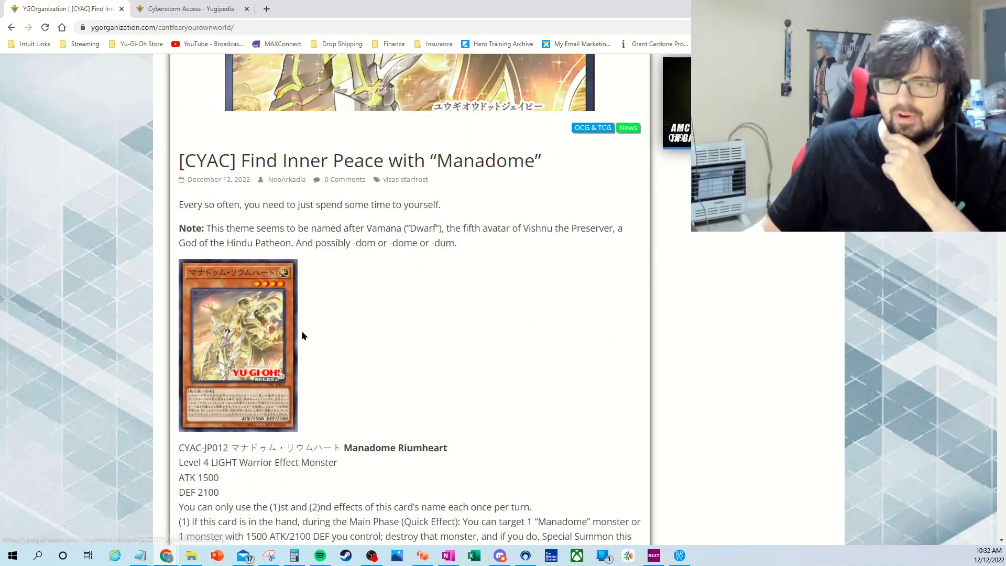
{"action": "scroll", "scroll_direction": "down", "scroll_amount": 3}
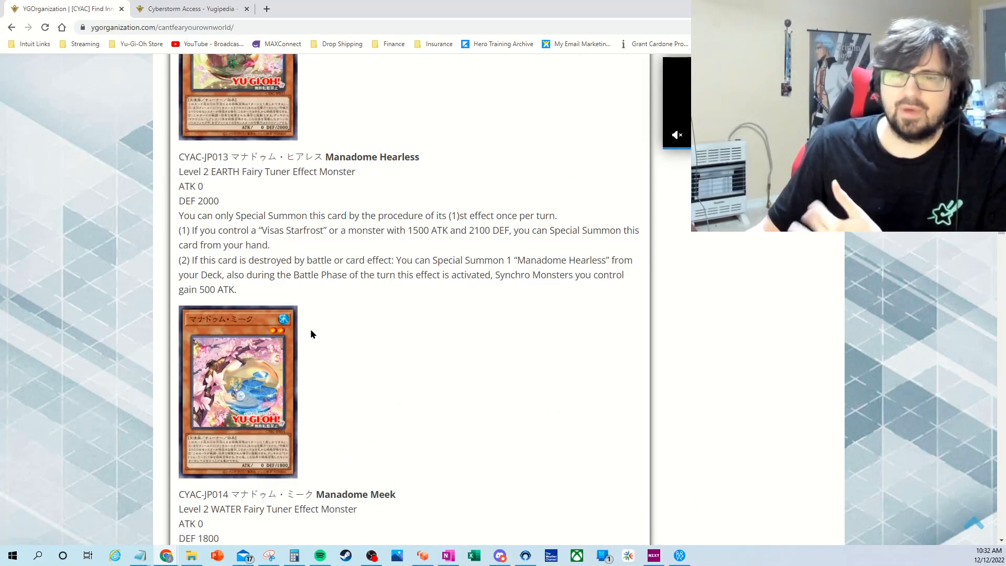
{"action": "scroll", "scroll_direction": "down", "scroll_amount": 3}
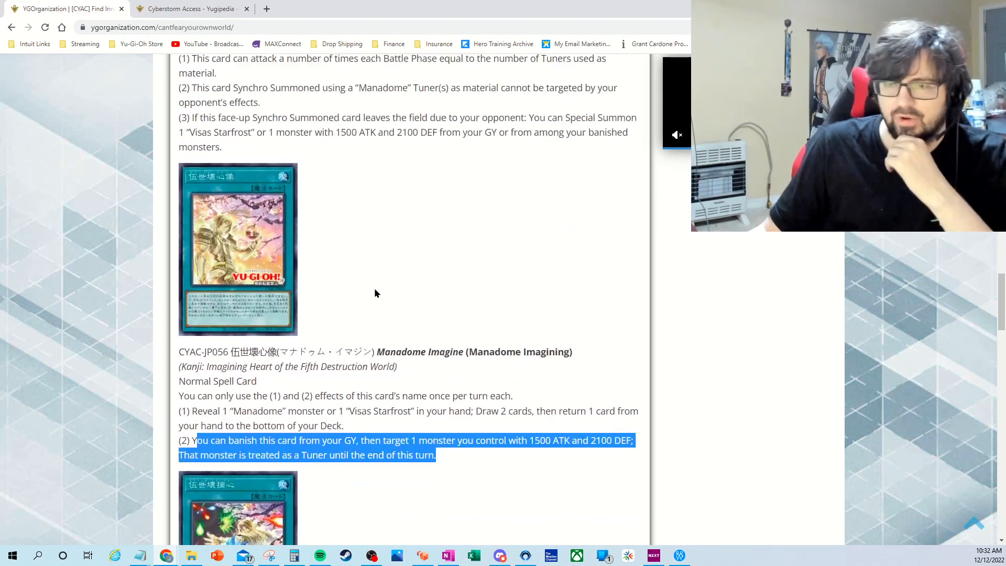
- Highlight Manadome Abscission's Visas Starfrost summon clause, then clear the highlight
{"action": "scroll", "scroll_direction": "down", "scroll_amount": 3}
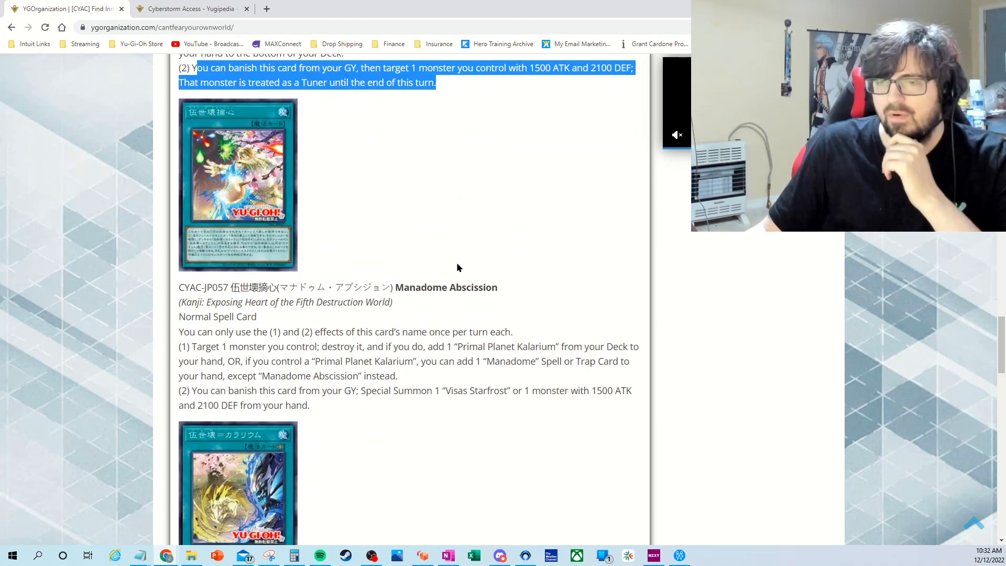
{"action": "mouse_move", "coordinate": [329, 370]}
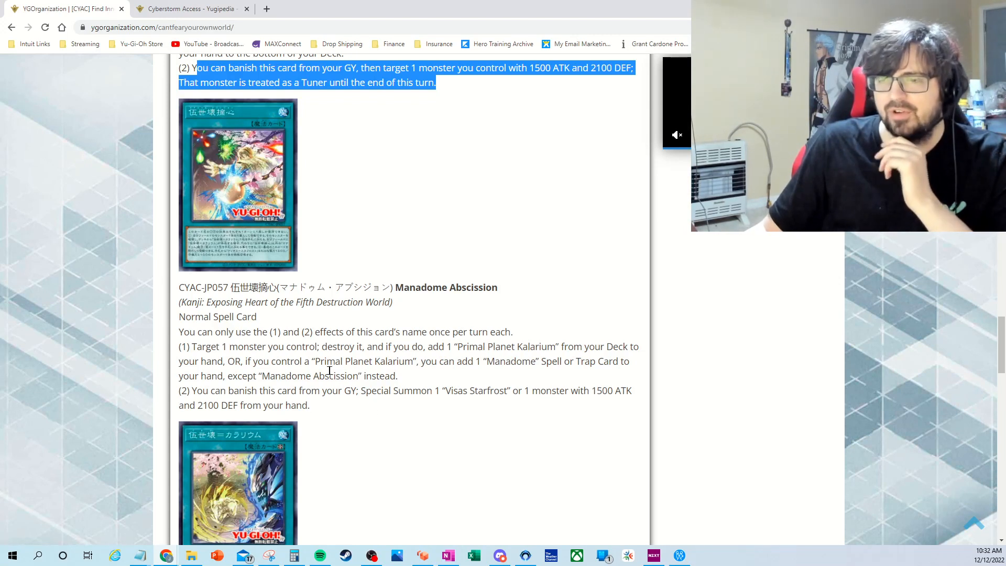
{"action": "scroll", "scroll_direction": "down", "scroll_amount": 3}
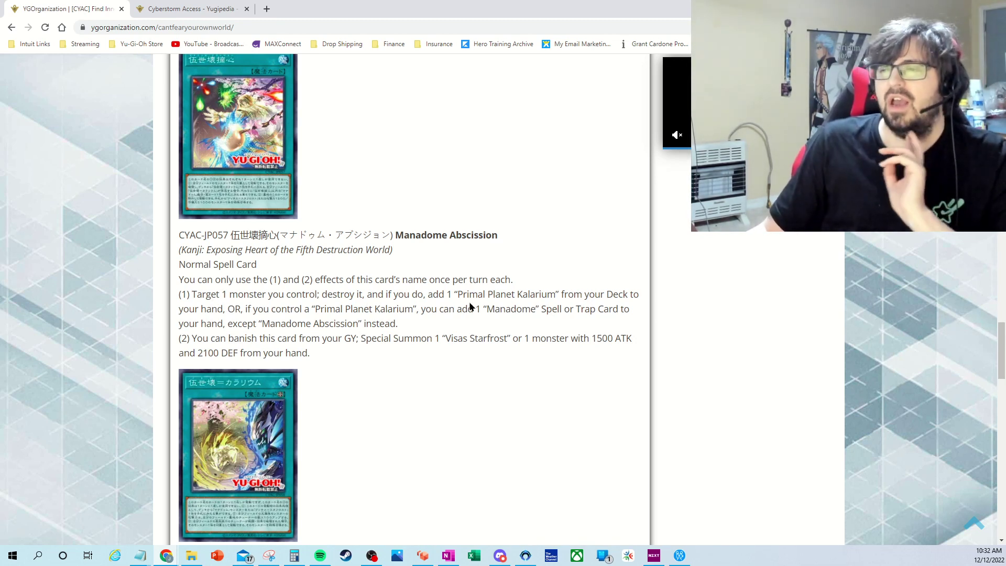
{"action": "mouse_move", "coordinate": [278, 424]}
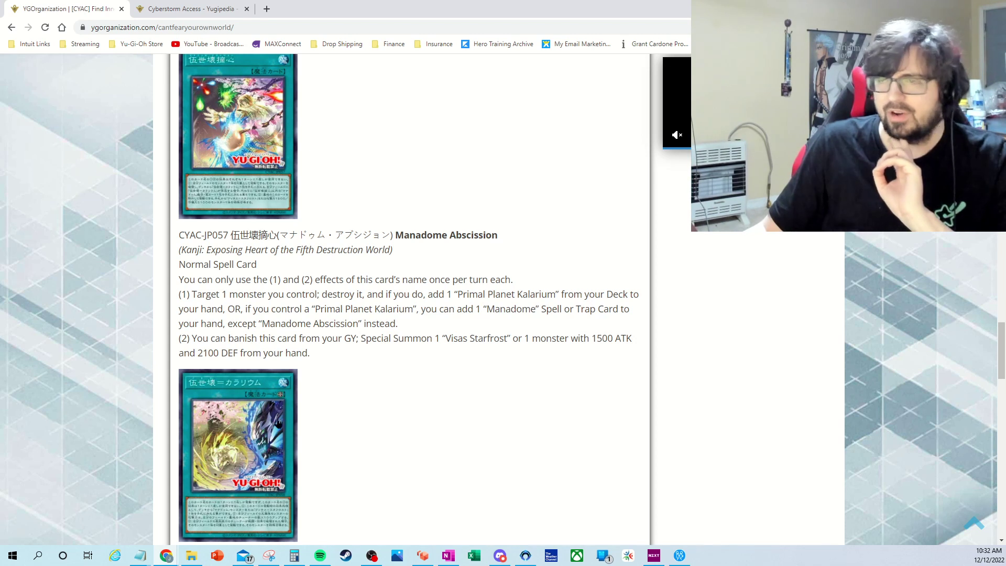
{"action": "mouse_move", "coordinate": [584, 309]}
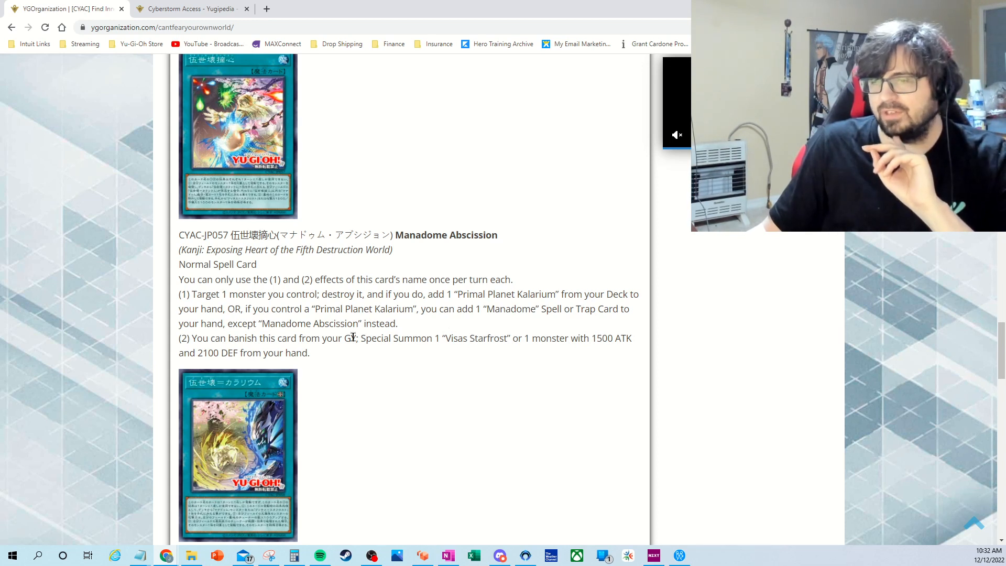
{"action": "mouse_move", "coordinate": [421, 332]}
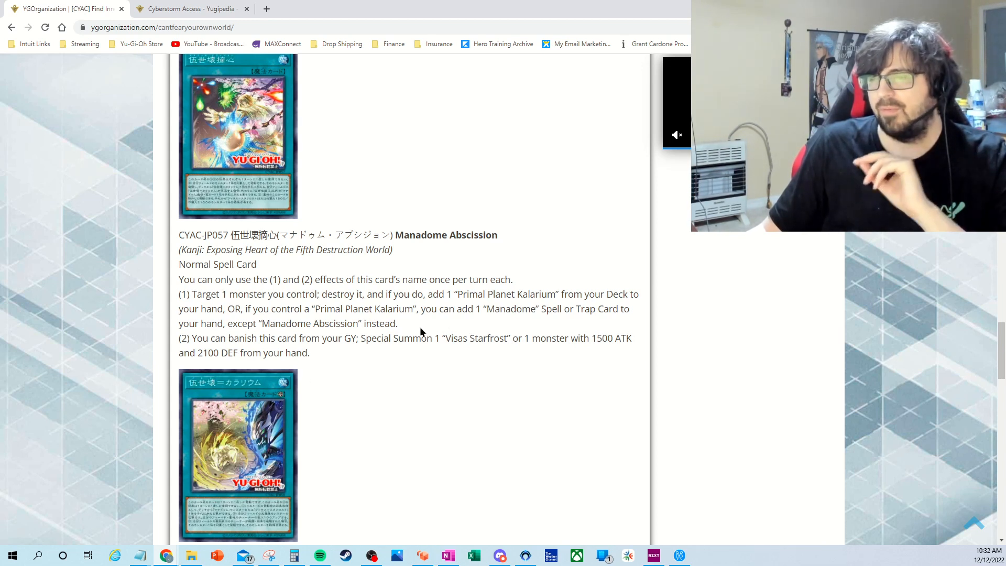
{"action": "mouse_move", "coordinate": [493, 312]}
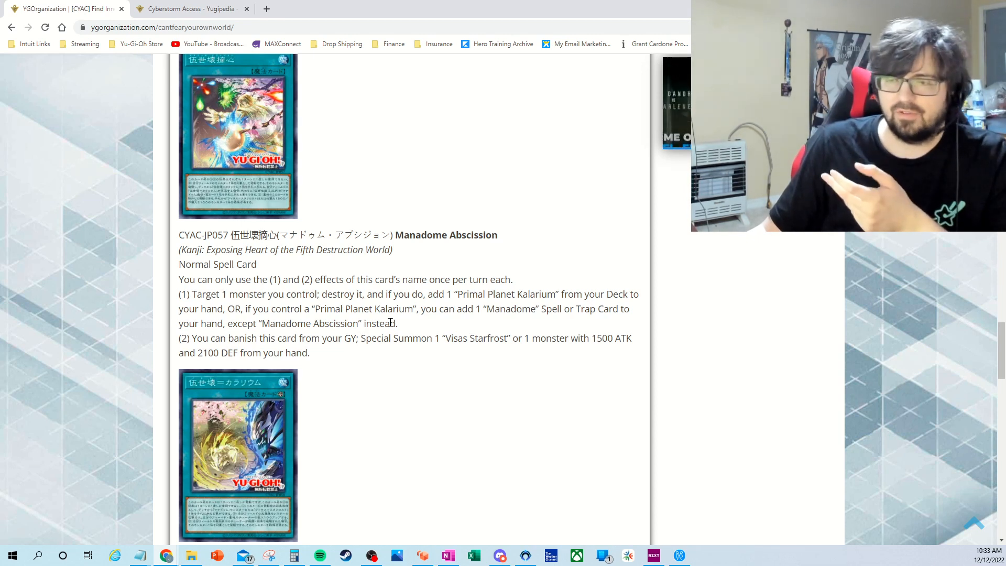
{"action": "double_click", "coordinate": [232, 338]}
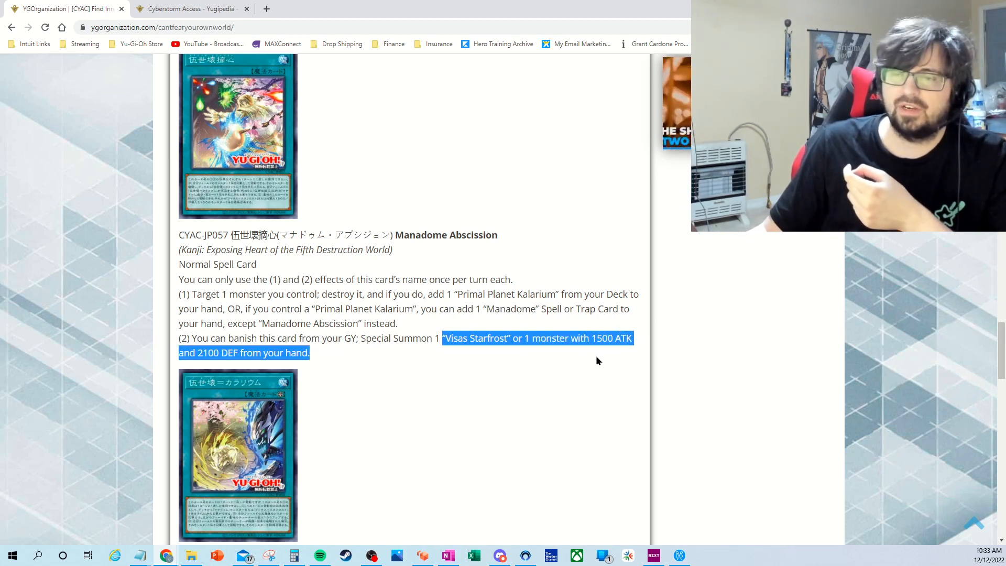
{"action": "left_click", "coordinate": [536, 375]}
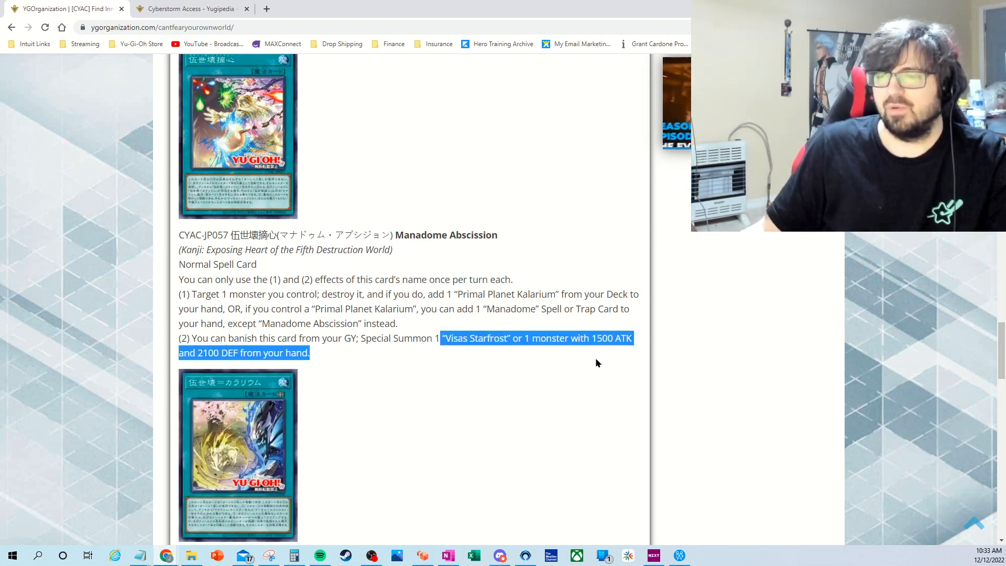
{"action": "left_click", "coordinate": [491, 359]}
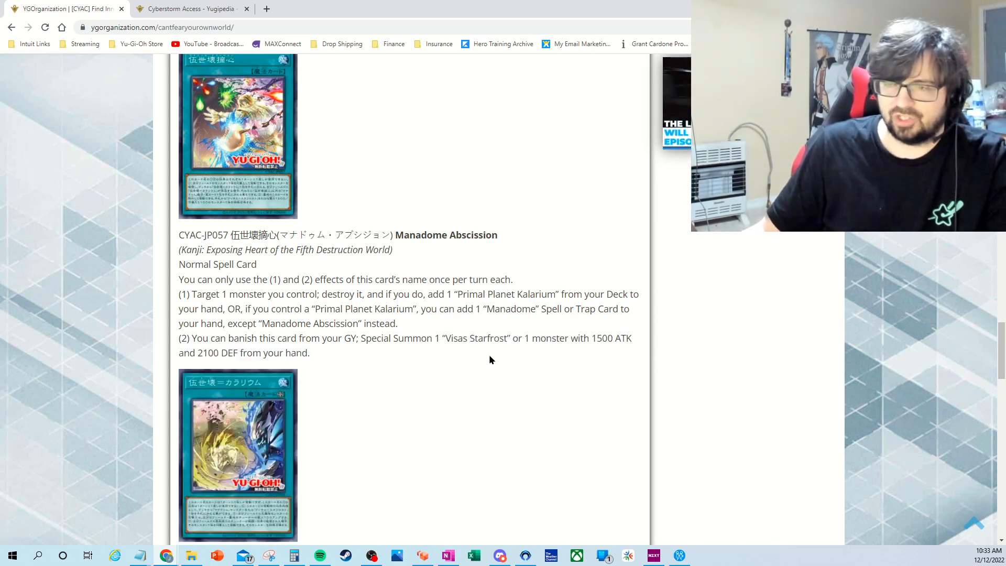
- Scroll down past Manadome Abscission until the Gosekai Kalarium entry comes into view
{"action": "scroll", "scroll_direction": "down", "scroll_amount": 3}
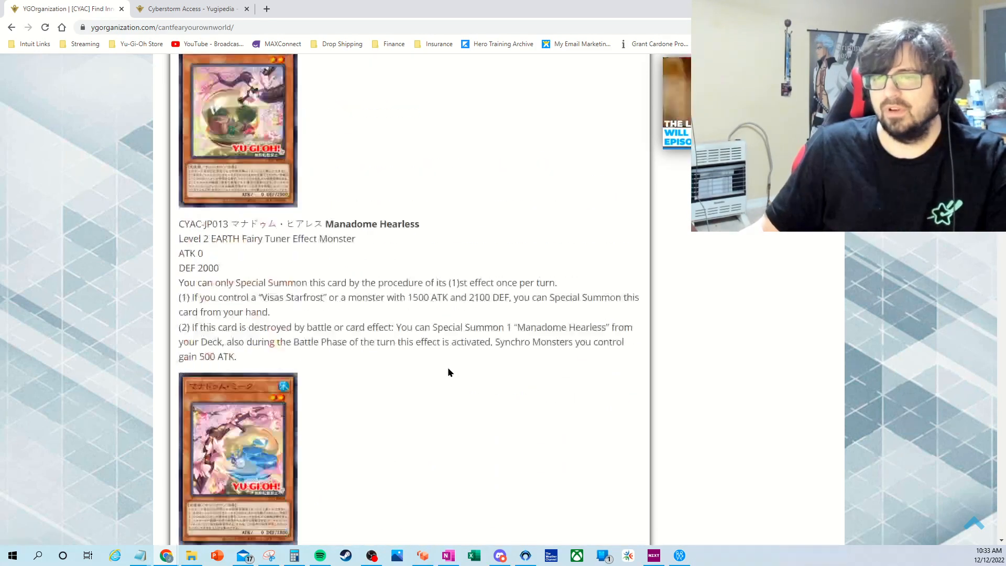
{"action": "scroll", "scroll_direction": "up", "scroll_amount": 3}
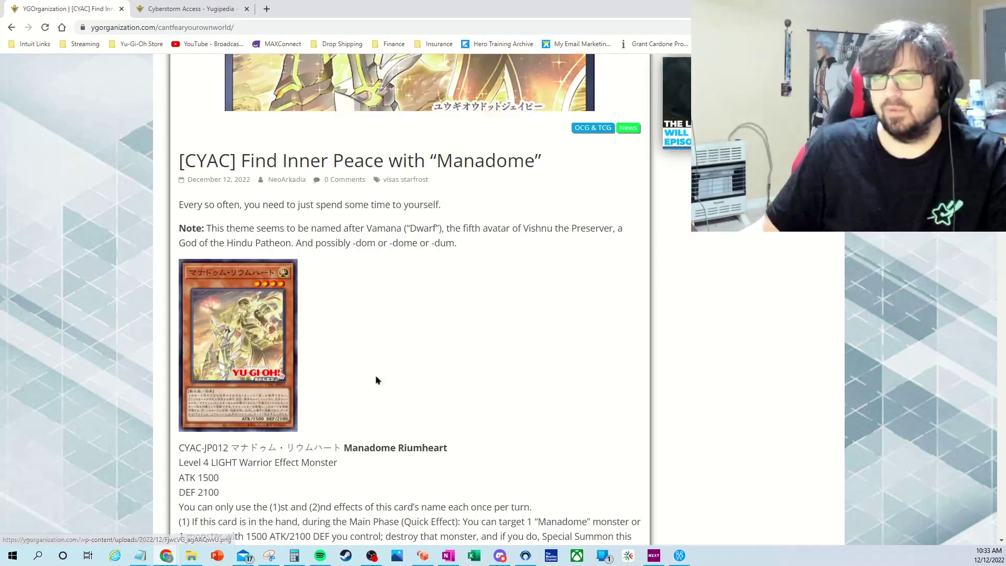
{"action": "scroll", "scroll_direction": "down", "scroll_amount": 3}
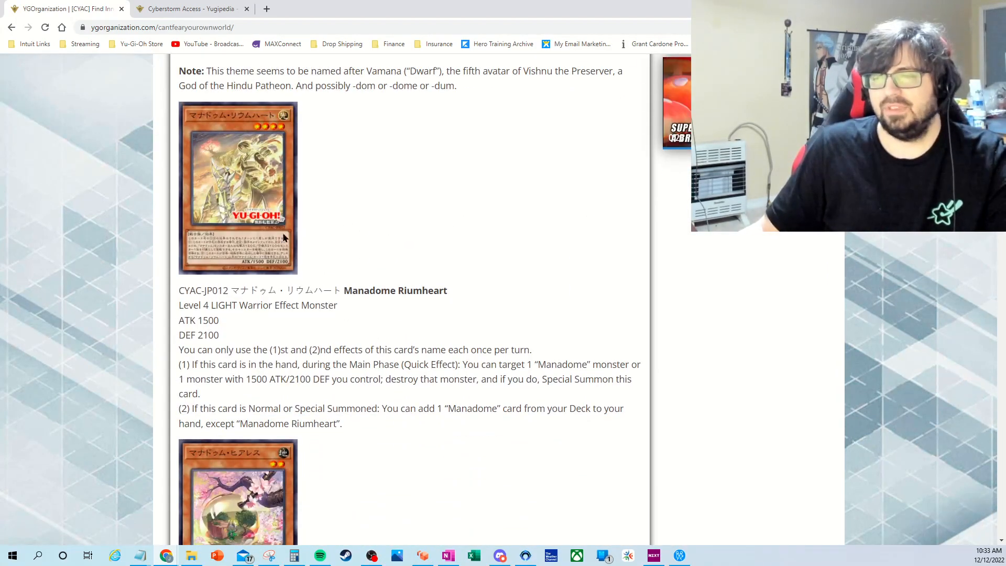
{"action": "mouse_move", "coordinate": [458, 332]}
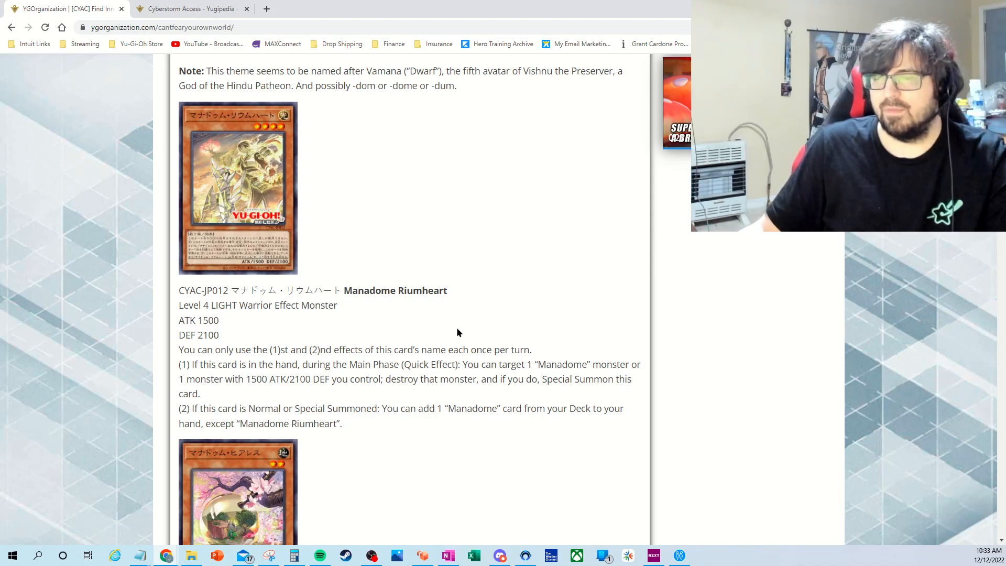
{"action": "scroll", "scroll_direction": "down", "scroll_amount": 3}
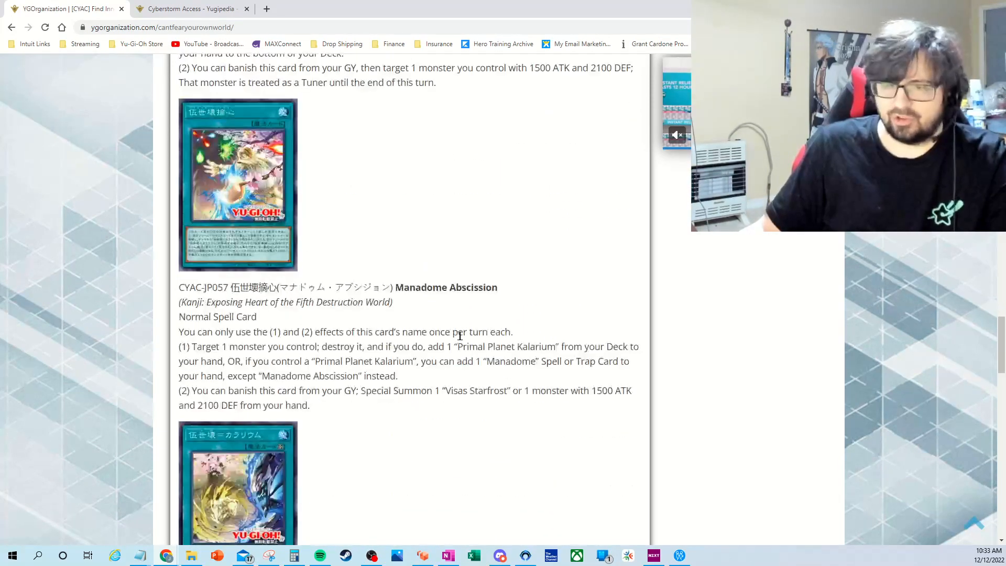
{"action": "scroll", "scroll_direction": "down", "scroll_amount": 3}
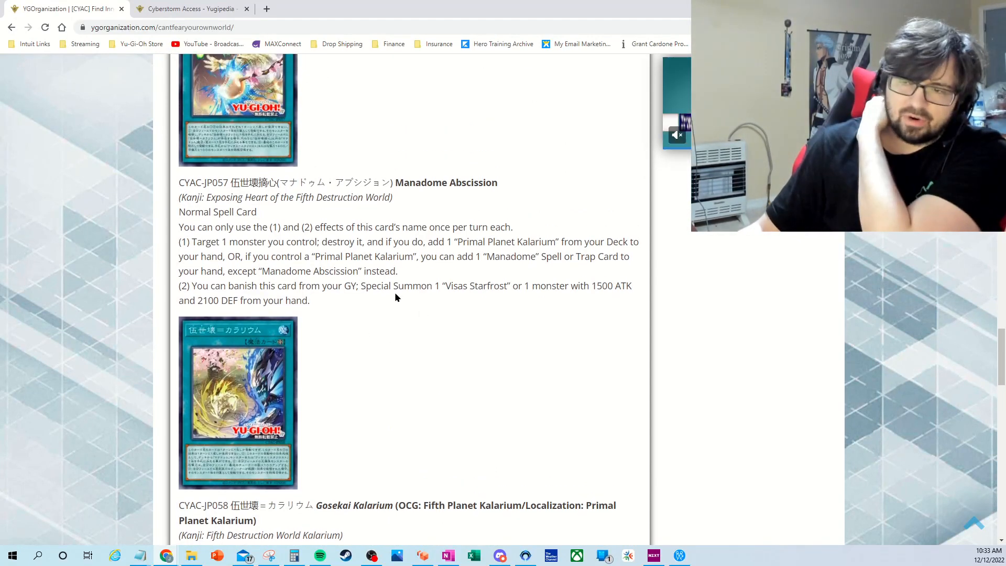
- Scroll down to Gosekai Kalarium's effects below Manadome Abscission
{"action": "scroll", "scroll_direction": "down", "scroll_amount": 3}
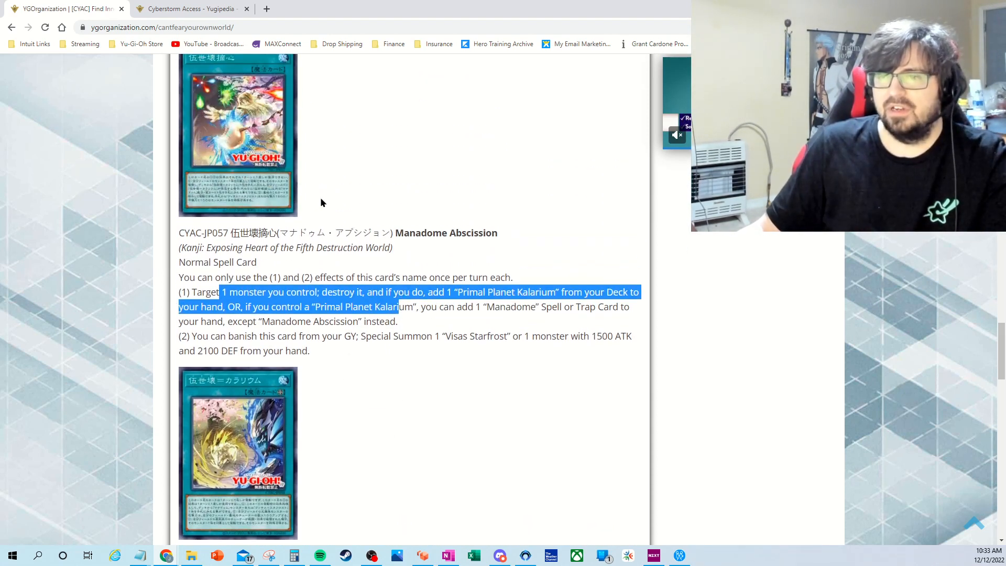
{"action": "scroll", "scroll_direction": "down", "scroll_amount": 3}
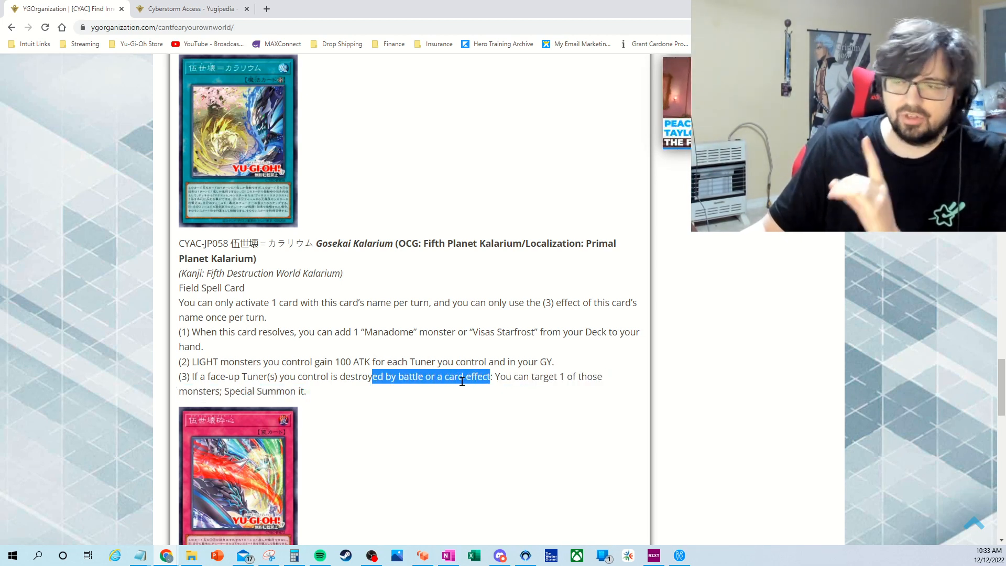
{"action": "mouse_move", "coordinate": [466, 389]}
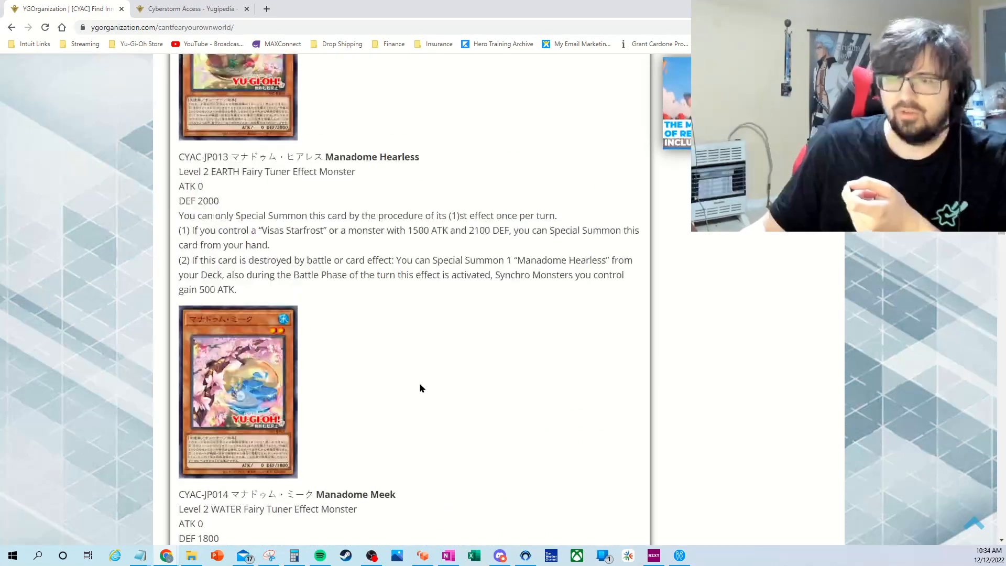
{"action": "scroll", "scroll_direction": "up", "scroll_amount": 3}
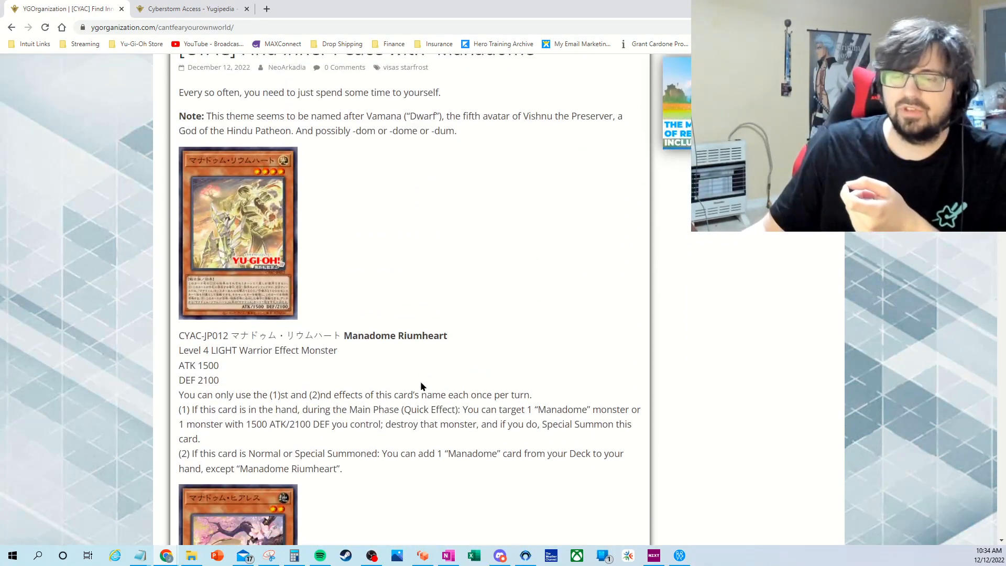
{"action": "scroll", "scroll_direction": "down", "scroll_amount": 3}
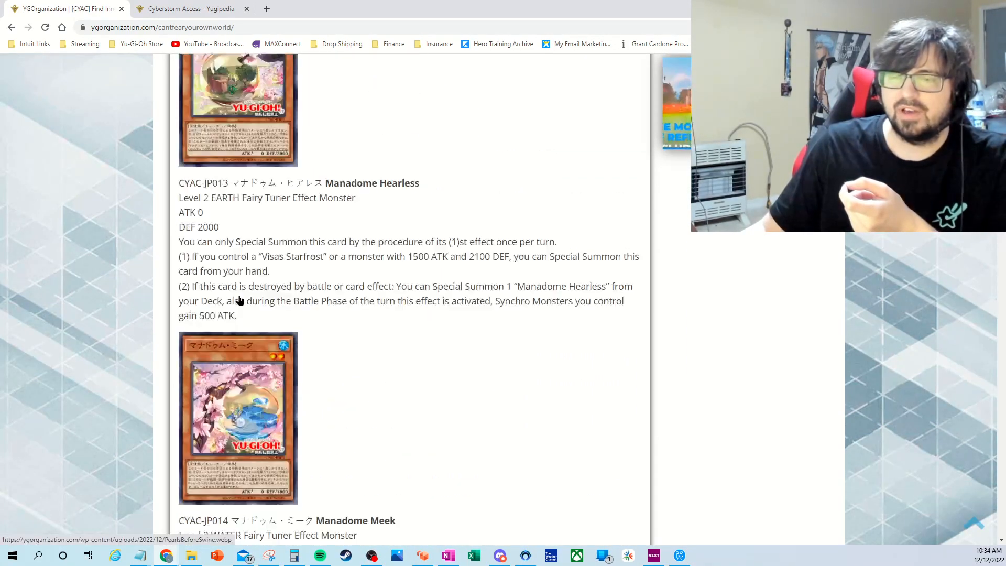
{"action": "right_click", "coordinate": [255, 260]}
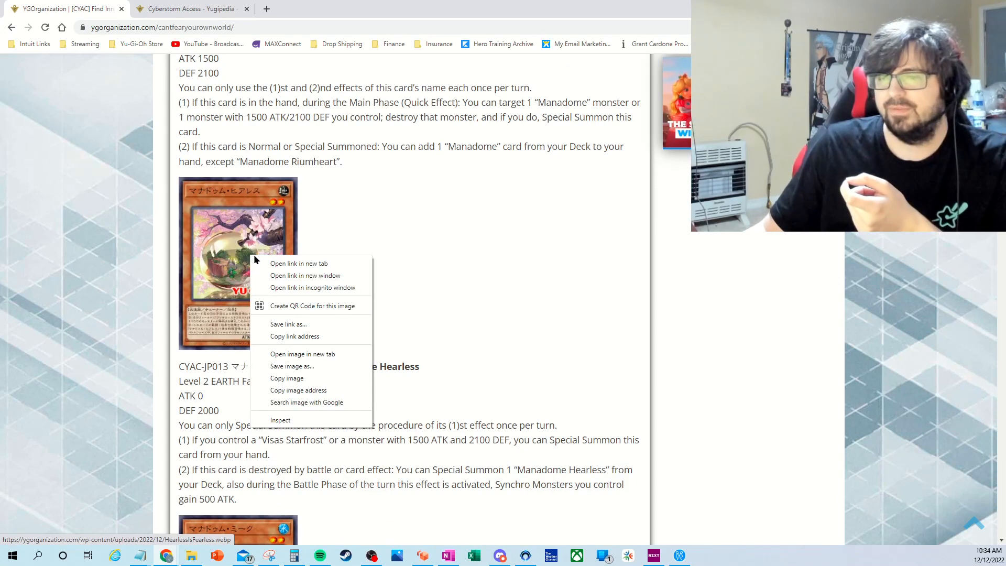
{"action": "left_click", "coordinate": [302, 354]}
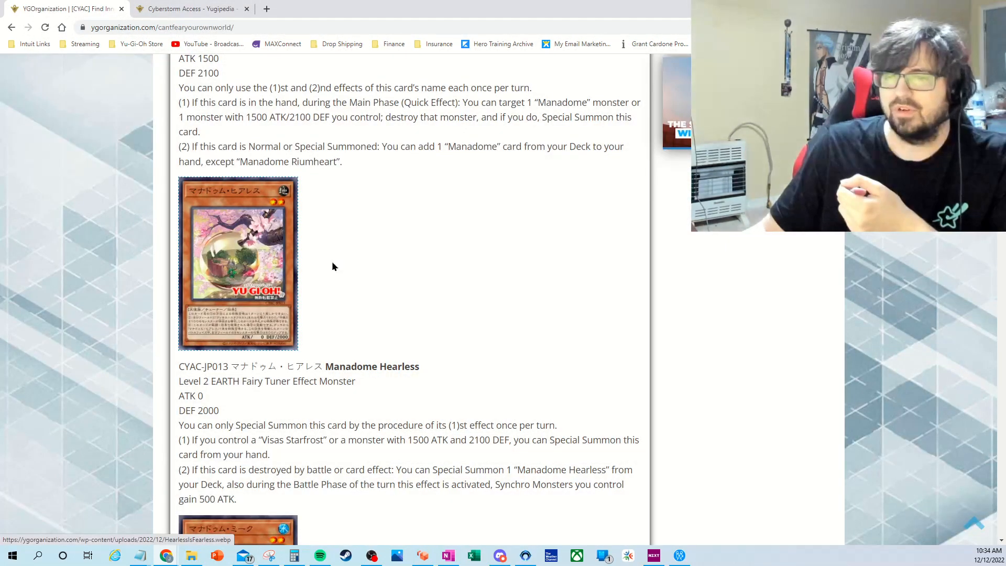
- Open the Manadome Meek card image in a new window from its context menu
{"action": "right_click", "coordinate": [238, 286]}
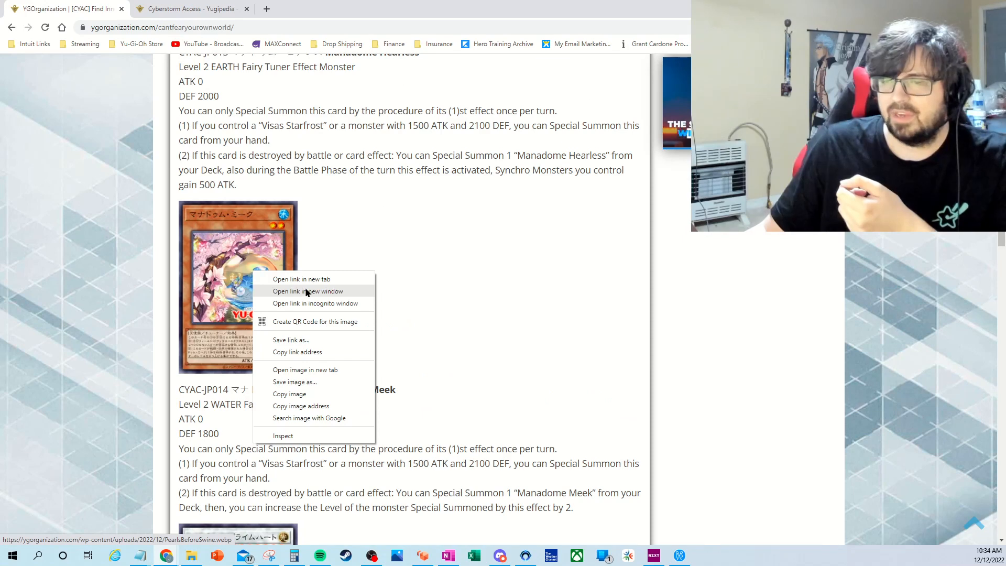
{"action": "left_click", "coordinate": [305, 369]}
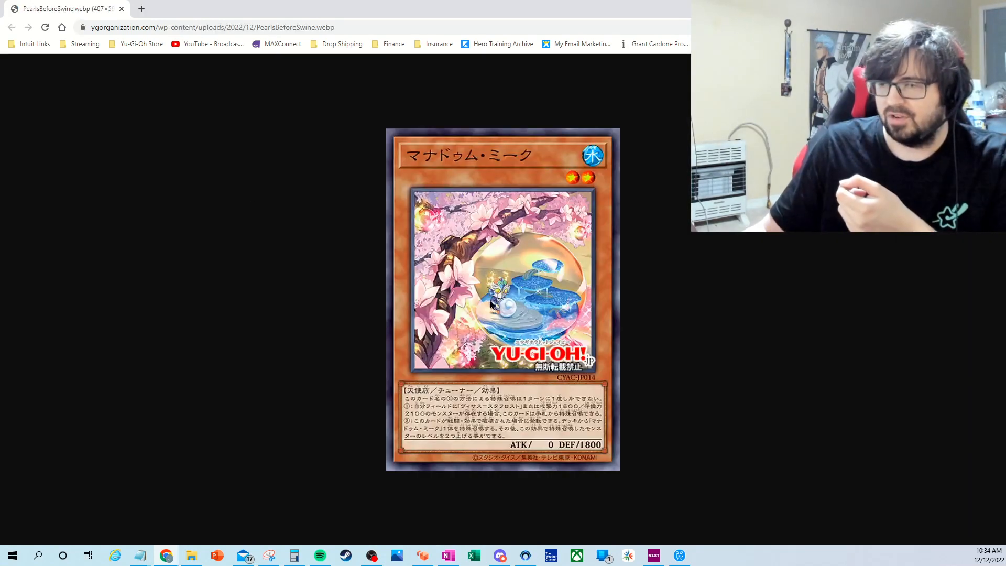
{"action": "mouse_move", "coordinate": [169, 40]}
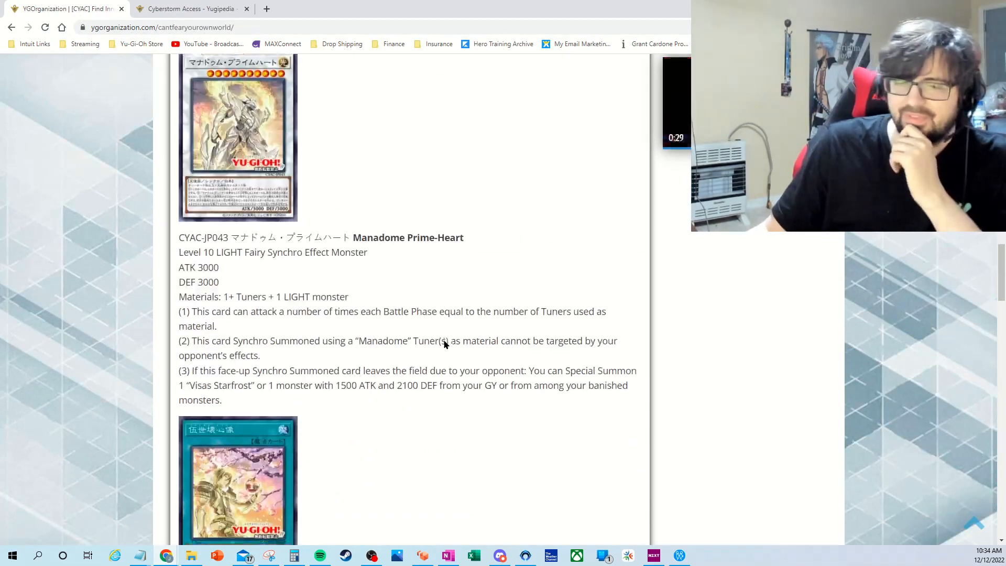
- Scroll through the Gosekai Kalarium and Manadome Breakheart entries to Breakheart's second effect
{"action": "scroll", "scroll_direction": "down", "scroll_amount": 3}
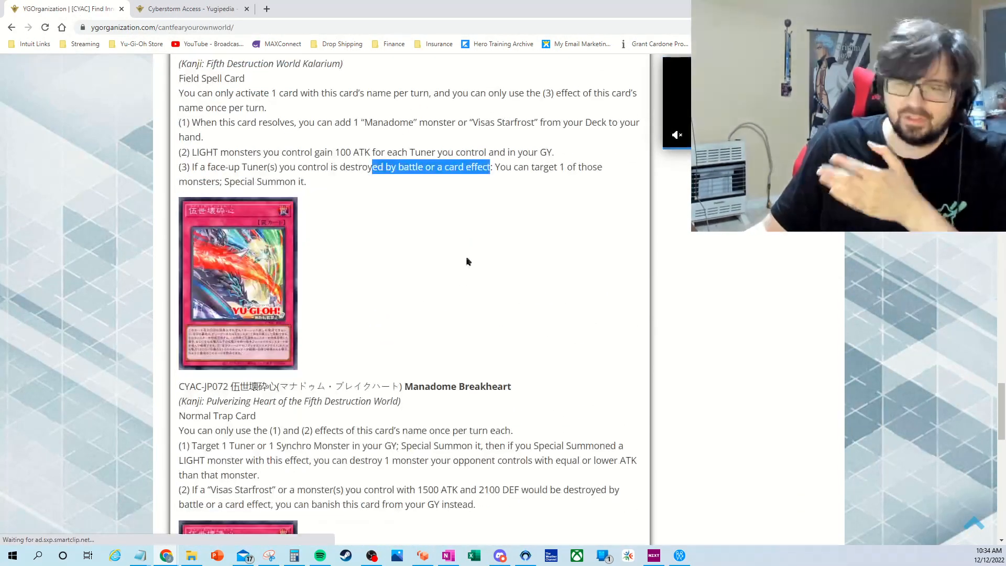
{"action": "scroll", "scroll_direction": "down", "scroll_amount": 3}
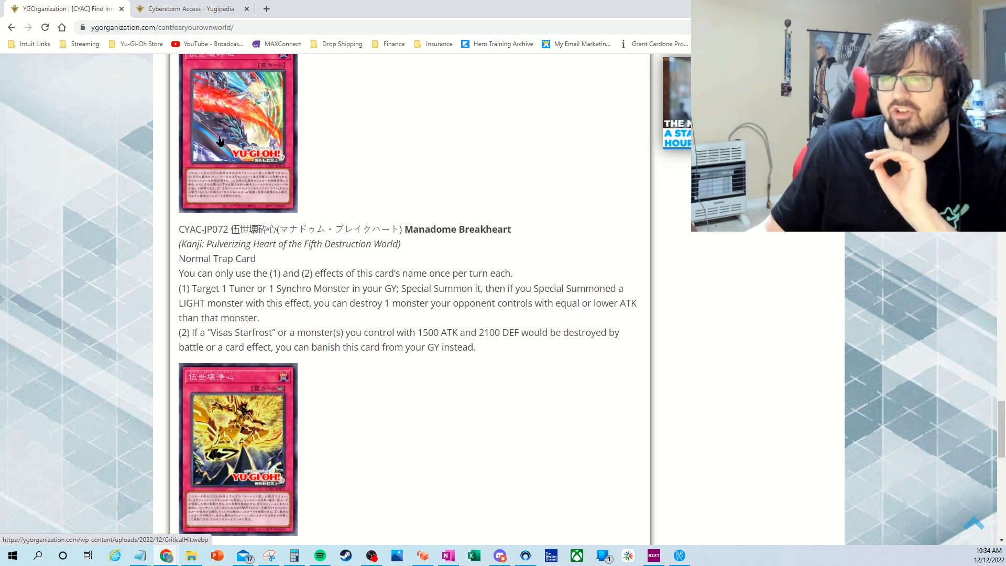
{"action": "mouse_move", "coordinate": [276, 358]}
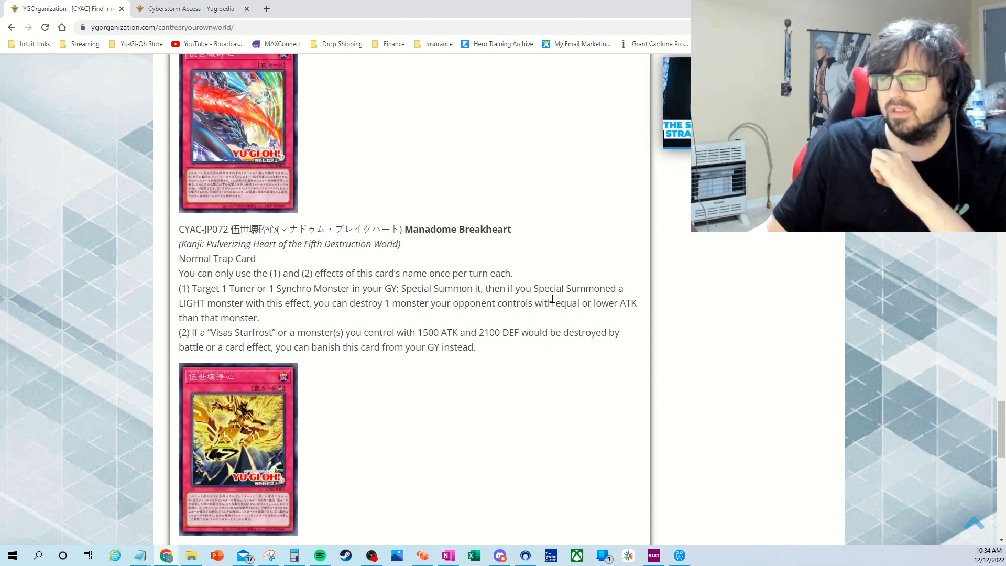
{"action": "mouse_move", "coordinate": [353, 324]}
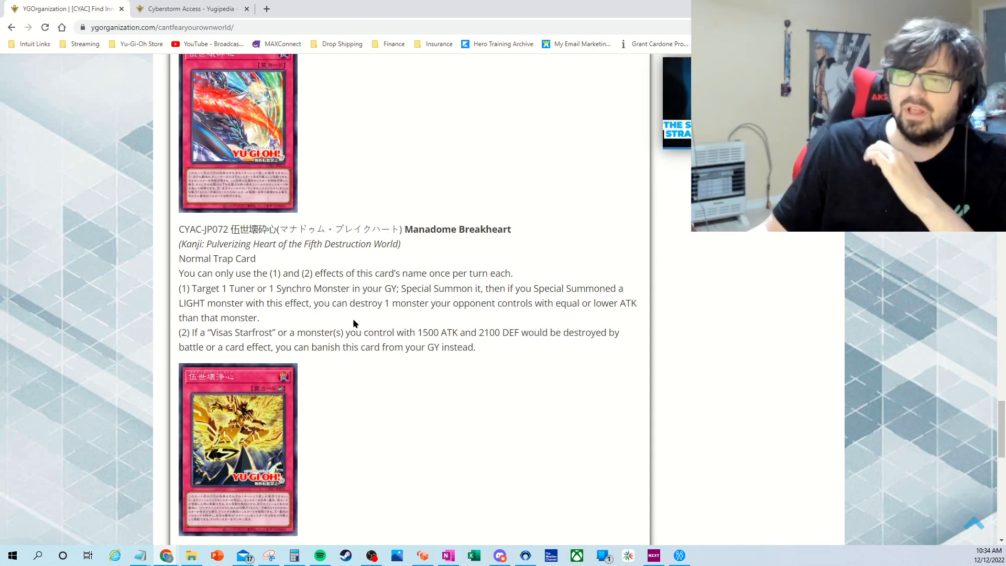
{"action": "mouse_move", "coordinate": [423, 317]}
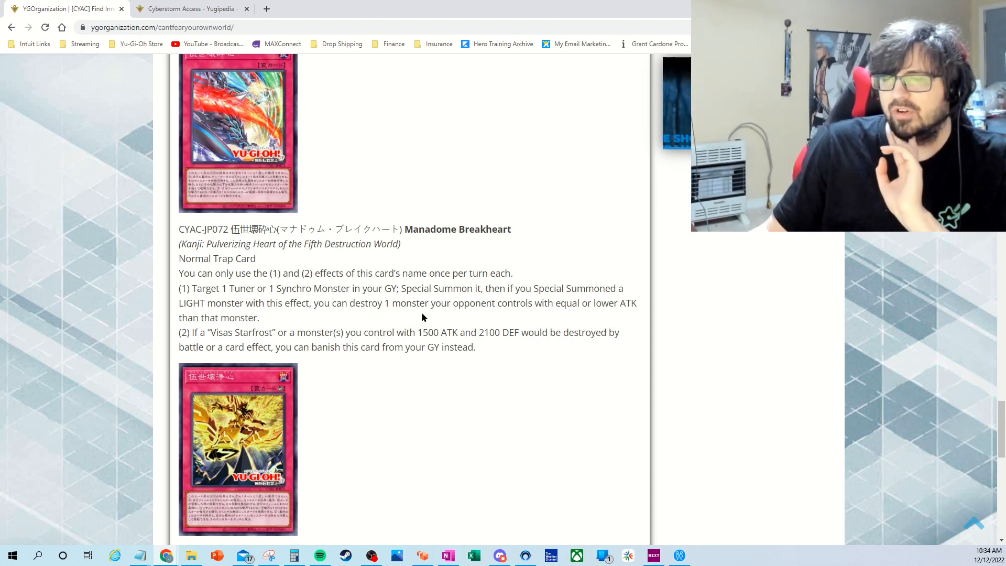
{"action": "scroll", "scroll_direction": "up", "scroll_amount": 3}
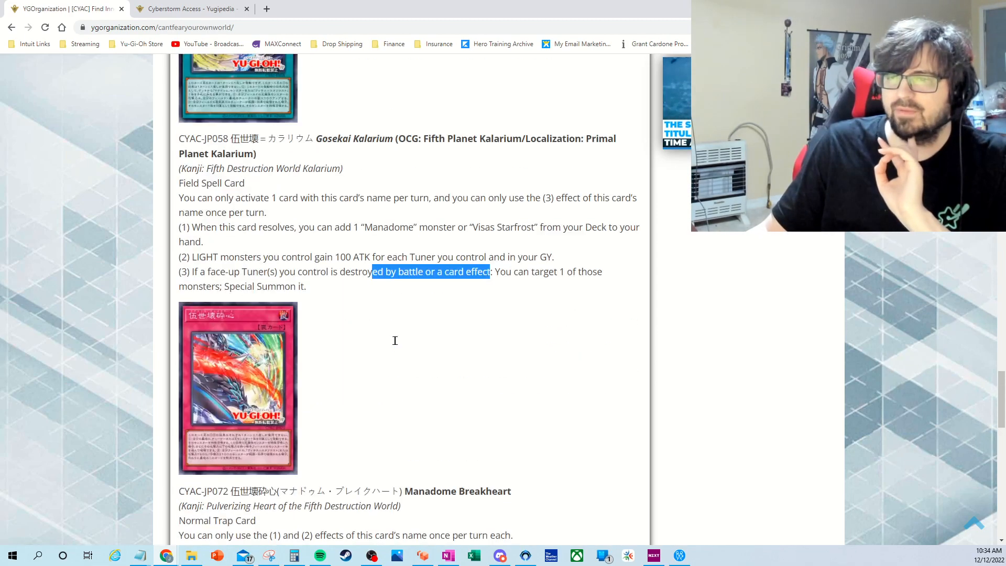
{"action": "scroll", "scroll_direction": "down", "scroll_amount": 3}
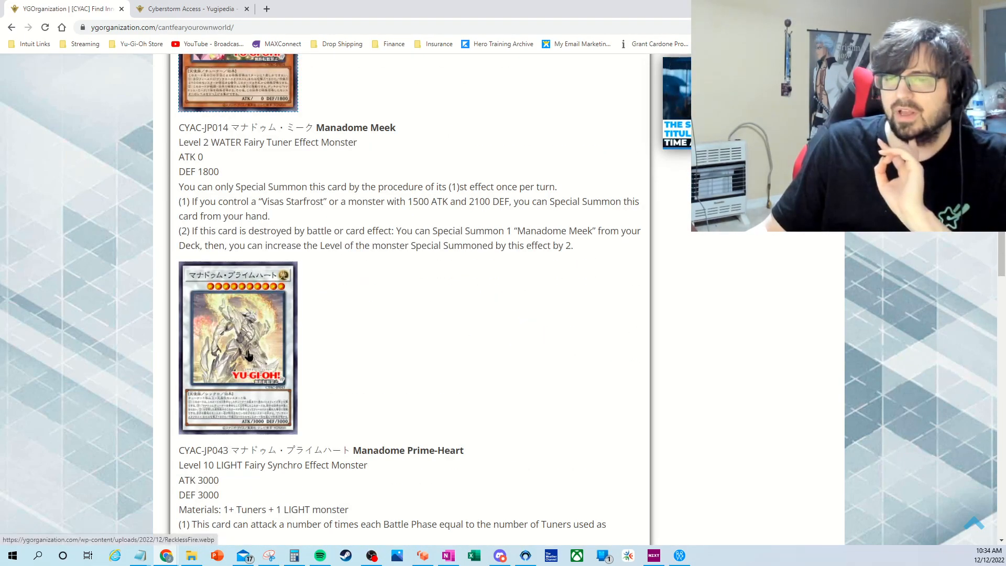
{"action": "scroll", "scroll_direction": "down", "scroll_amount": 3}
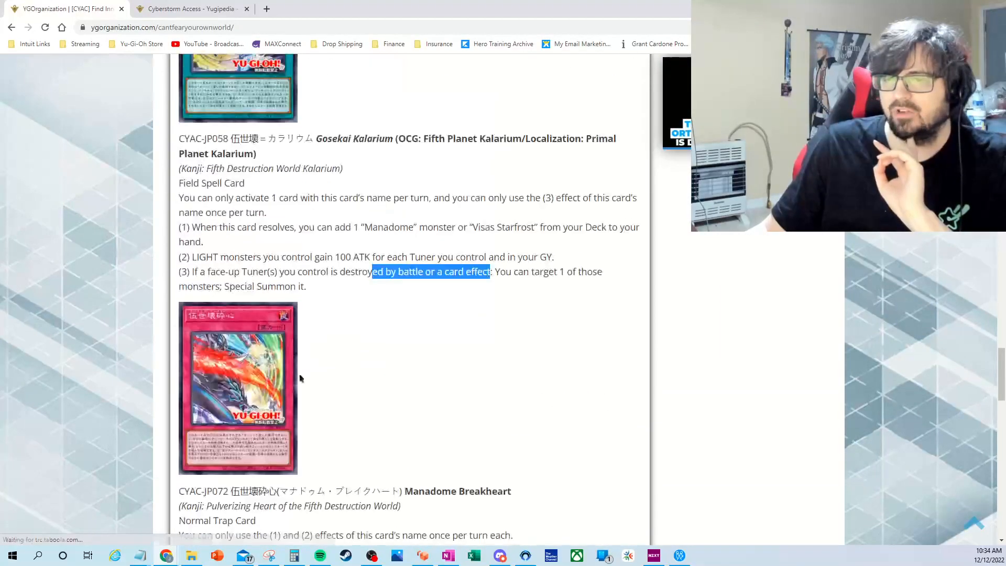
{"action": "scroll", "scroll_direction": "down", "scroll_amount": 3}
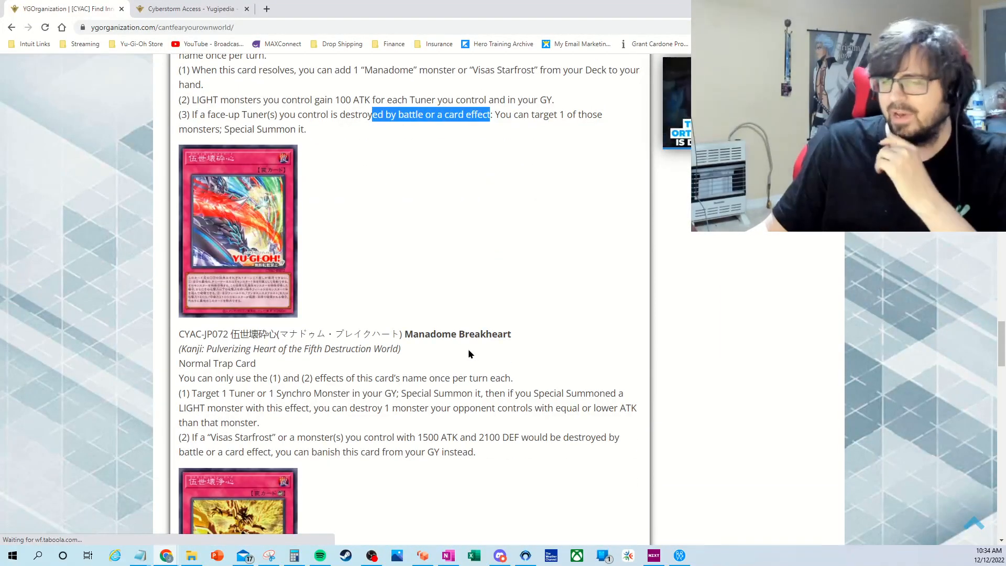
{"action": "mouse_move", "coordinate": [374, 364]}
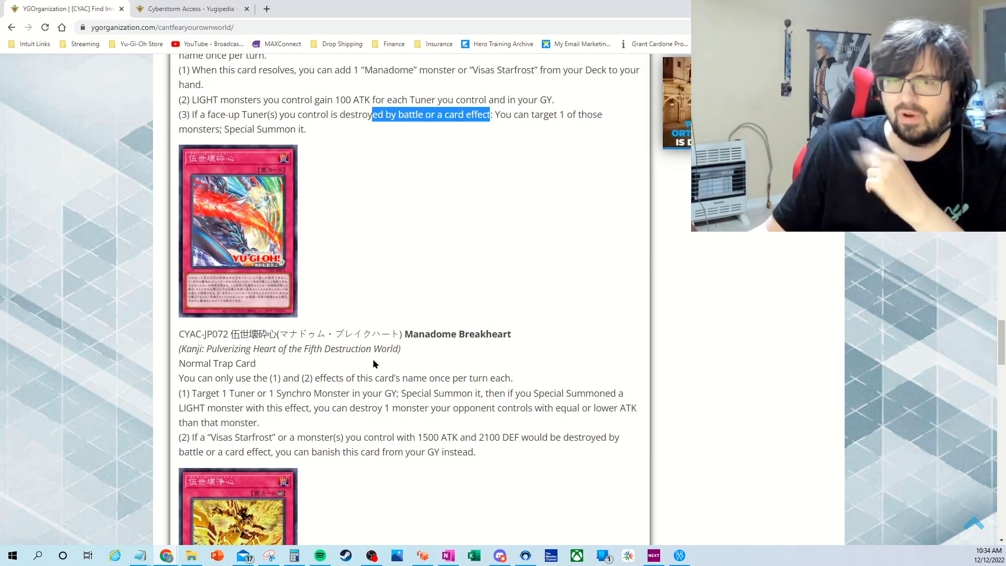
{"action": "scroll", "scroll_direction": "down", "scroll_amount": 3}
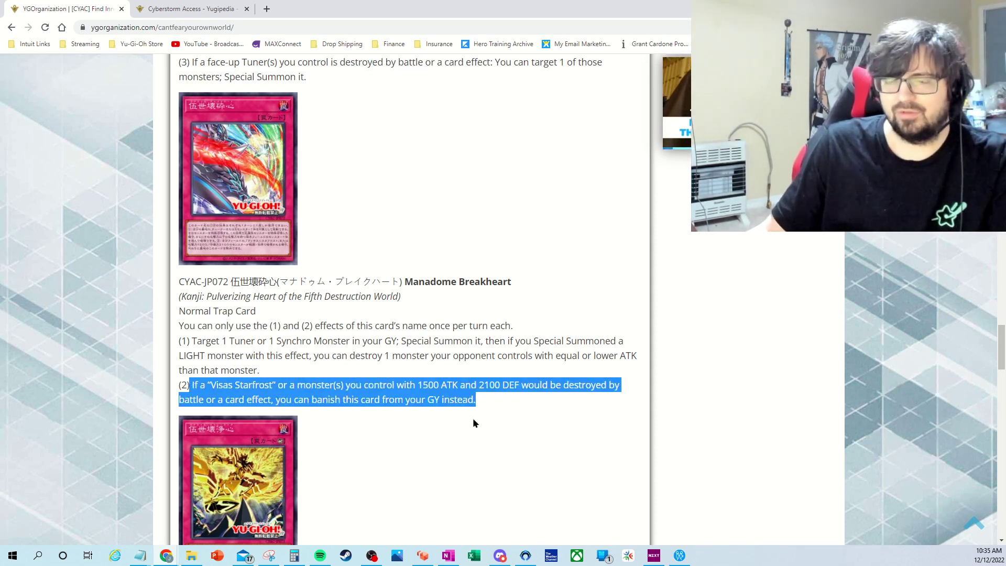
{"action": "scroll", "scroll_direction": "down", "scroll_amount": 3}
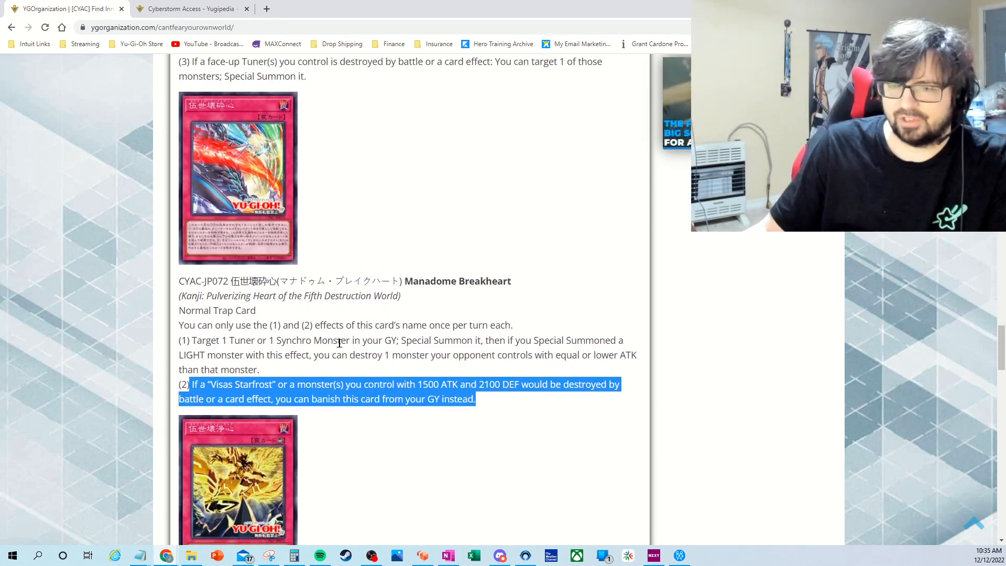
- Clear the highlights on Breakheart's and Reframing's first effects, leaving Reframing's banish-to-return-3-Manadome effect
{"action": "scroll", "scroll_direction": "down", "scroll_amount": 3}
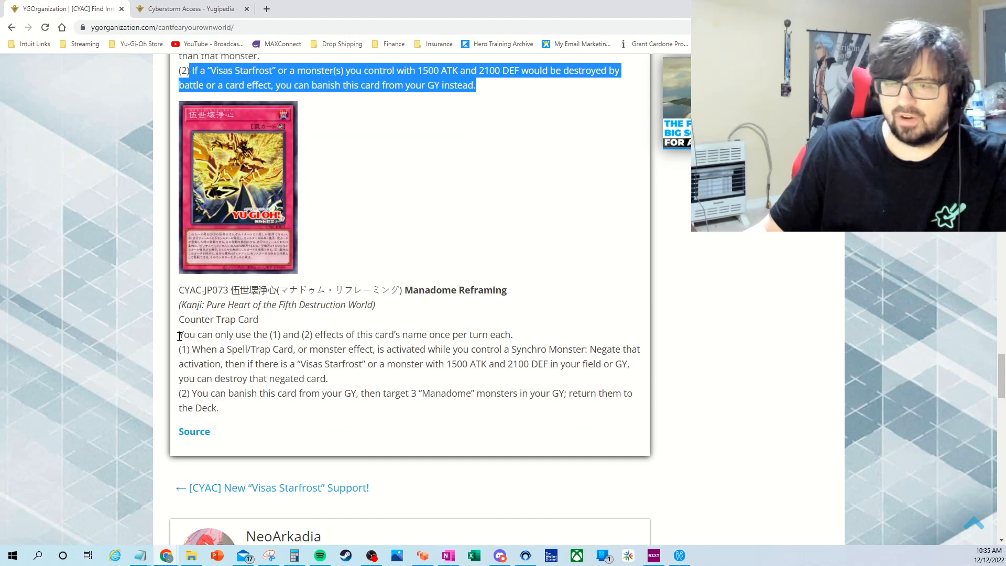
{"action": "left_click", "coordinate": [337, 379]}
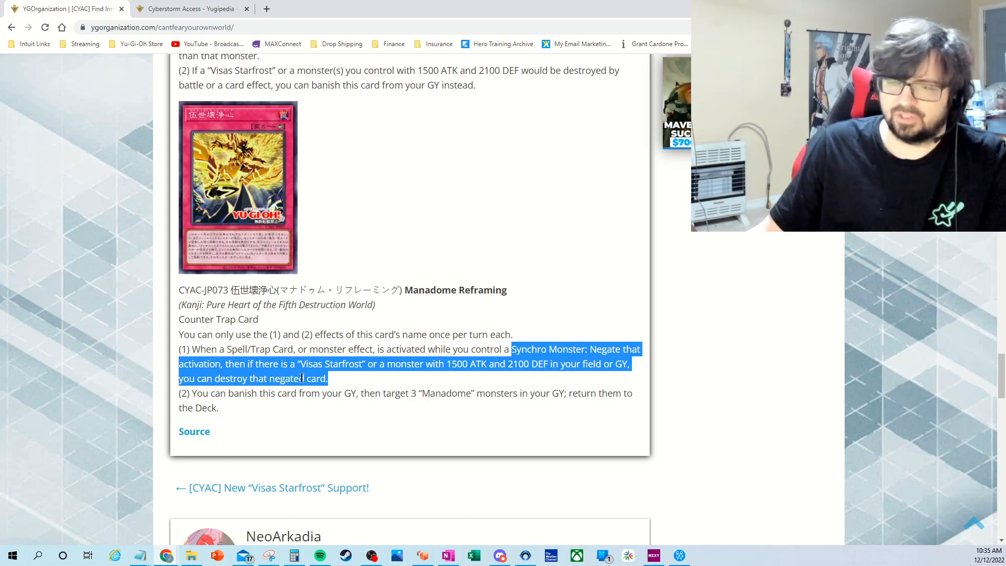
{"action": "mouse_move", "coordinate": [338, 377]}
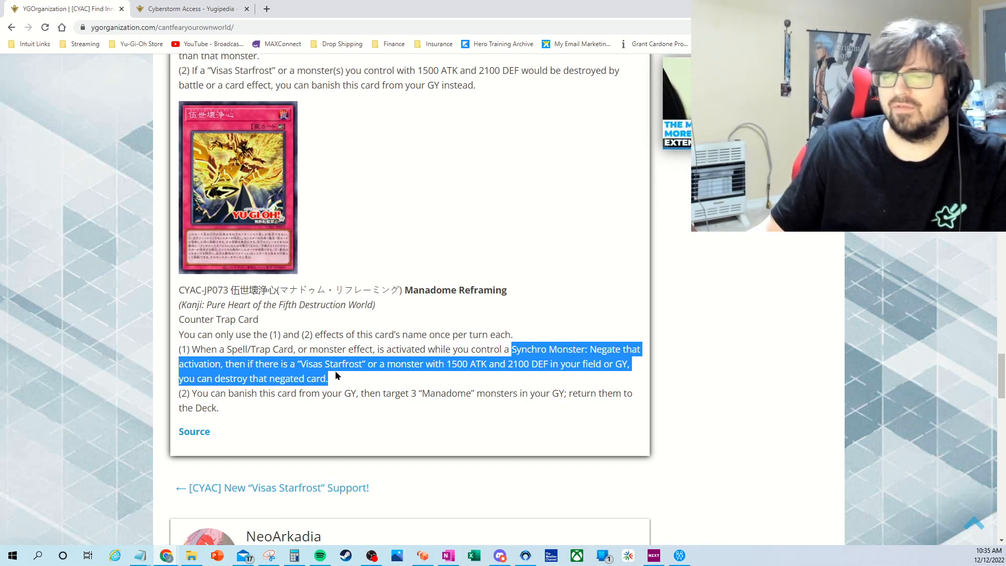
{"action": "mouse_move", "coordinate": [377, 380]}
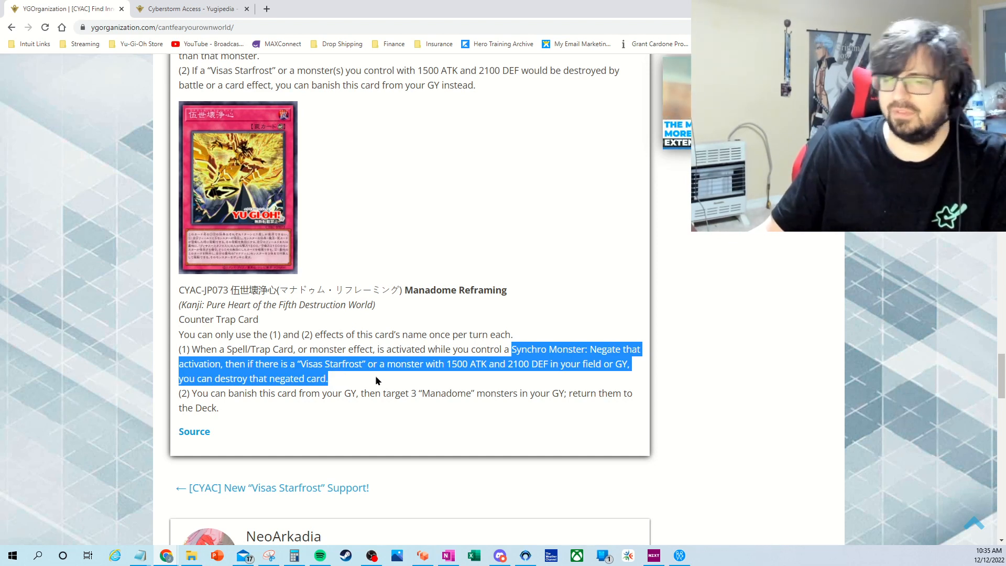
{"action": "left_click", "coordinate": [279, 412]}
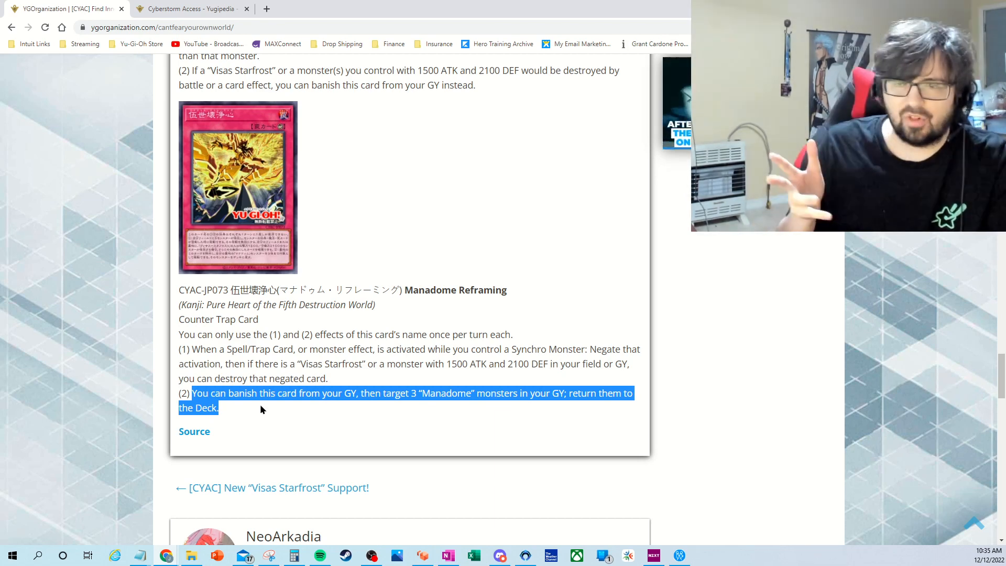
{"action": "mouse_move", "coordinate": [429, 416]}
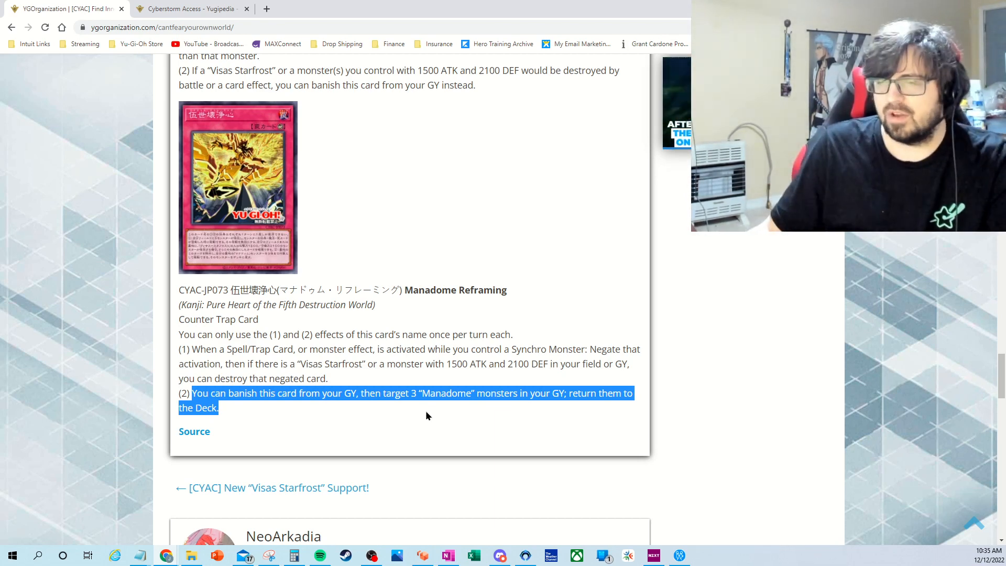
{"action": "mouse_move", "coordinate": [374, 406]}
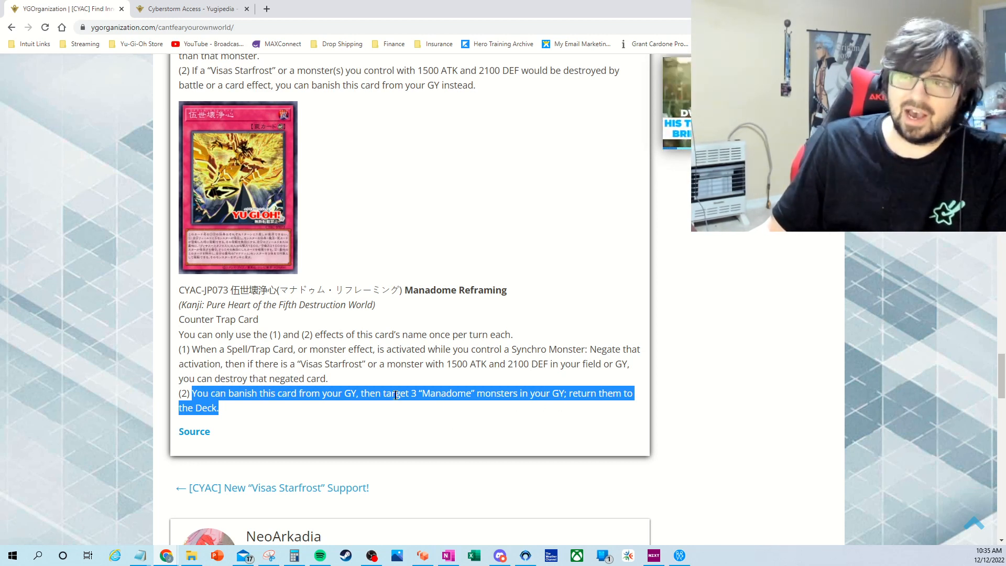
- Scroll to Manadome Abscission's effect (2), Special Summoning Visas Starfrost from hand
{"action": "scroll", "scroll_direction": "up", "scroll_amount": 3}
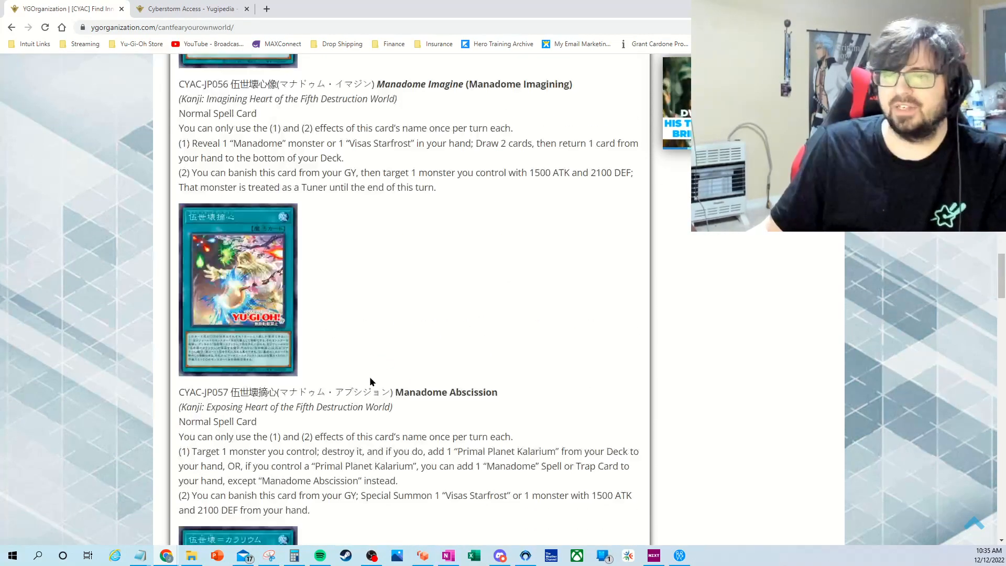
{"action": "scroll", "scroll_direction": "up", "scroll_amount": 3}
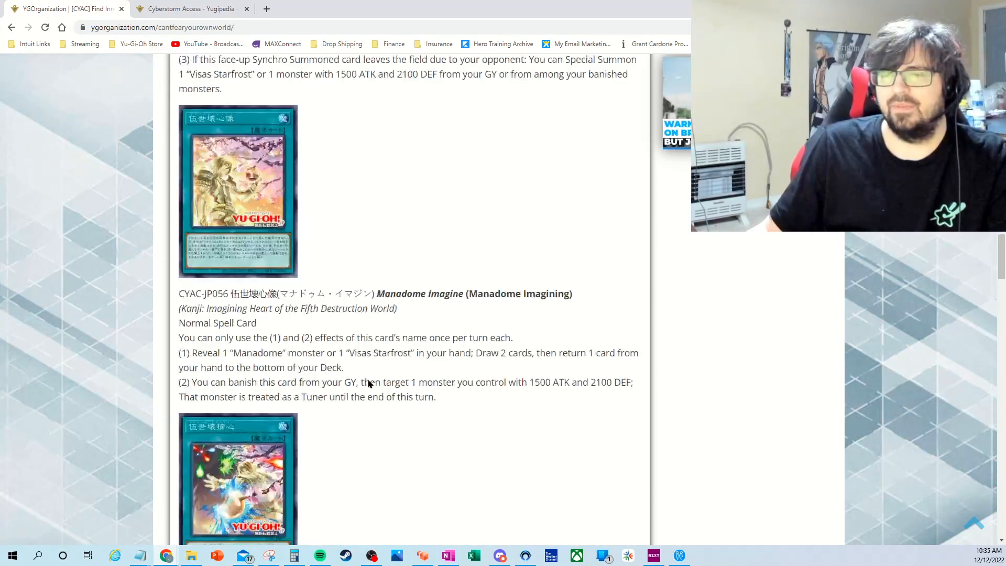
{"action": "scroll", "scroll_direction": "down", "scroll_amount": 3}
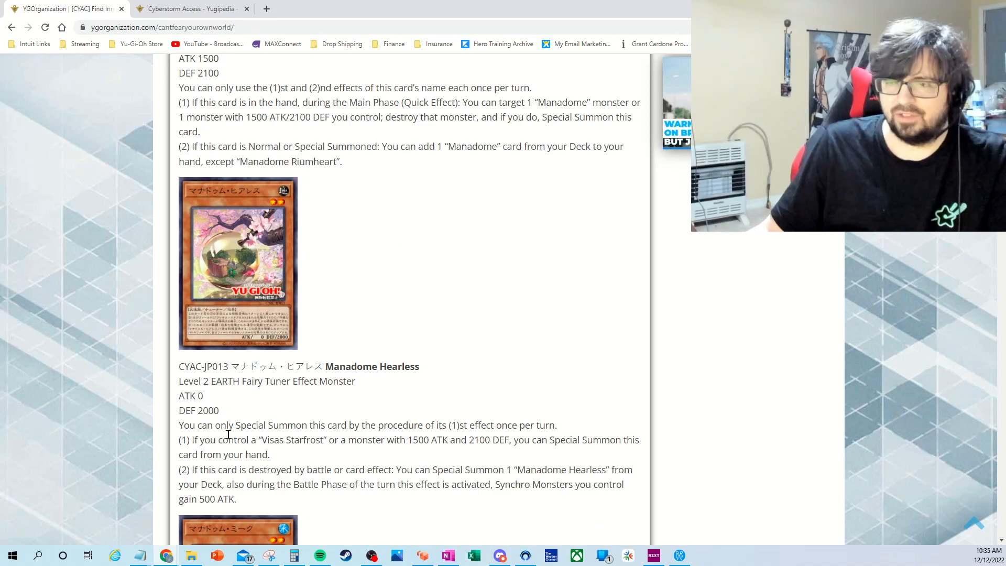
{"action": "scroll", "scroll_direction": "down", "scroll_amount": 3}
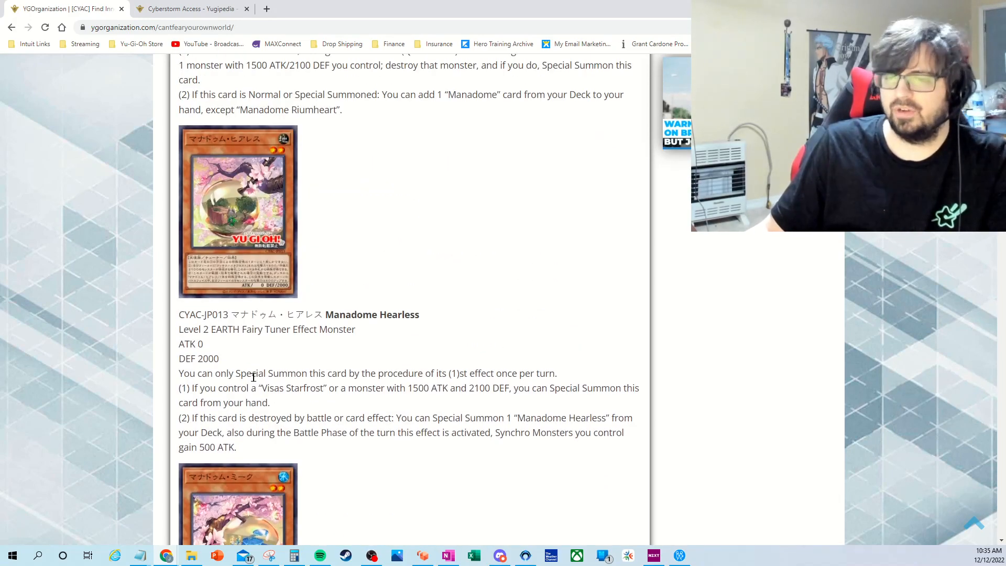
{"action": "scroll", "scroll_direction": "down", "scroll_amount": 3}
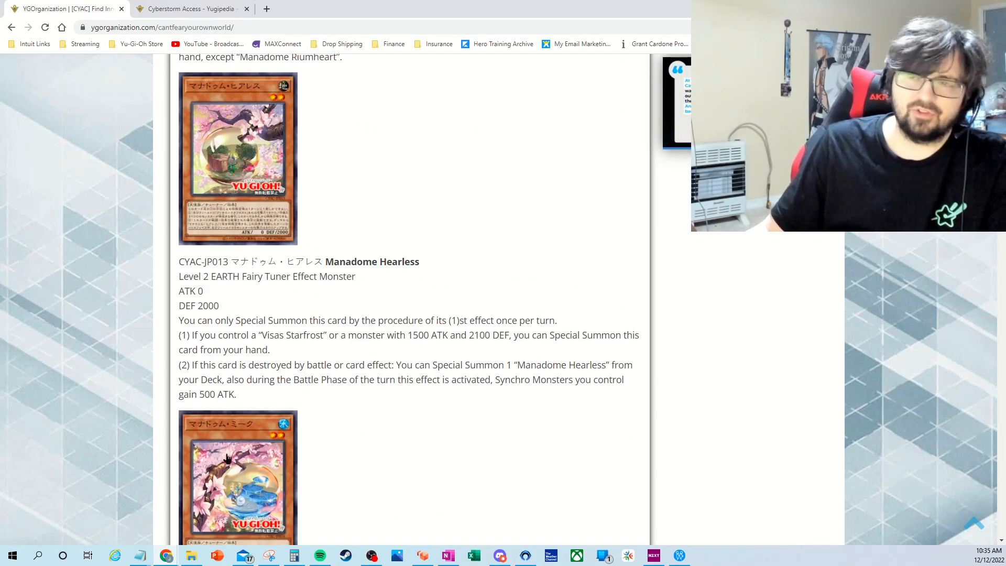
{"action": "scroll", "scroll_direction": "down", "scroll_amount": 3}
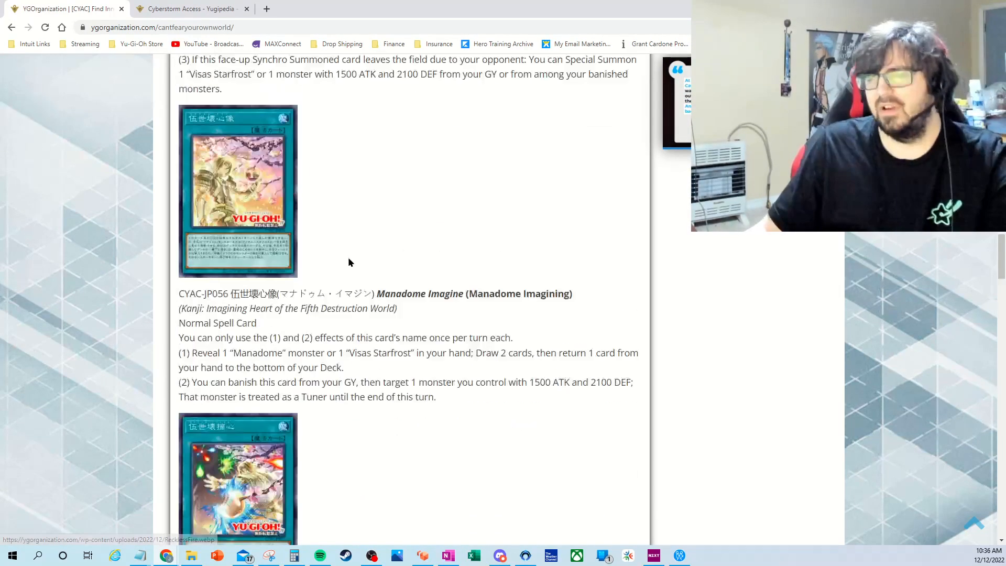
{"action": "scroll", "scroll_direction": "down", "scroll_amount": 3}
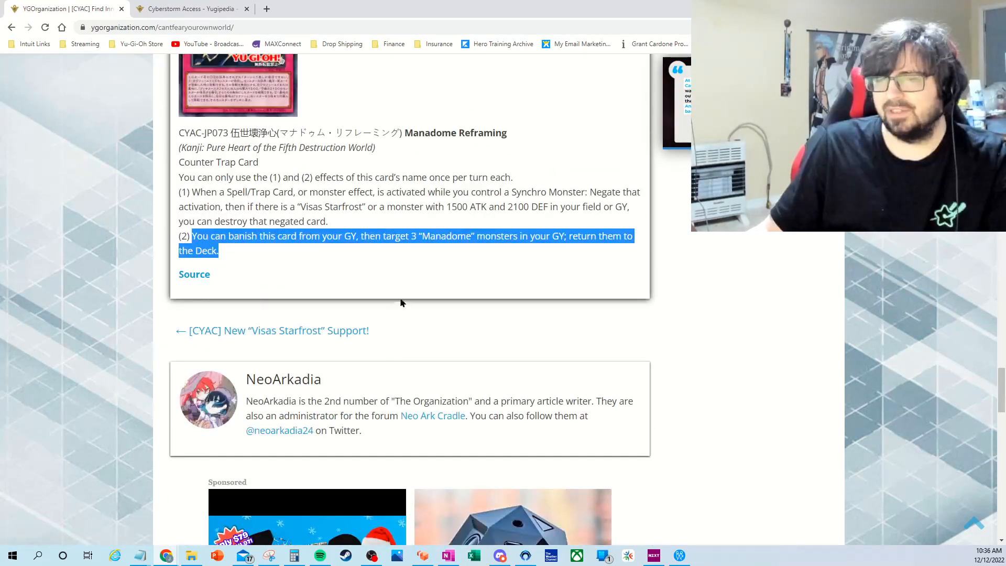
{"action": "mouse_move", "coordinate": [368, 291]}
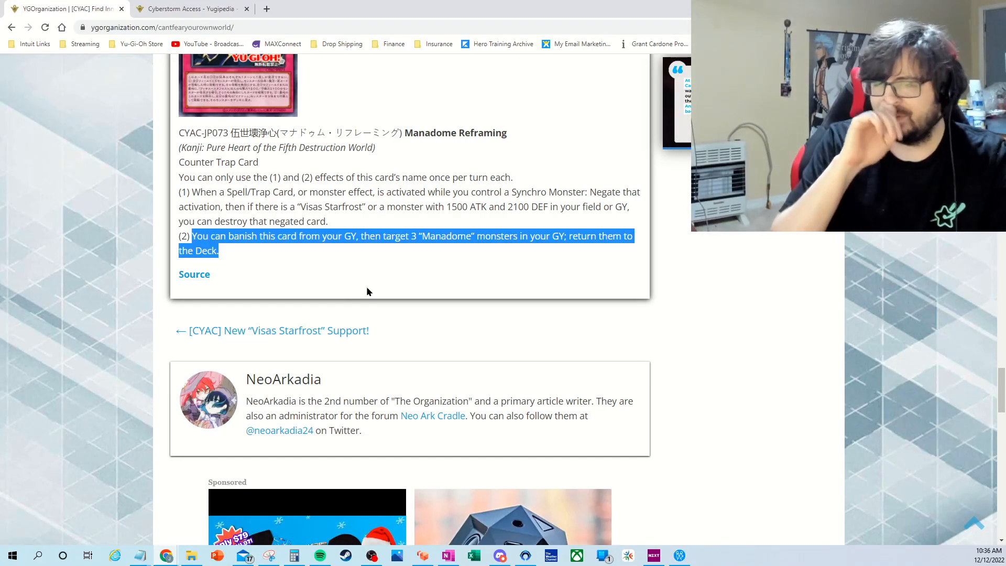
{"action": "scroll", "scroll_direction": "up", "scroll_amount": 3}
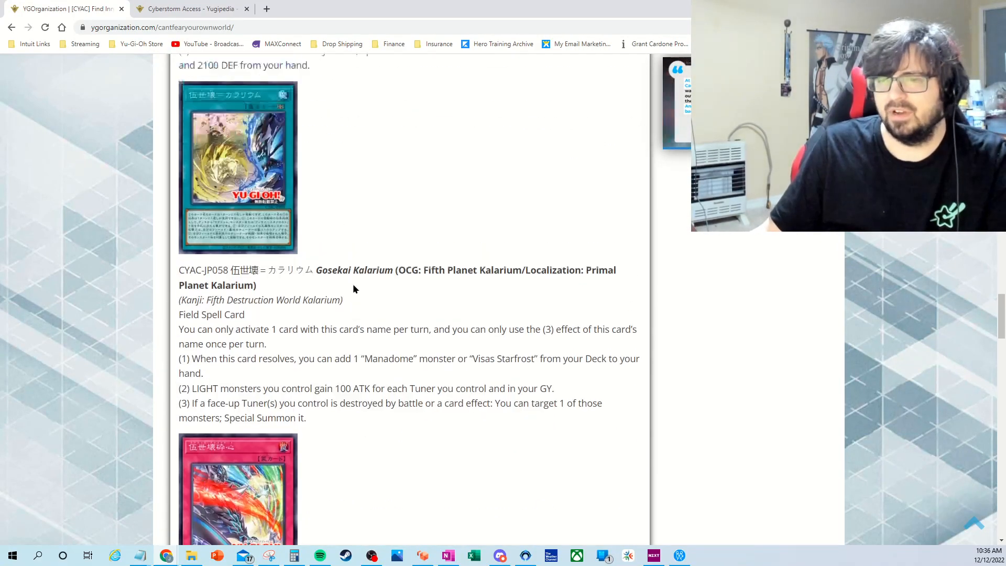
{"action": "scroll", "scroll_direction": "up", "scroll_amount": 3}
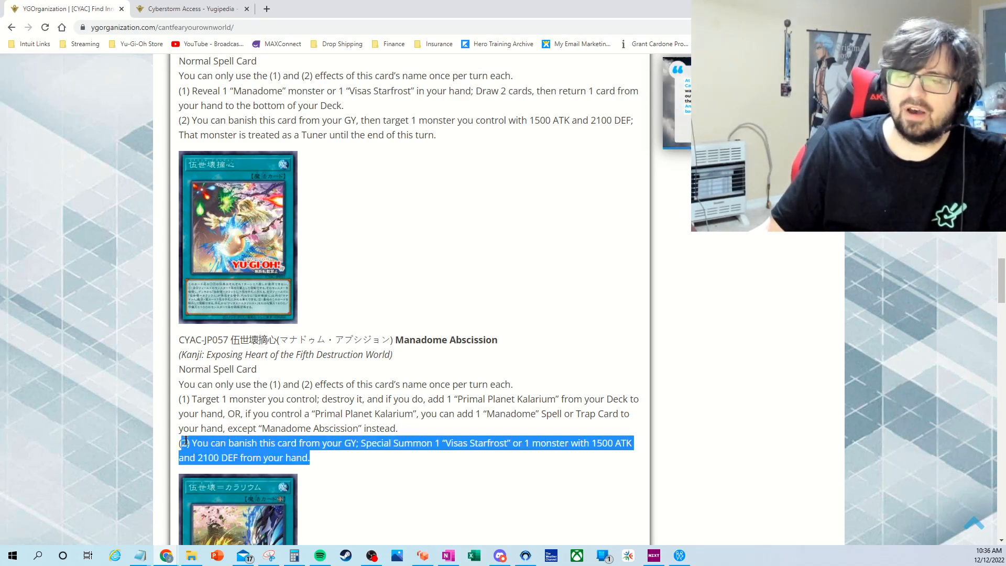
{"action": "mouse_move", "coordinate": [237, 298]}
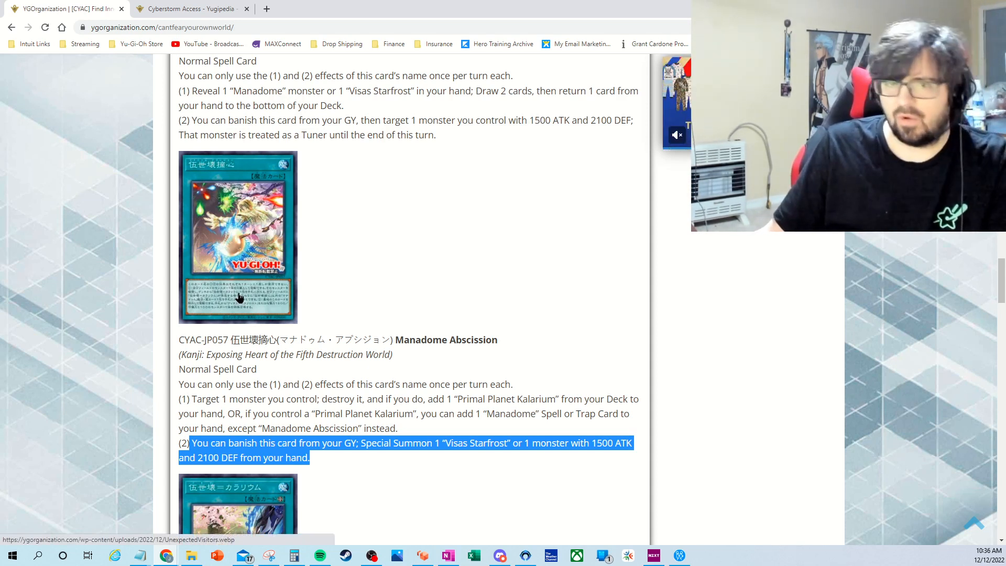
{"action": "mouse_move", "coordinate": [273, 333]}
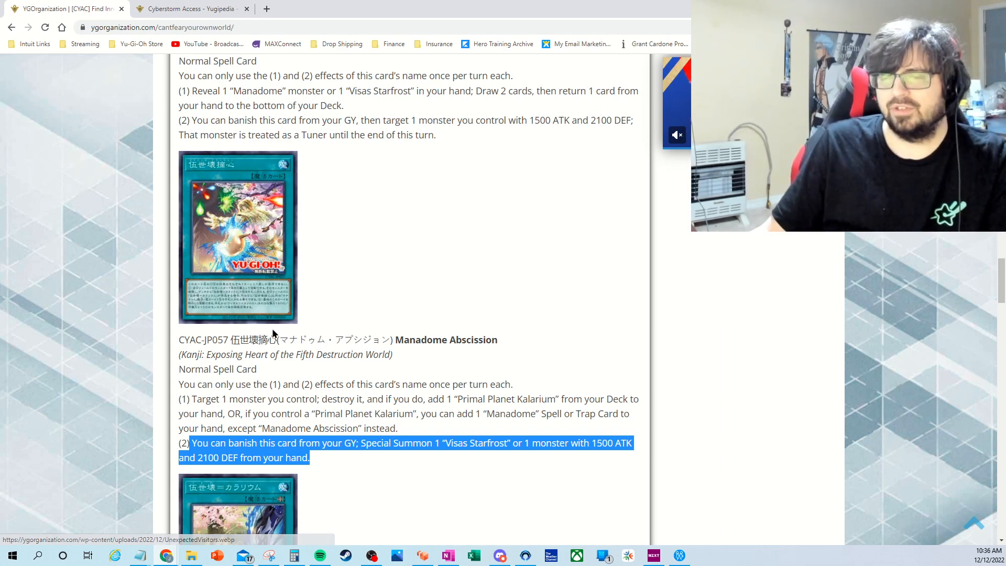
{"action": "mouse_move", "coordinate": [277, 305]}
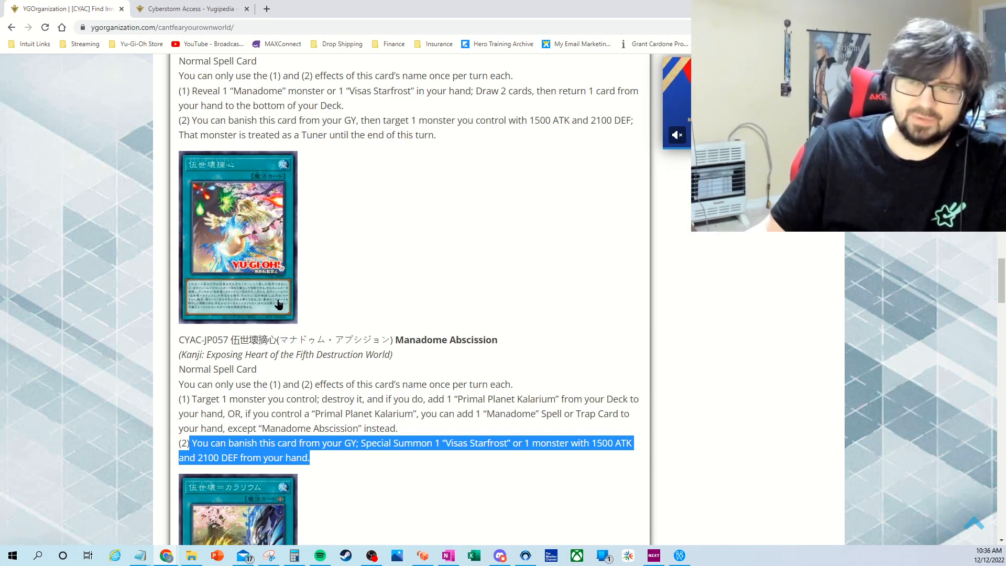
{"action": "scroll", "scroll_direction": "up", "scroll_amount": 3}
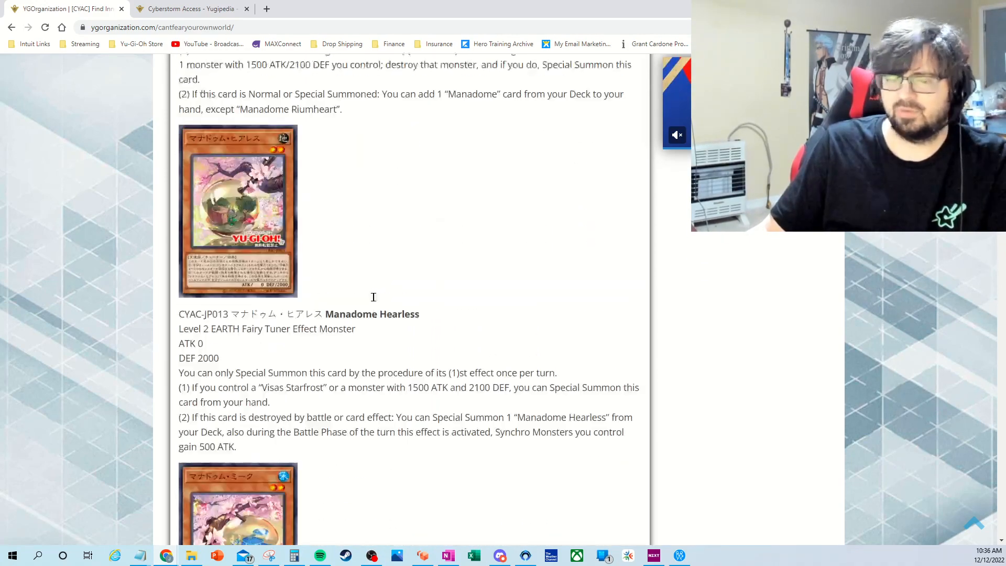
{"action": "scroll", "scroll_direction": "up", "scroll_amount": 3}
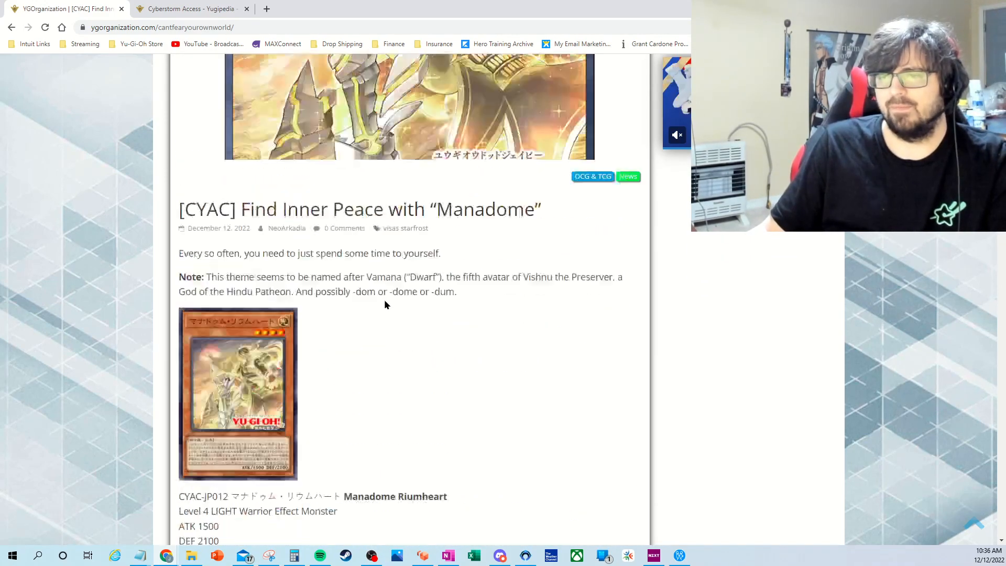
{"action": "scroll", "scroll_direction": "down", "scroll_amount": 3}
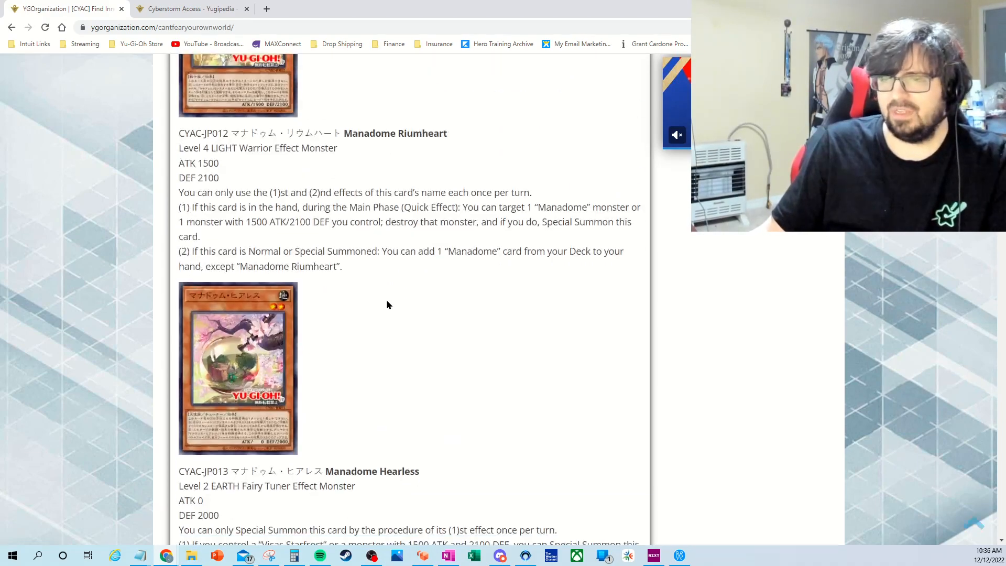
{"action": "scroll", "scroll_direction": "down", "scroll_amount": 3}
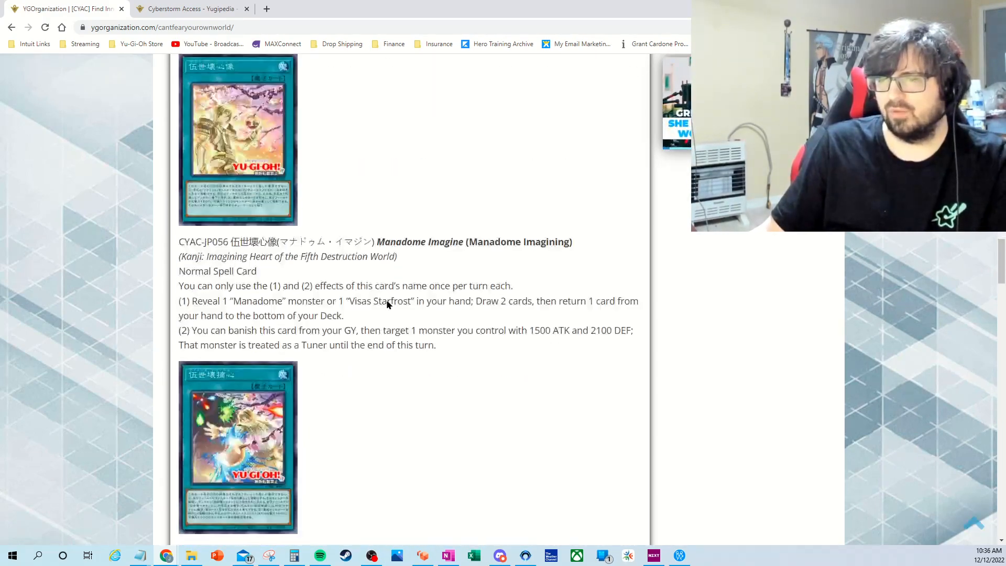
{"action": "scroll", "scroll_direction": "down", "scroll_amount": 3}
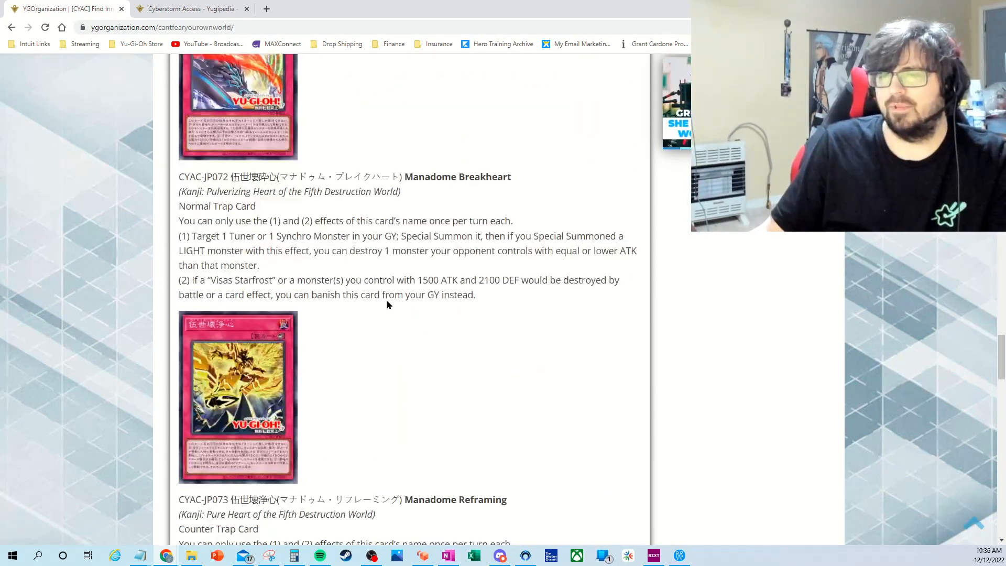
{"action": "scroll", "scroll_direction": "up", "scroll_amount": 3}
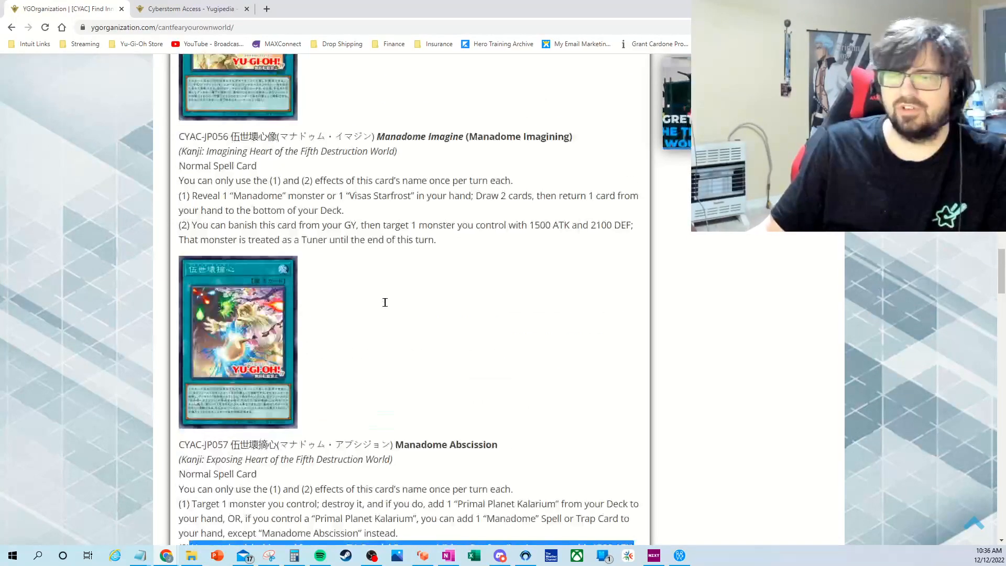
{"action": "scroll", "scroll_direction": "up", "scroll_amount": 3}
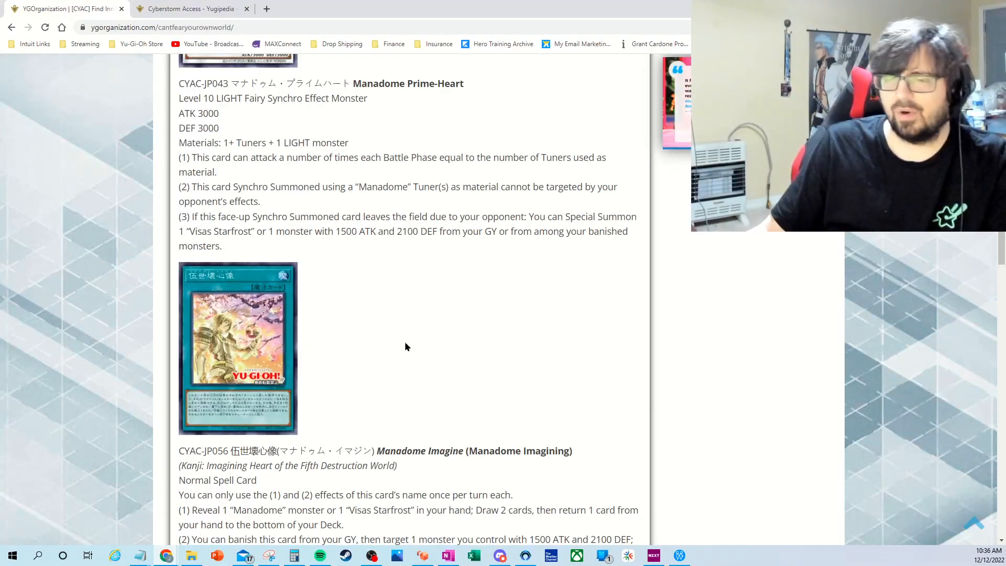
{"action": "scroll", "scroll_direction": "down", "scroll_amount": 3}
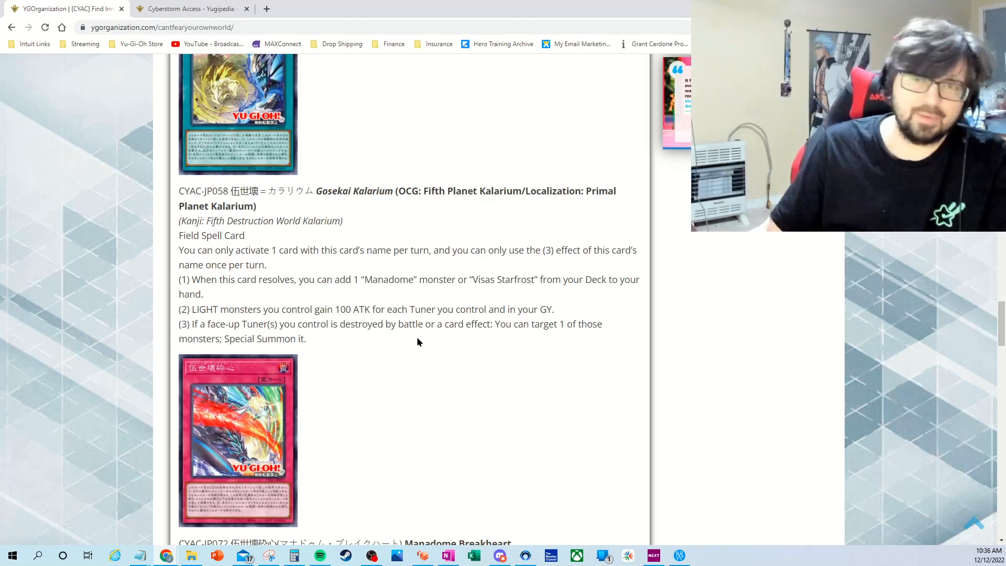